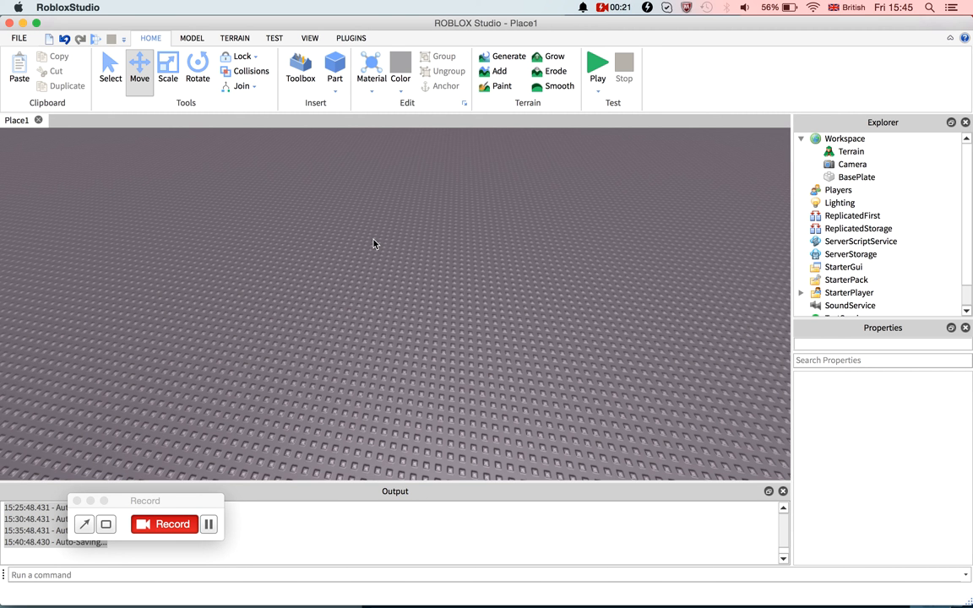
{"action": "mouse_move", "coordinate": [883, 270]}
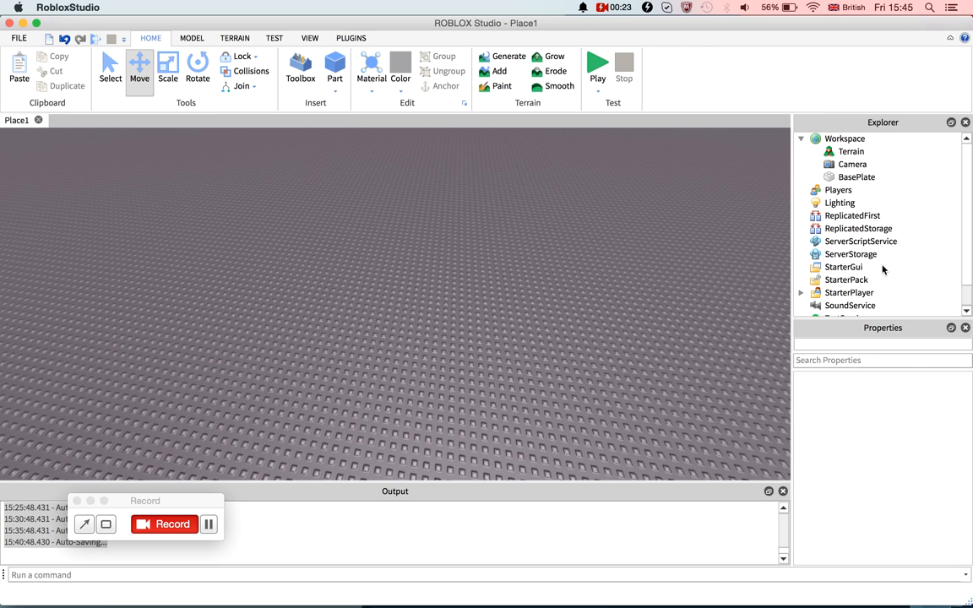
Insert a ScreenGui under StarterGui, then a Frame inside that ScreenGui.
{"action": "right_click", "coordinate": [843, 267]}
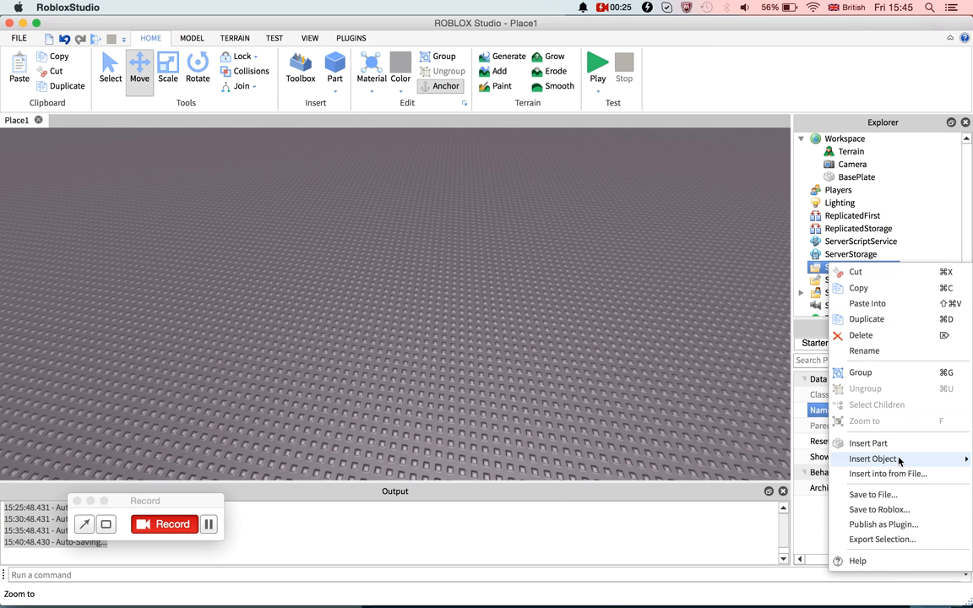
{"action": "left_click", "coordinate": [873, 459]}
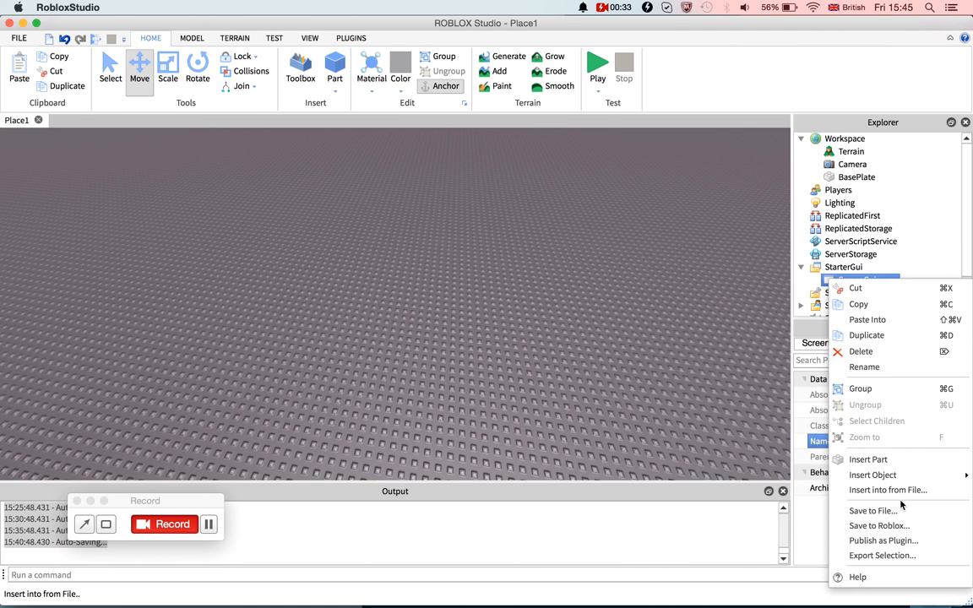
{"action": "left_click", "coordinate": [872, 475]}
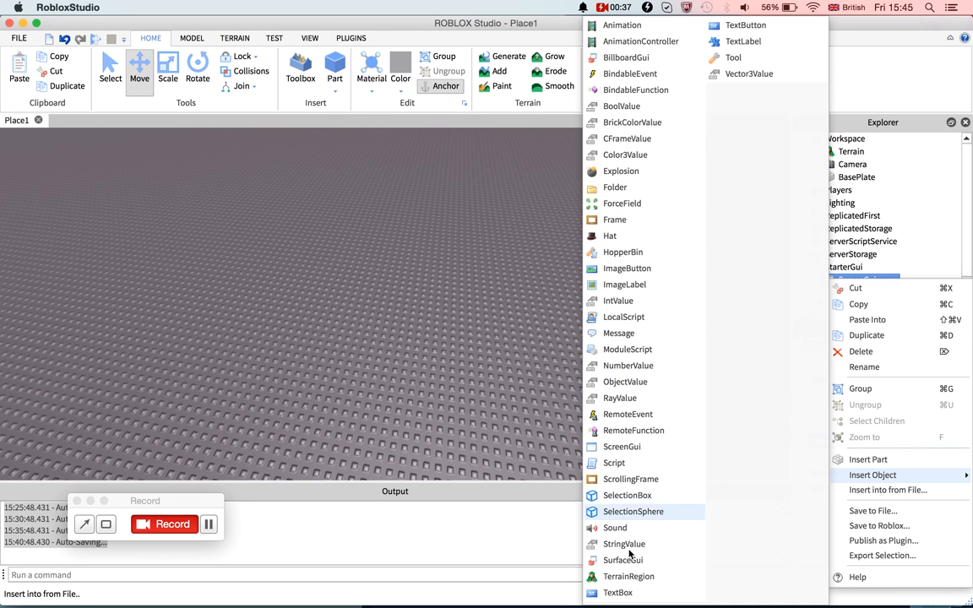
{"action": "left_click", "coordinate": [615, 219]}
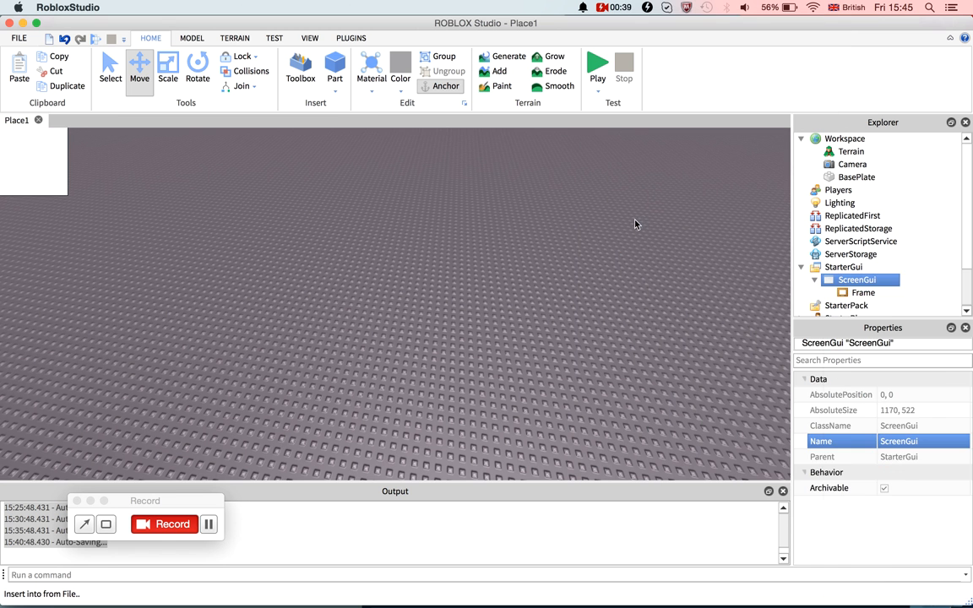
Size the Frame {0,50},{0,50} with 0.3 background transparency and a black background.
{"action": "left_click", "coordinate": [863, 292]}
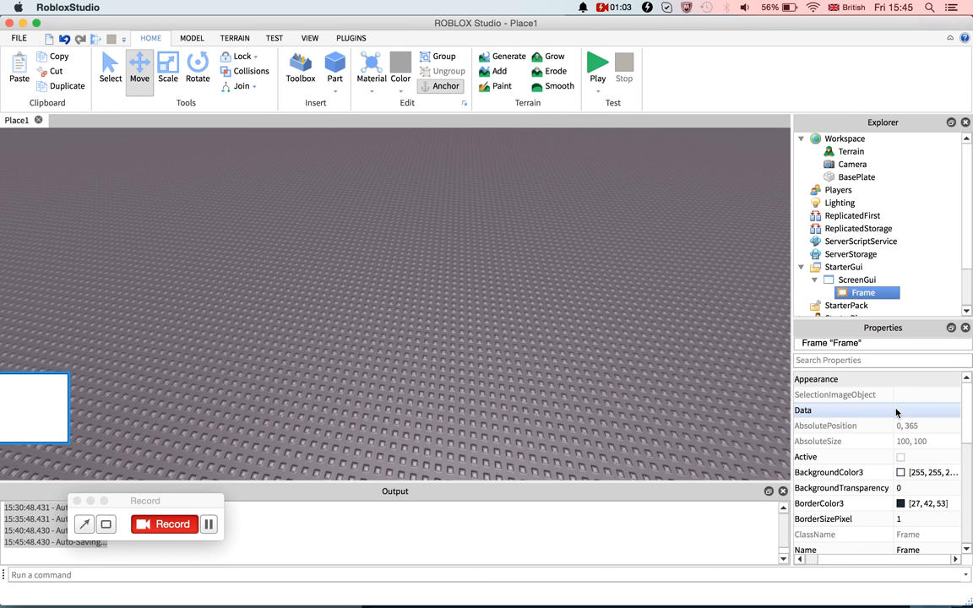
{"action": "scroll", "scroll_direction": "down", "scroll_amount": 3}
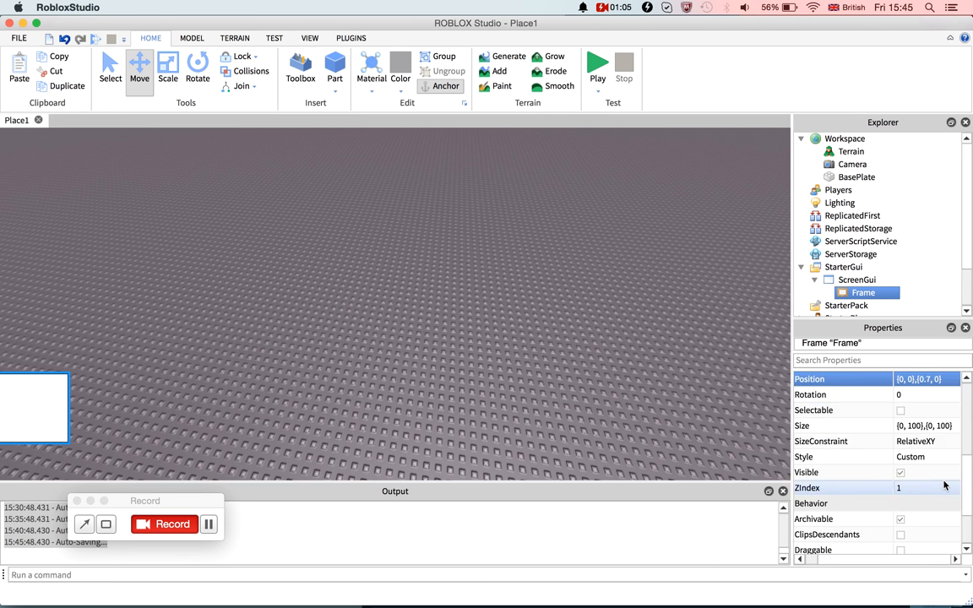
{"action": "left_click", "coordinate": [919, 425]}
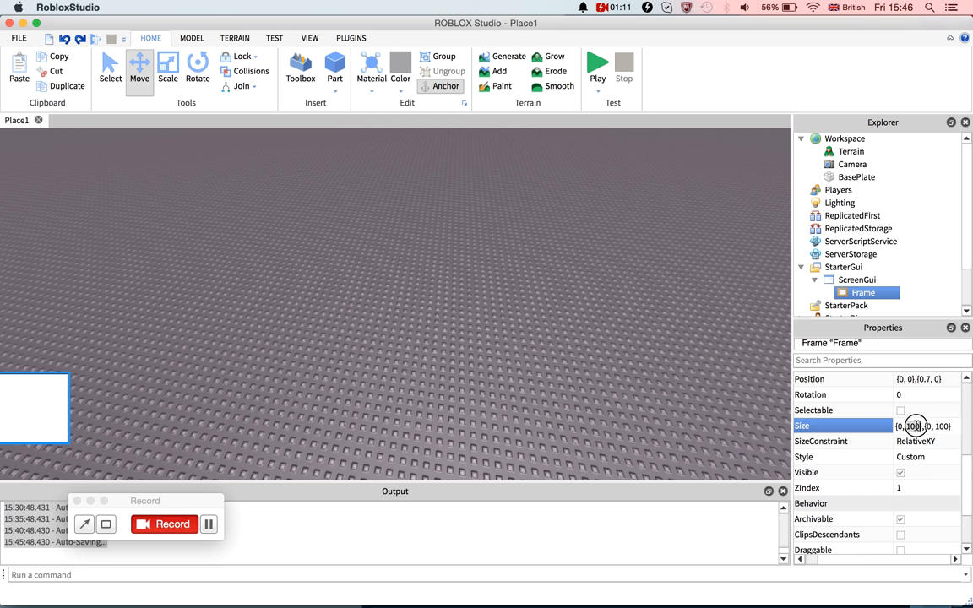
{"action": "type", "text": "5"}
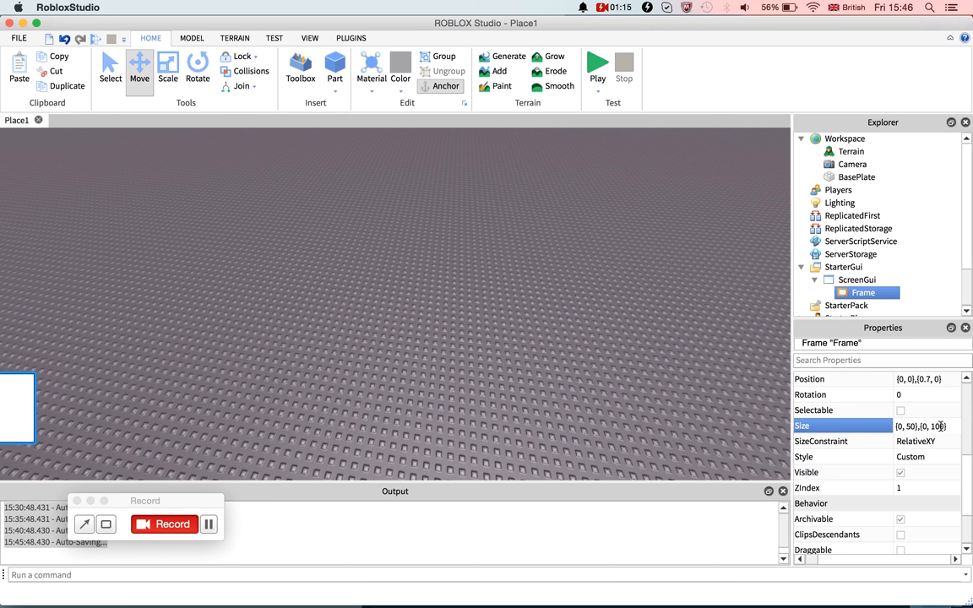
{"action": "type", "text": "{0, 50},{0, 50}"}
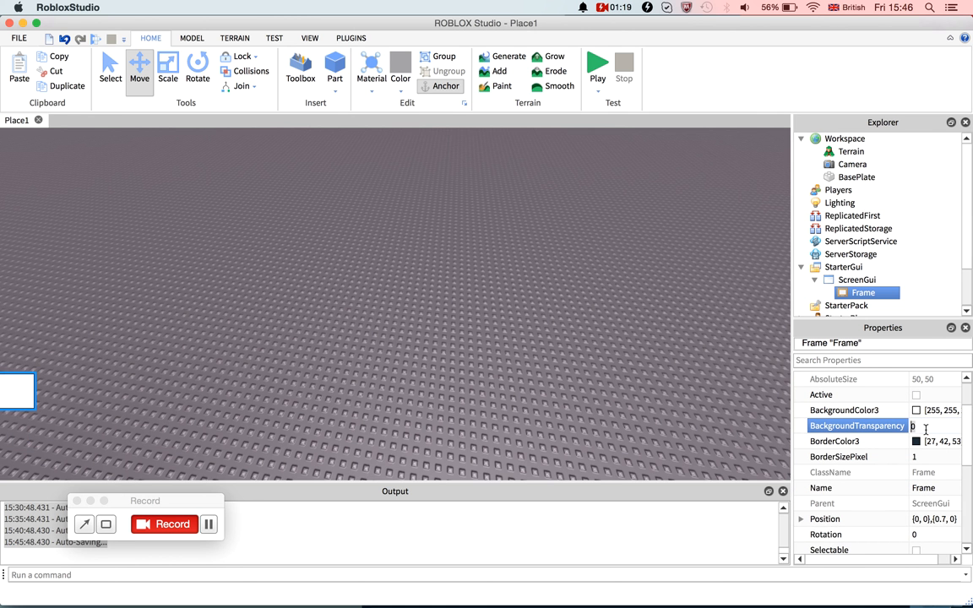
{"action": "type", "text": "0.3"}
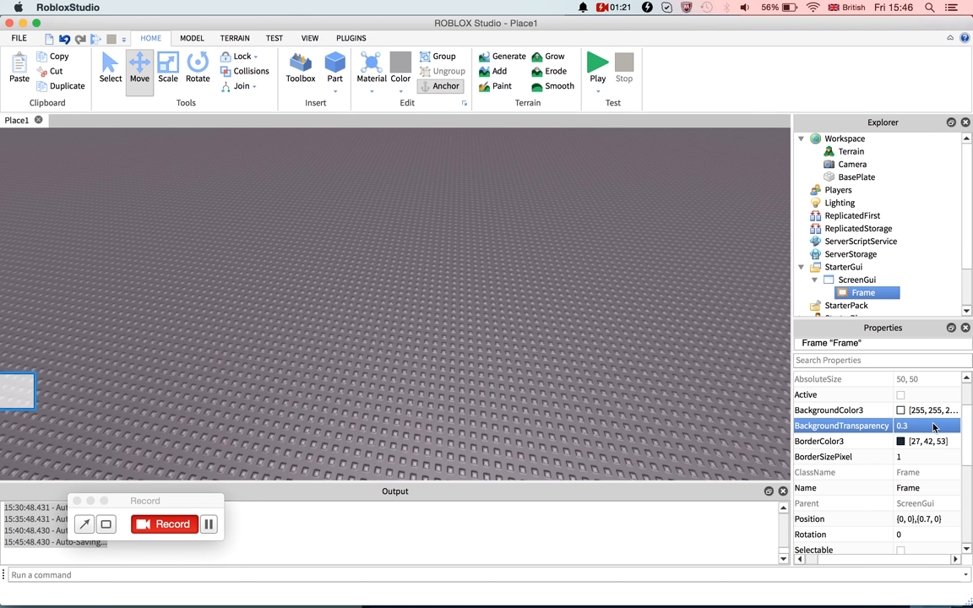
{"action": "left_click", "coordinate": [900, 411]}
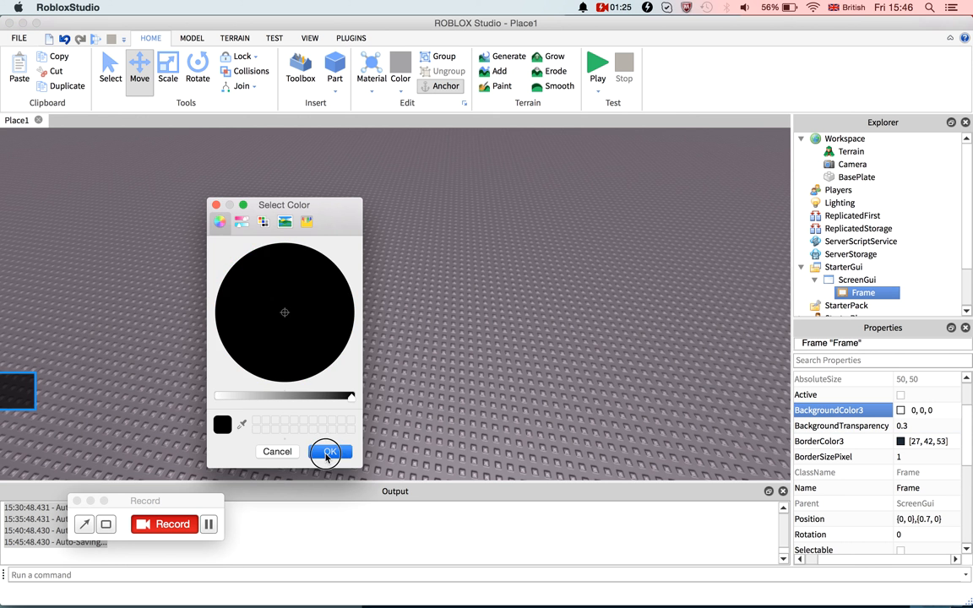
{"action": "left_click", "coordinate": [331, 451]}
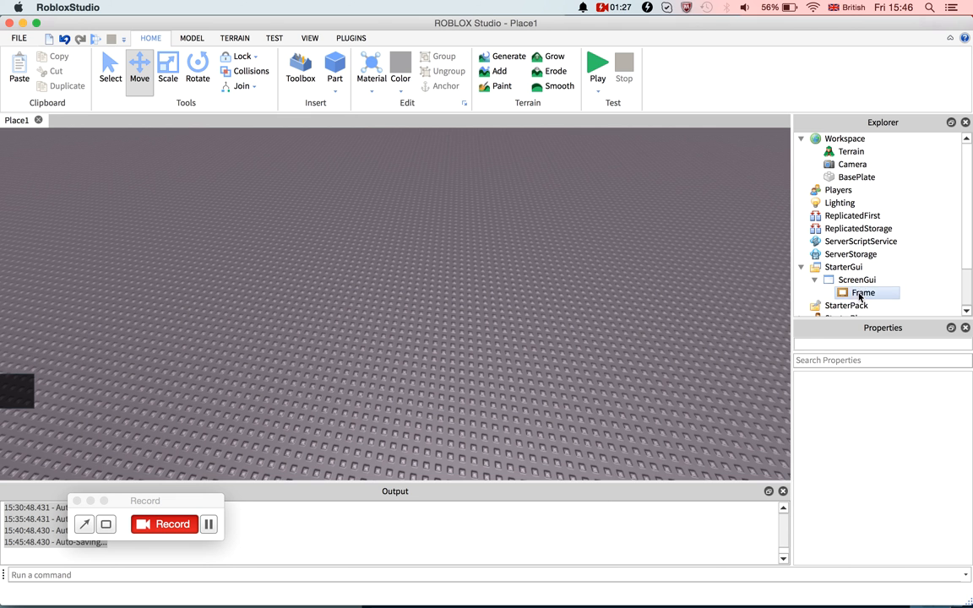
Insert a TextButton in the Frame sized {1,0},{1,0} with background transparency 1.
{"action": "right_click", "coordinate": [863, 292]}
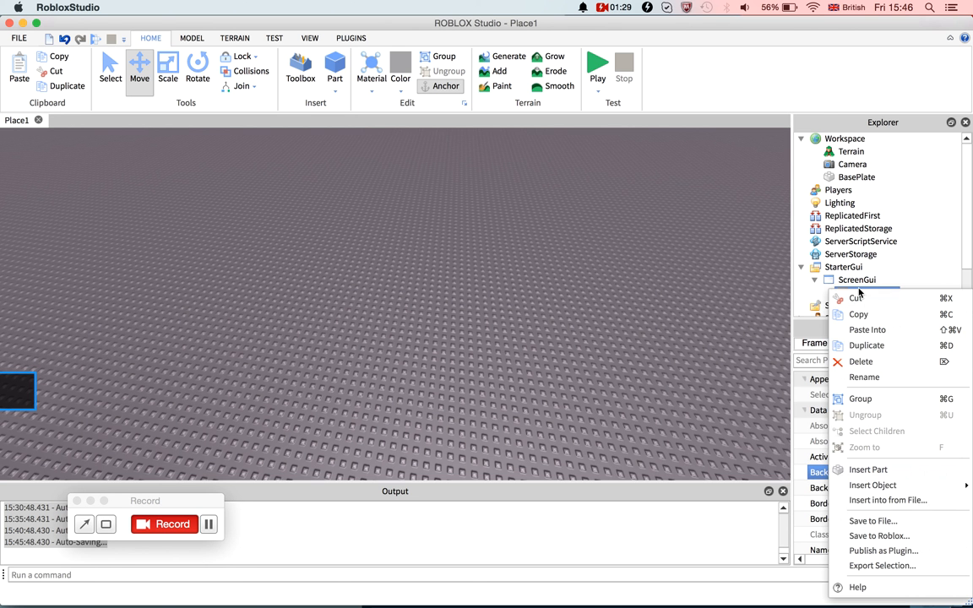
{"action": "left_click", "coordinate": [873, 485]}
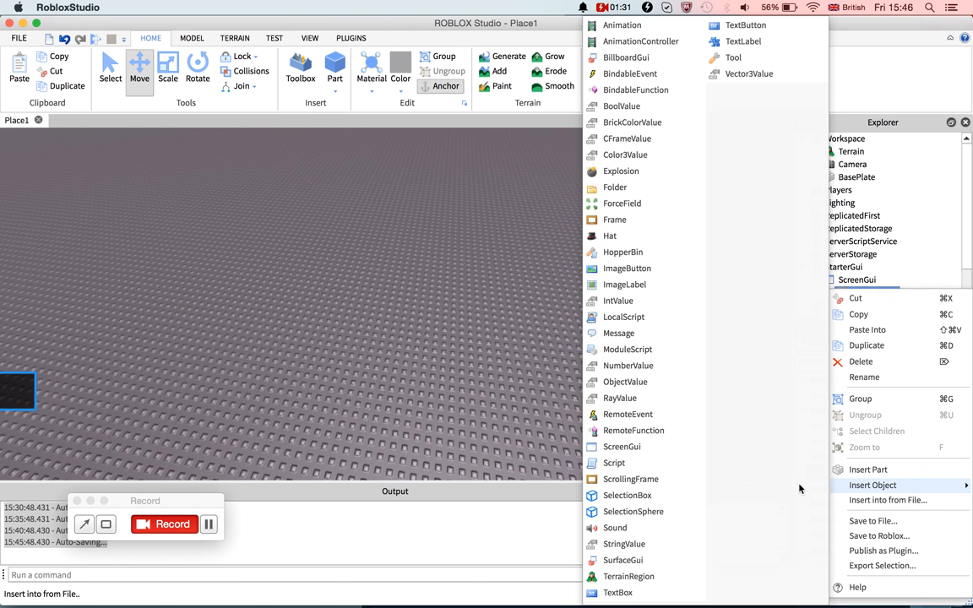
{"action": "mouse_move", "coordinate": [714, 117]}
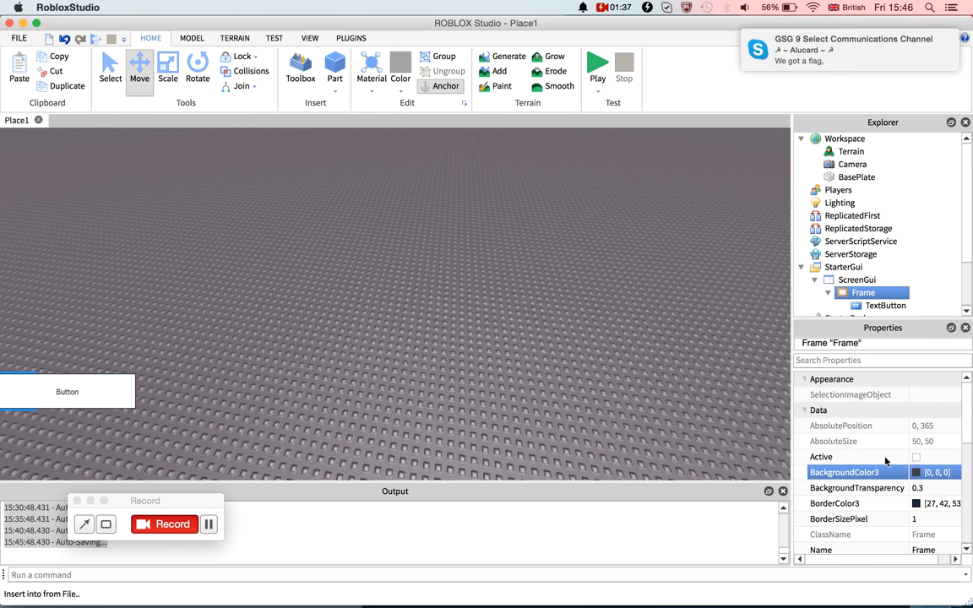
{"action": "scroll", "scroll_direction": "down", "scroll_amount": 3}
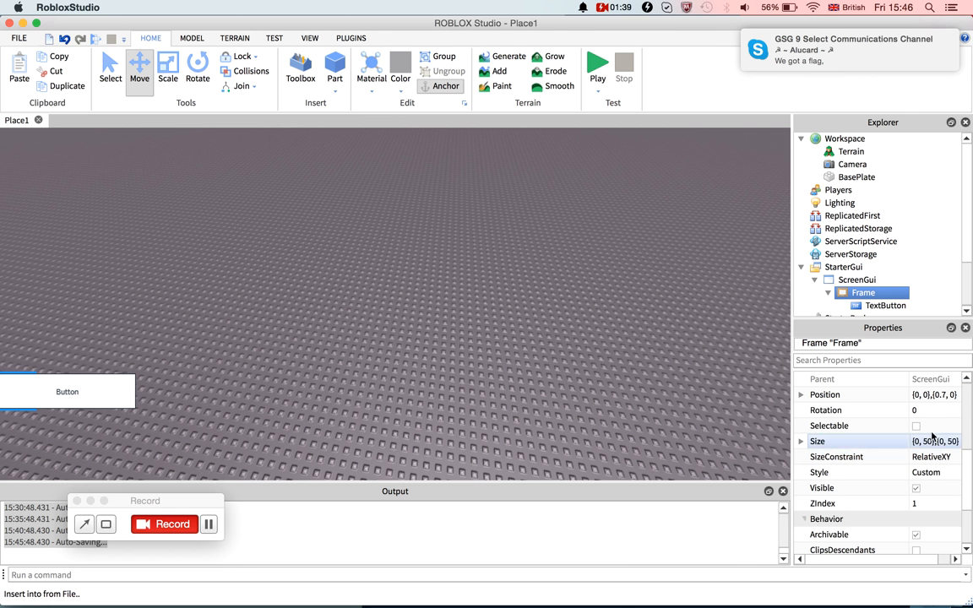
{"action": "left_click", "coordinate": [933, 441]}
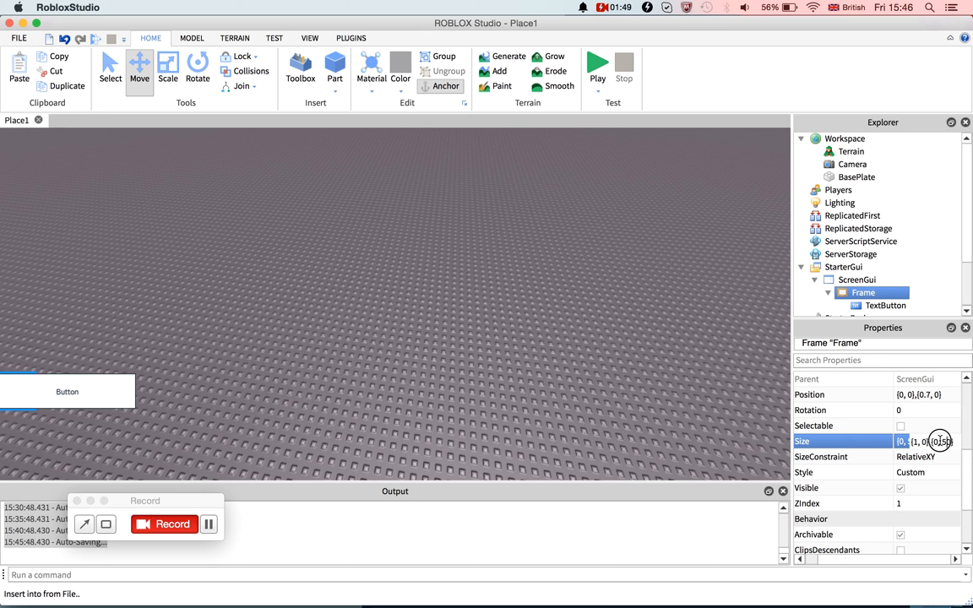
{"action": "type", "text": "1, 0},{1, 0}"}
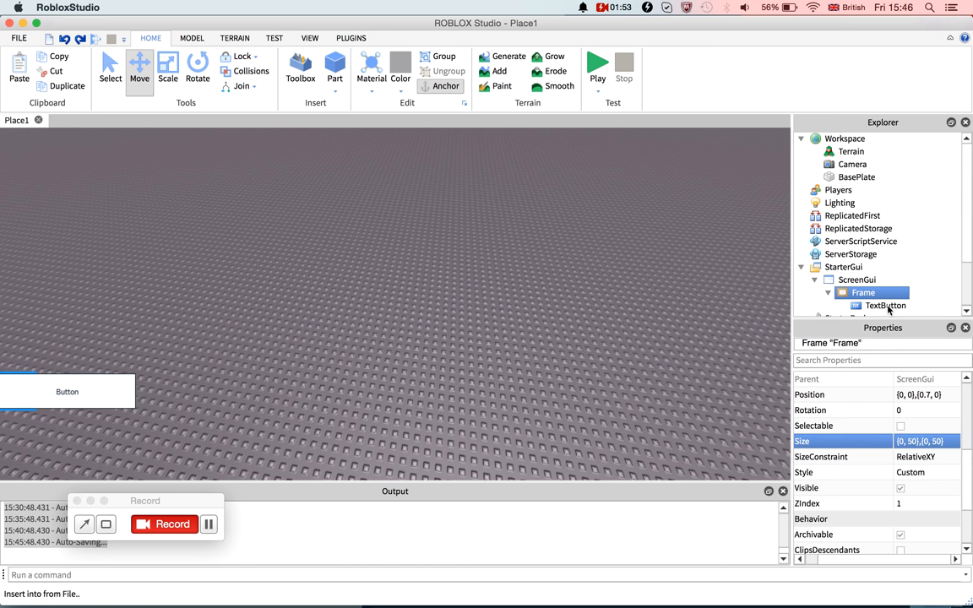
{"action": "left_click", "coordinate": [885, 305]}
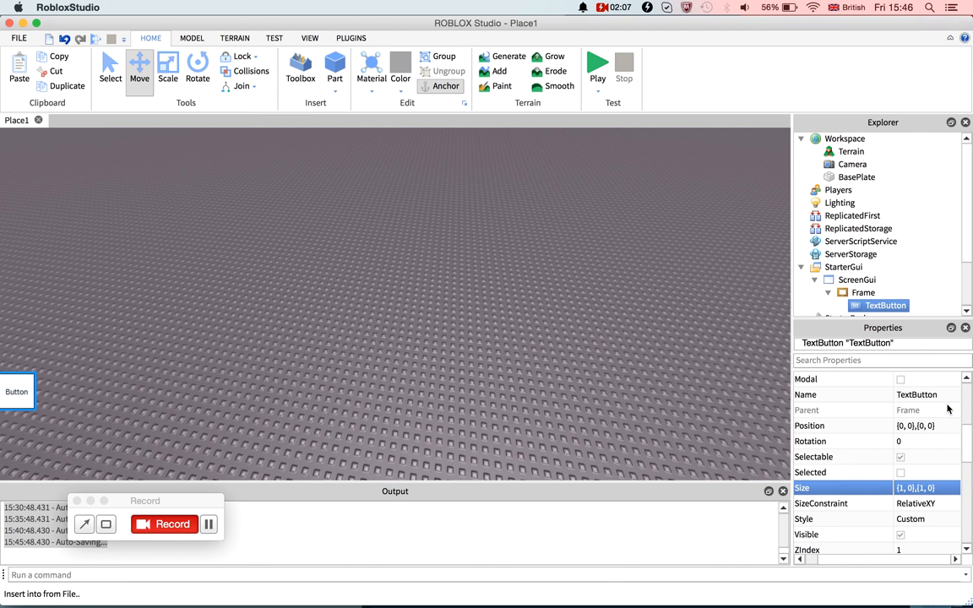
{"action": "scroll", "scroll_direction": "down", "scroll_amount": 3}
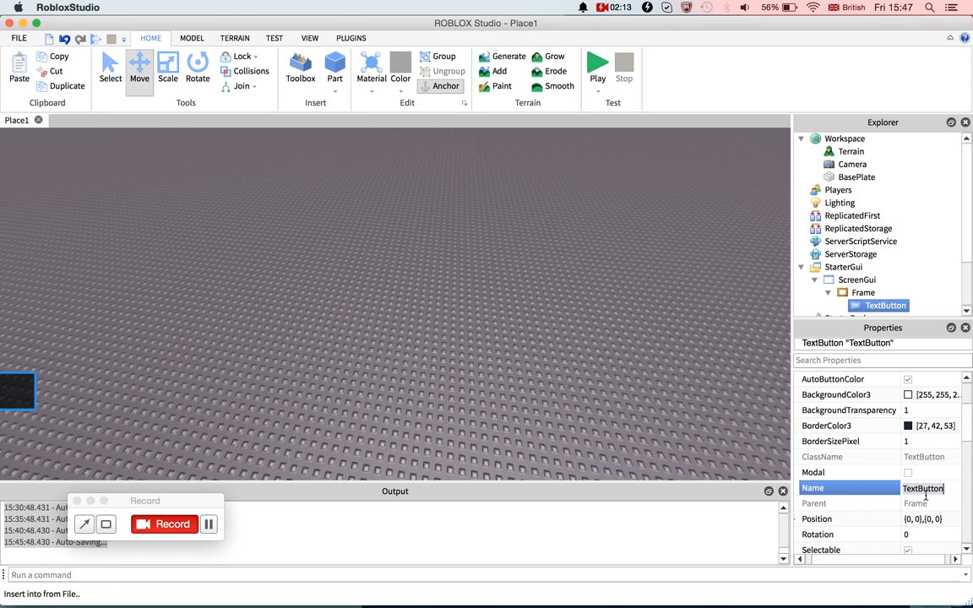
{"action": "scroll", "scroll_direction": "down", "scroll_amount": 3}
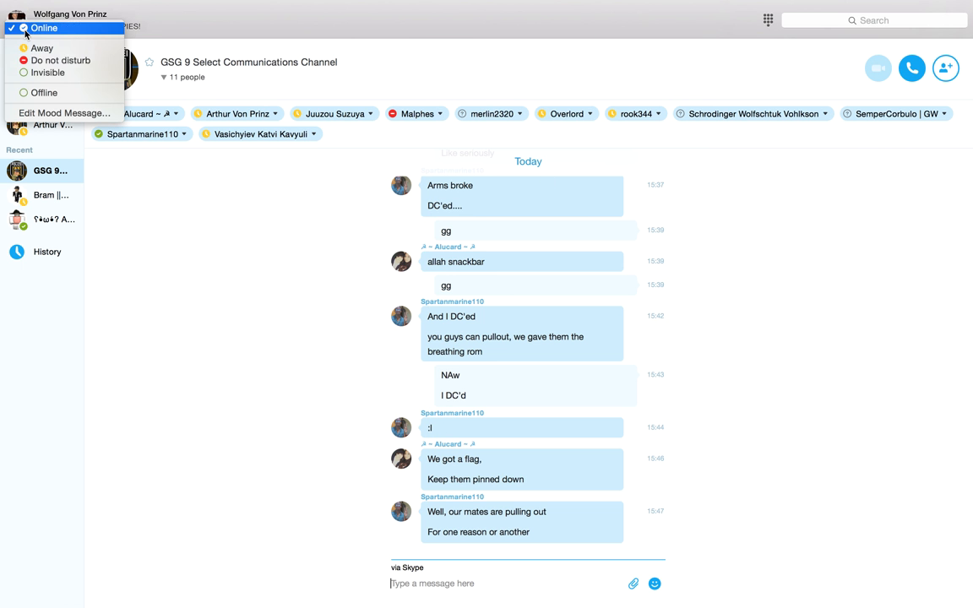
{"action": "mouse_move", "coordinate": [59, 60]}
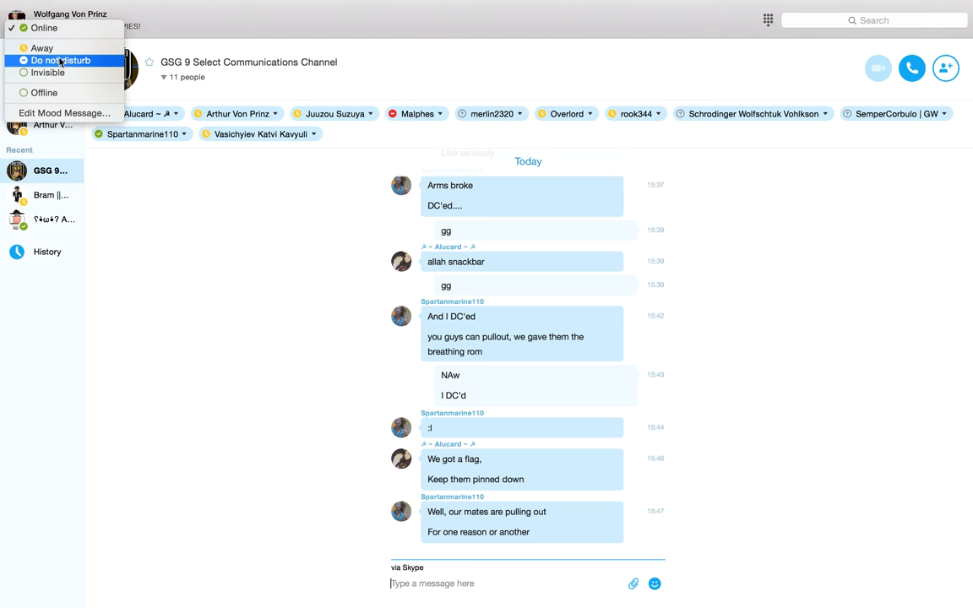
Open Skype's status menu to switch to Do not disturb.
{"action": "left_click", "coordinate": [59, 59]}
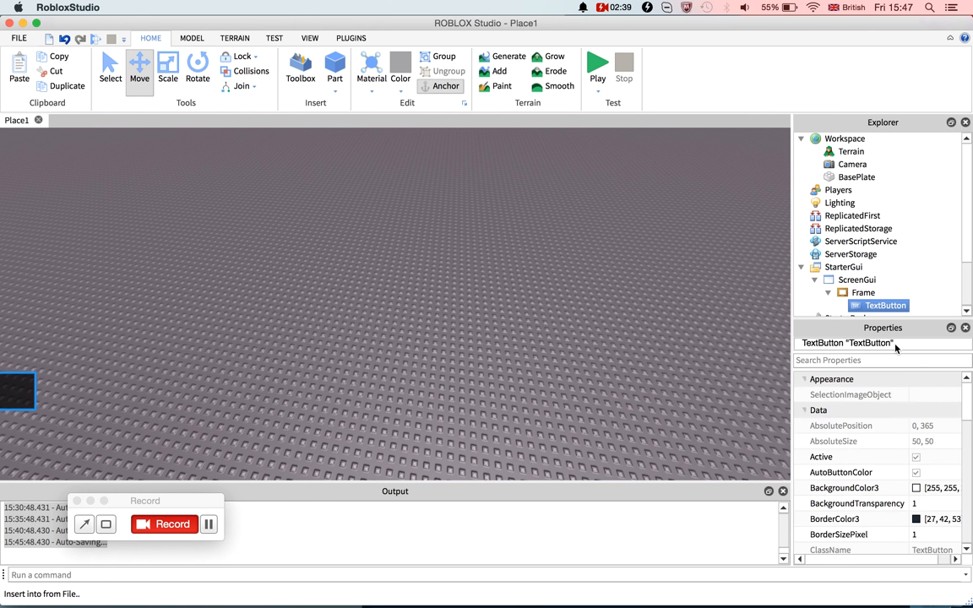
Make the button's ">>" text scaled and white, then select the ScreenGui.
{"action": "scroll", "scroll_direction": "down", "scroll_amount": 3}
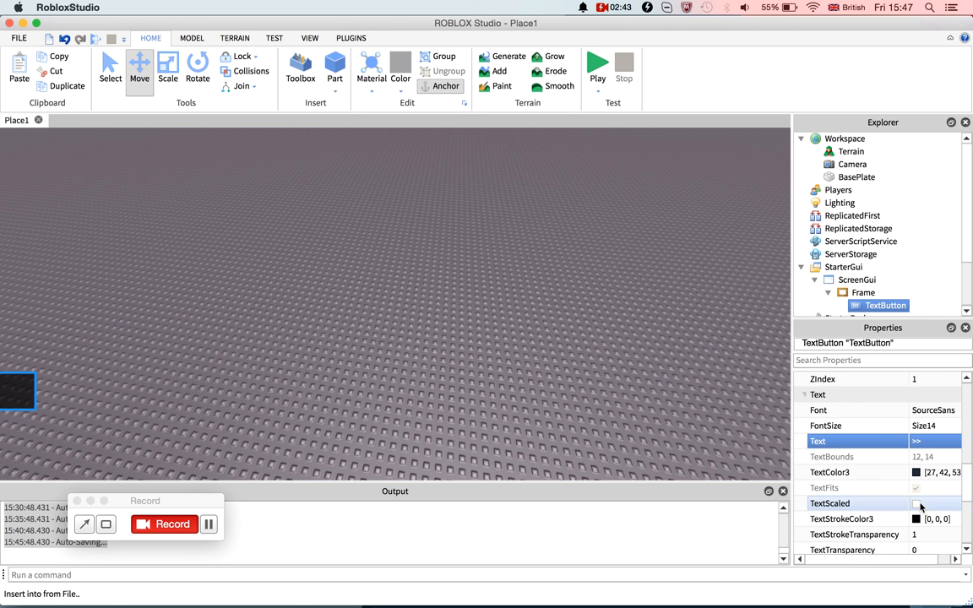
{"action": "left_click", "coordinate": [916, 472]}
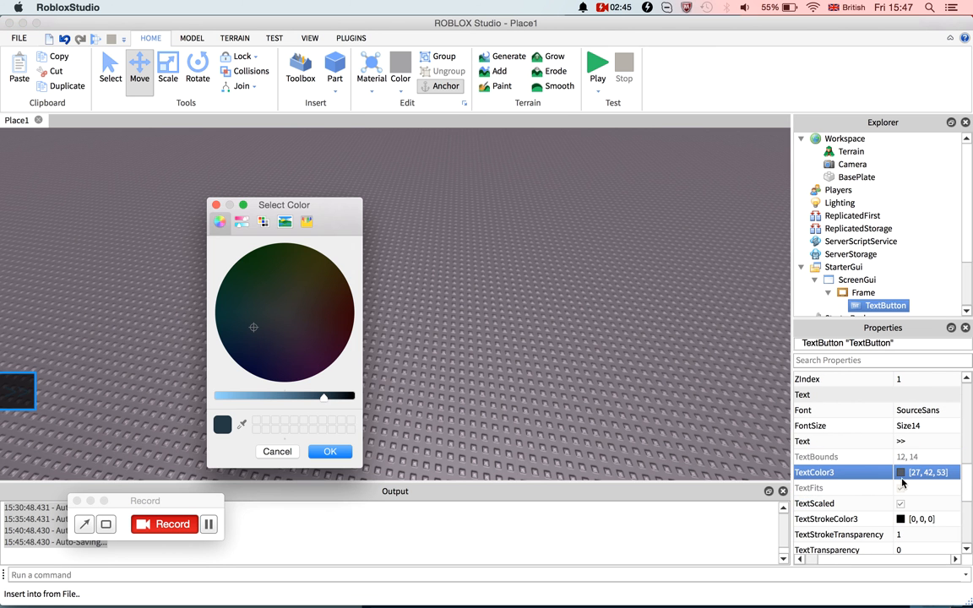
{"action": "left_click", "coordinate": [290, 319]}
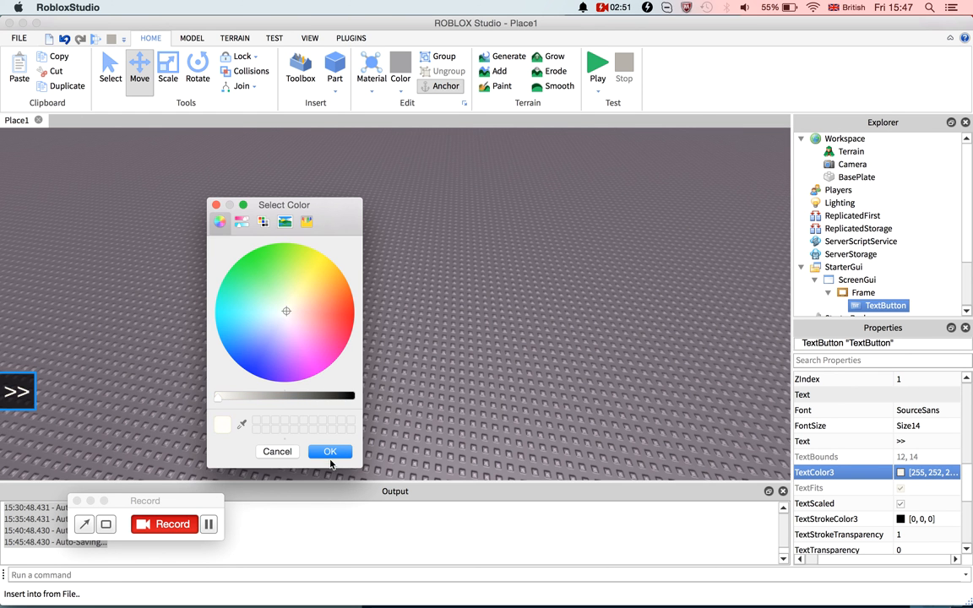
{"action": "left_click", "coordinate": [330, 451]}
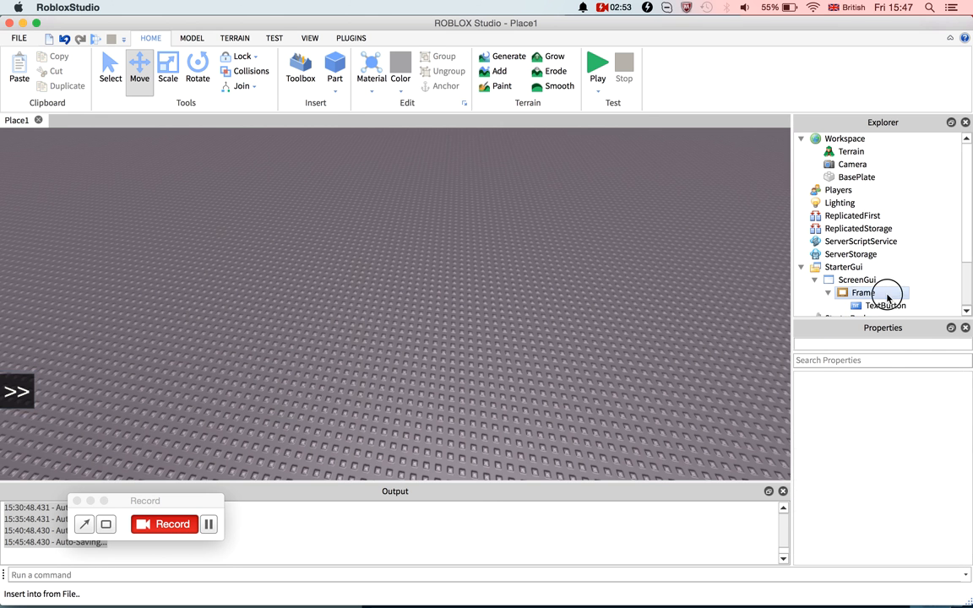
{"action": "left_click", "coordinate": [863, 293]}
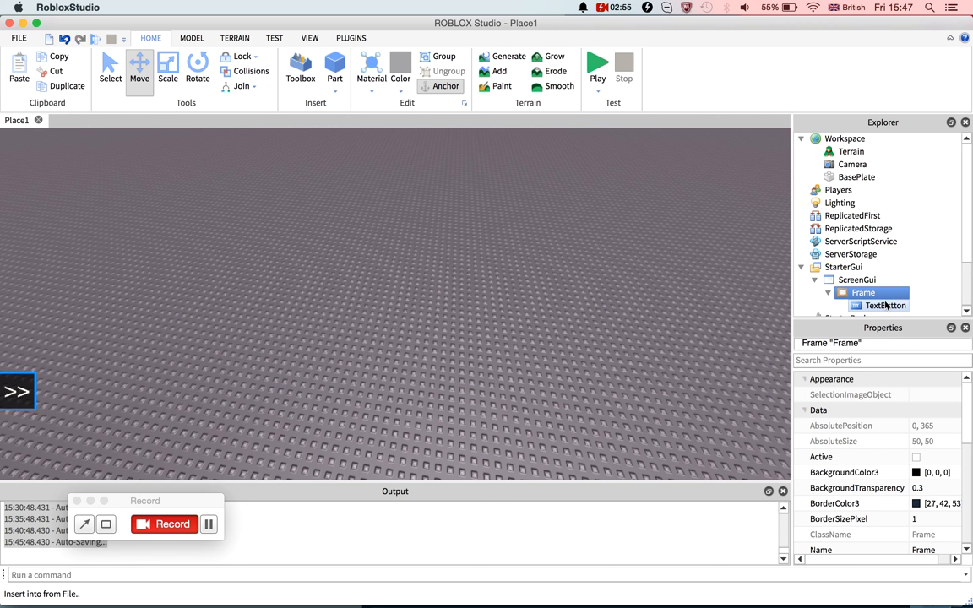
{"action": "left_click", "coordinate": [857, 280]}
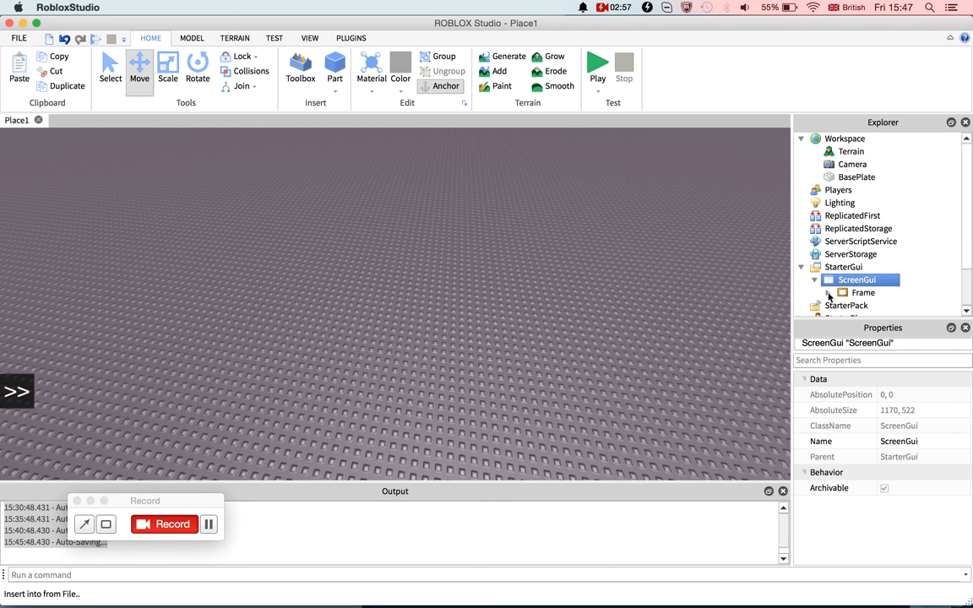
Insert a second Frame in the ScreenGui at position 0.1 scale, sized 0.7 scale.
{"action": "right_click", "coordinate": [858, 280]}
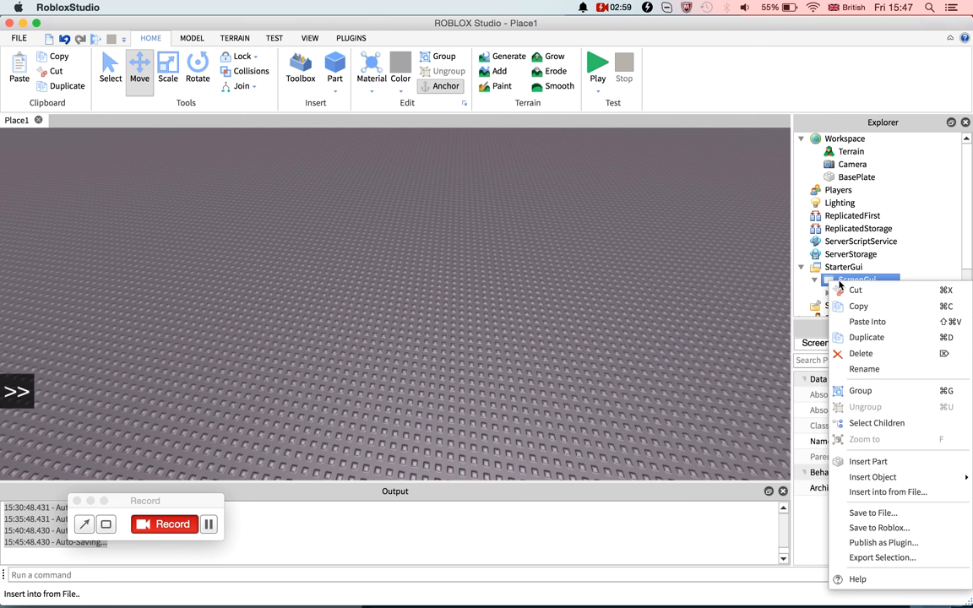
{"action": "left_click", "coordinate": [873, 477]}
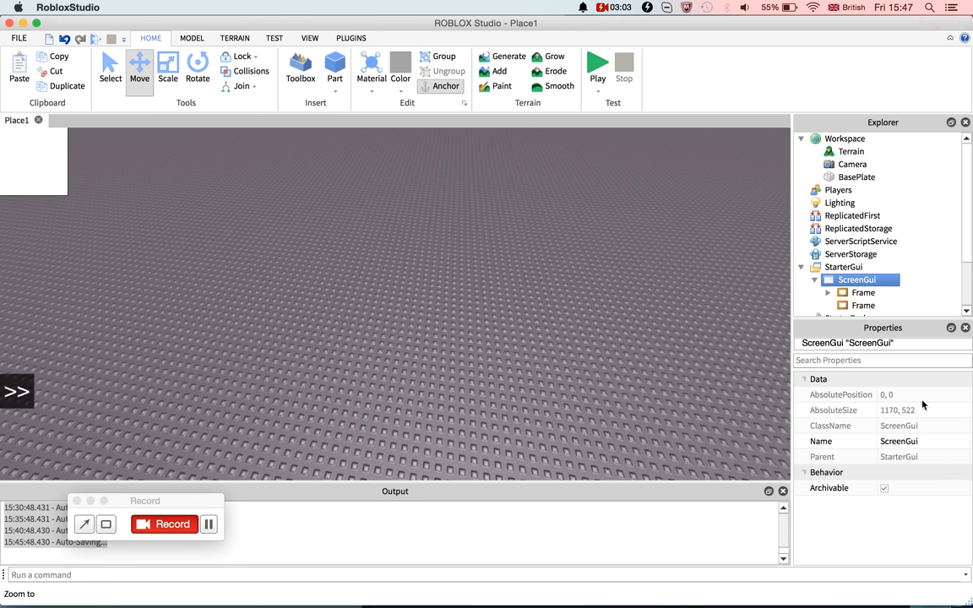
{"action": "left_click", "coordinate": [863, 305]}
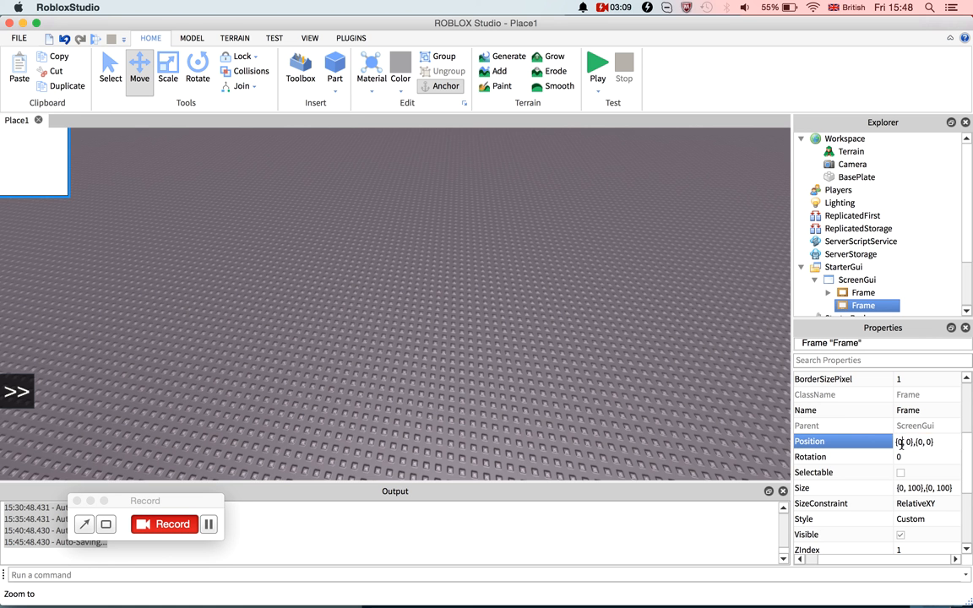
{"action": "type", "text": "{0.1, 0},{0, 0}"}
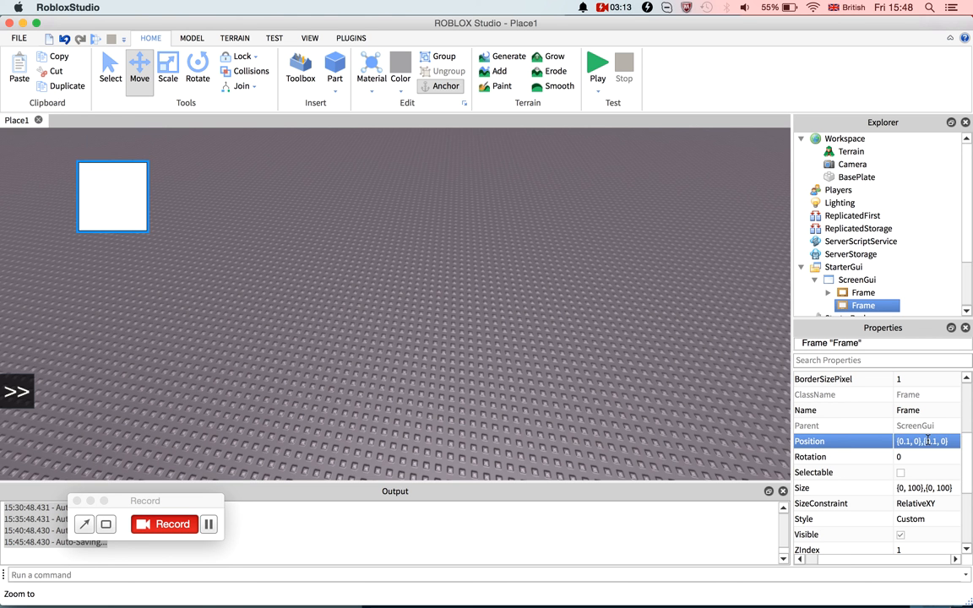
{"action": "left_click", "coordinate": [925, 487]}
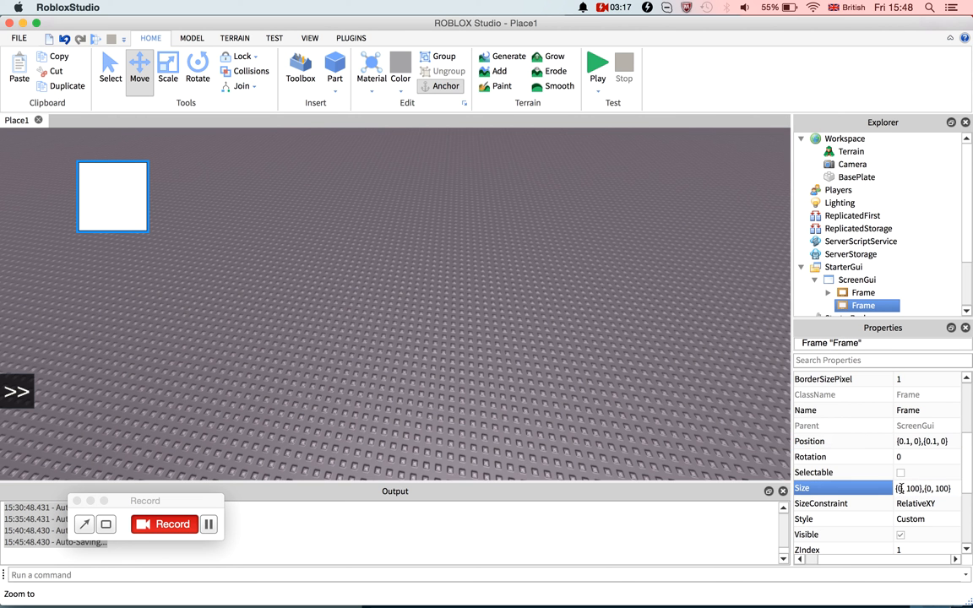
{"action": "type", "text": "0.7, 100},{0, 100}"}
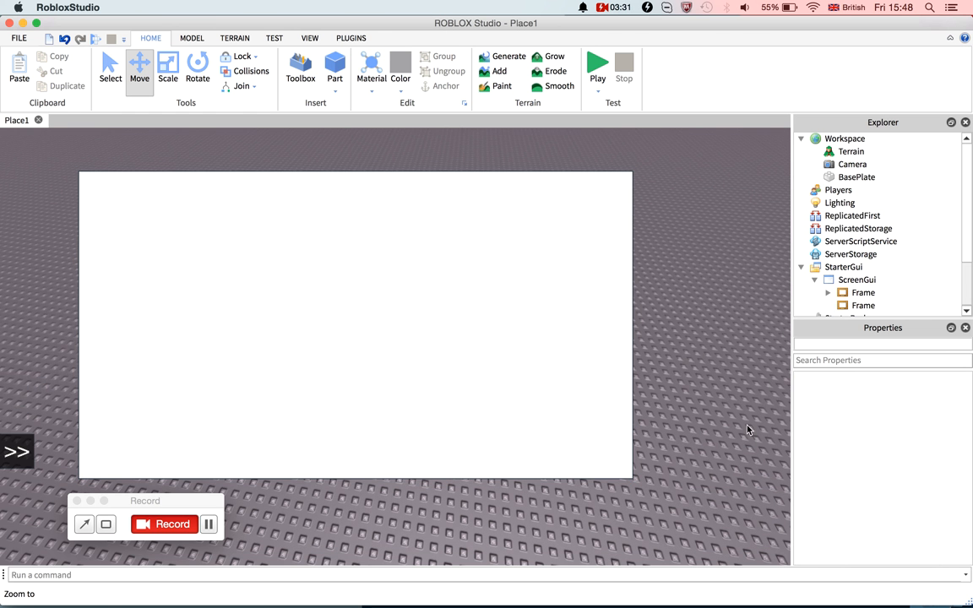
Give the large Frame 0.3 background transparency and a black background.
{"action": "left_click", "coordinate": [863, 305]}
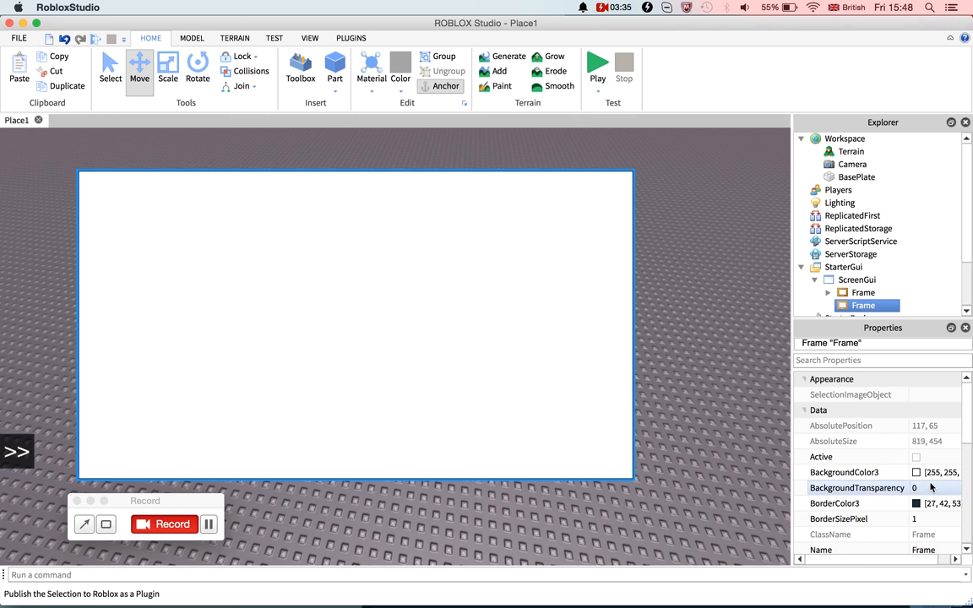
{"action": "type", "text": "0.3"}
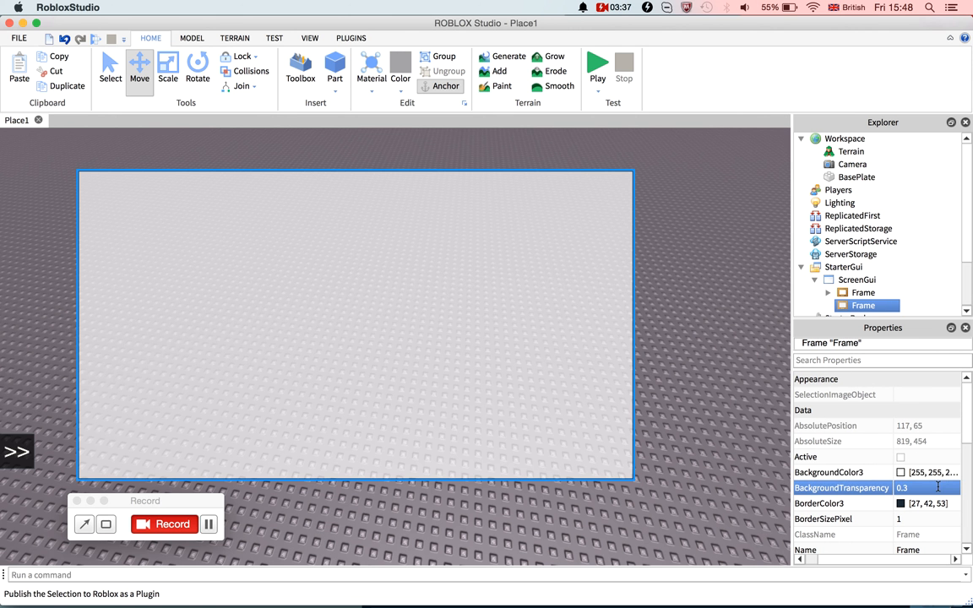
{"action": "left_click", "coordinate": [841, 472]}
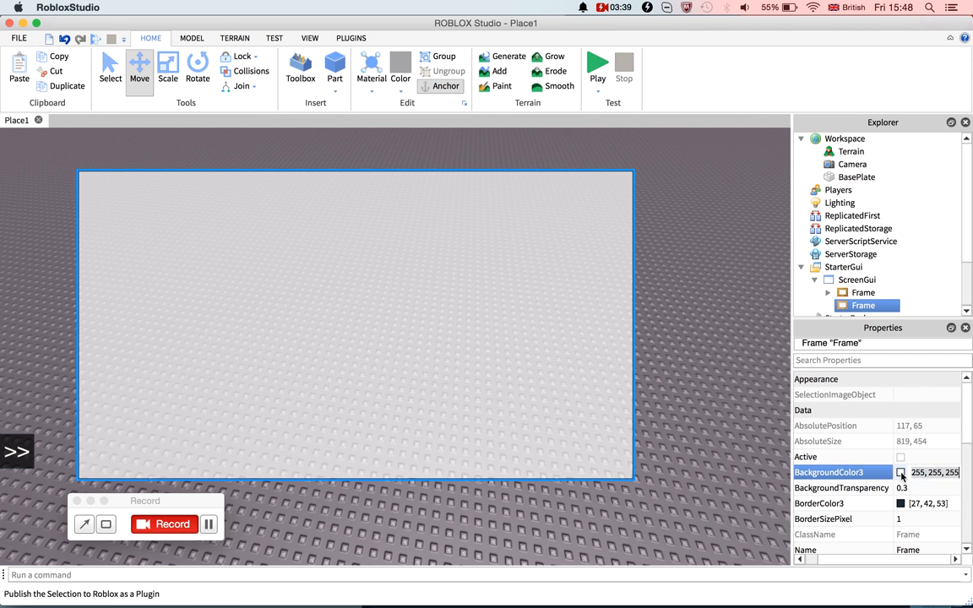
{"action": "left_click", "coordinate": [900, 472]}
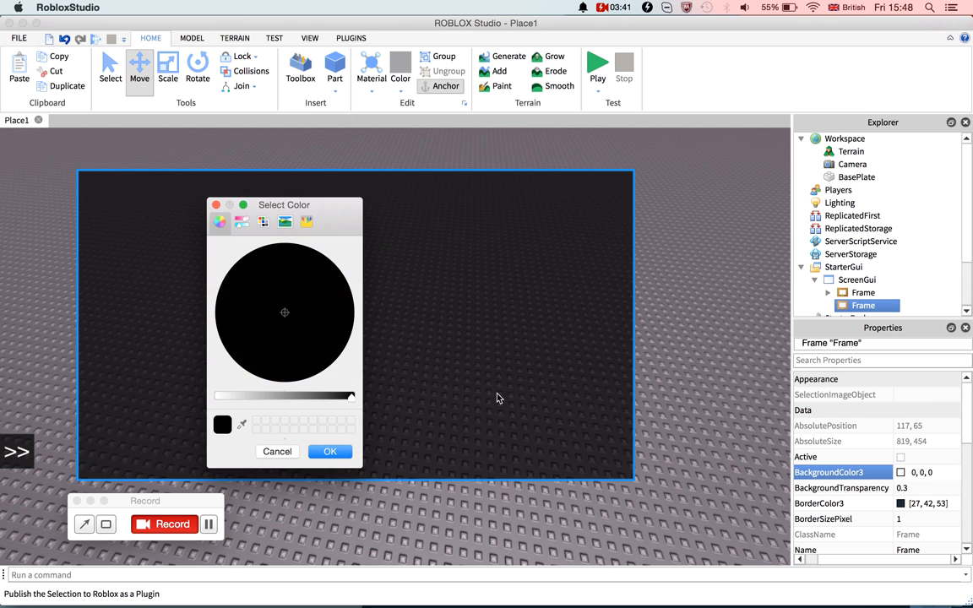
{"action": "left_click", "coordinate": [329, 451]}
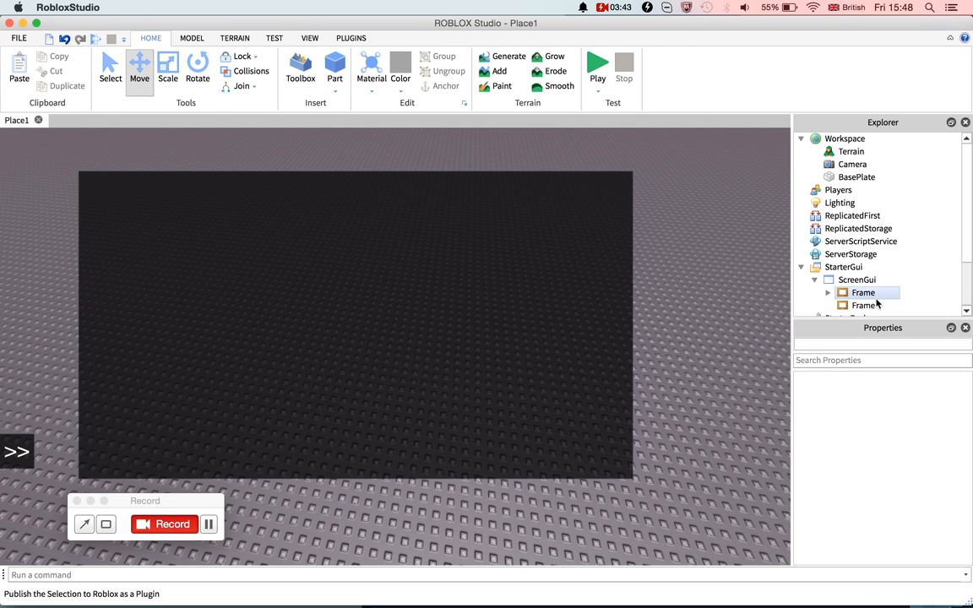
{"action": "right_click", "coordinate": [863, 292]}
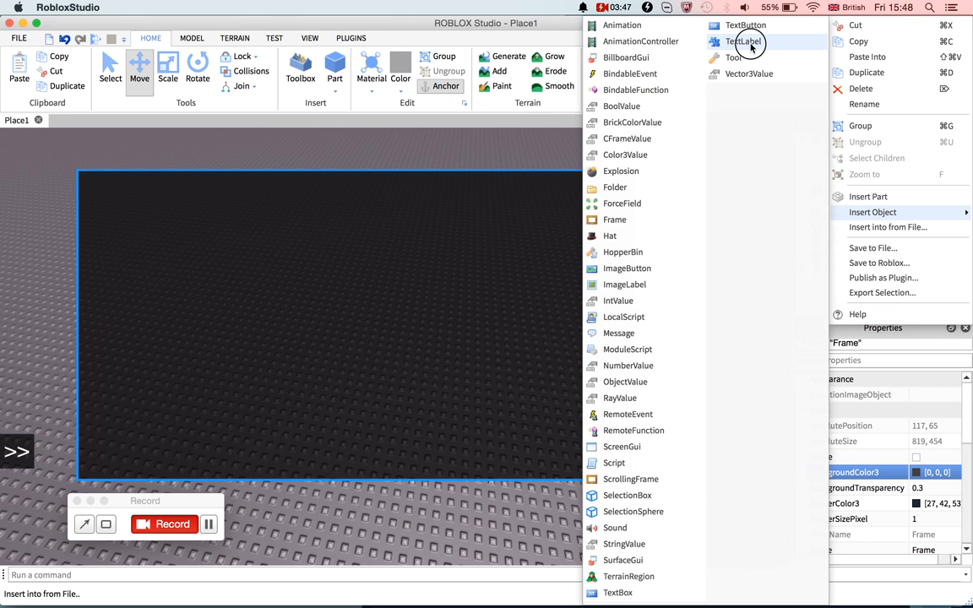
Insert a TextLabel into the large dark Frame and select it.
{"action": "left_click", "coordinate": [744, 41]}
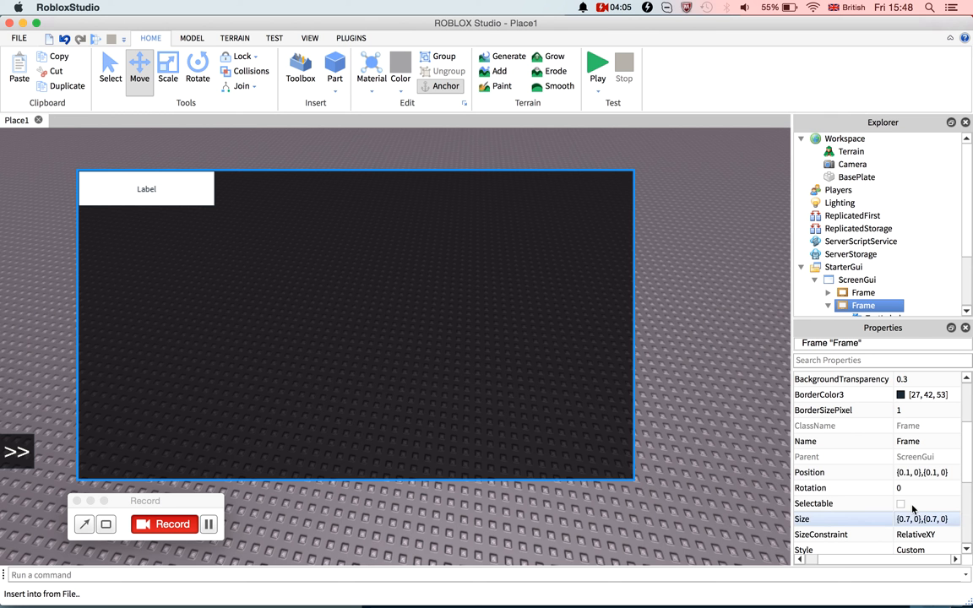
{"action": "left_click", "coordinate": [836, 472]}
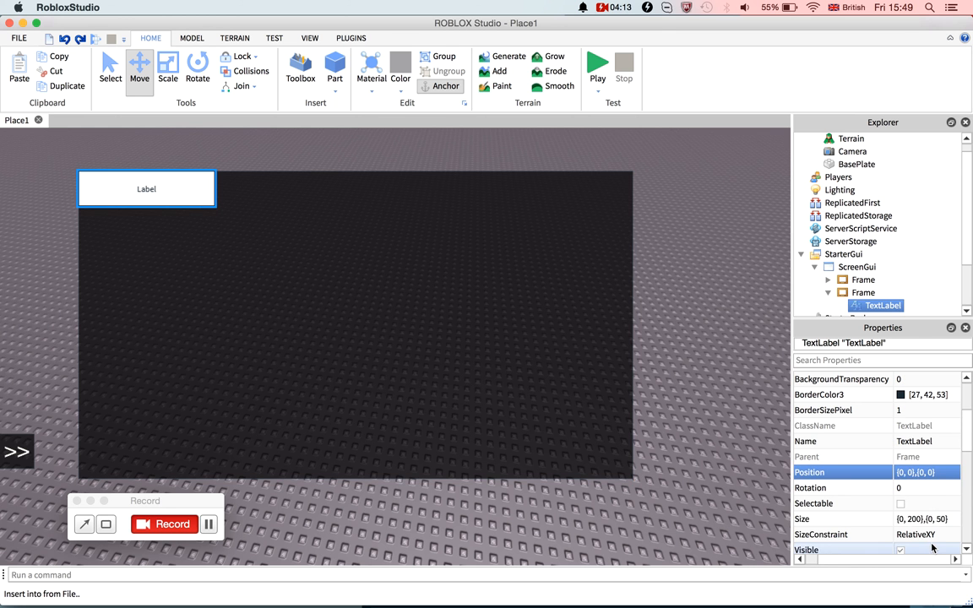
Size the label {1,0},{0,50}, set its text to 'Shop' and colour it white.
{"action": "left_click", "coordinate": [908, 518]}
{"action": "type", "text": "1"}
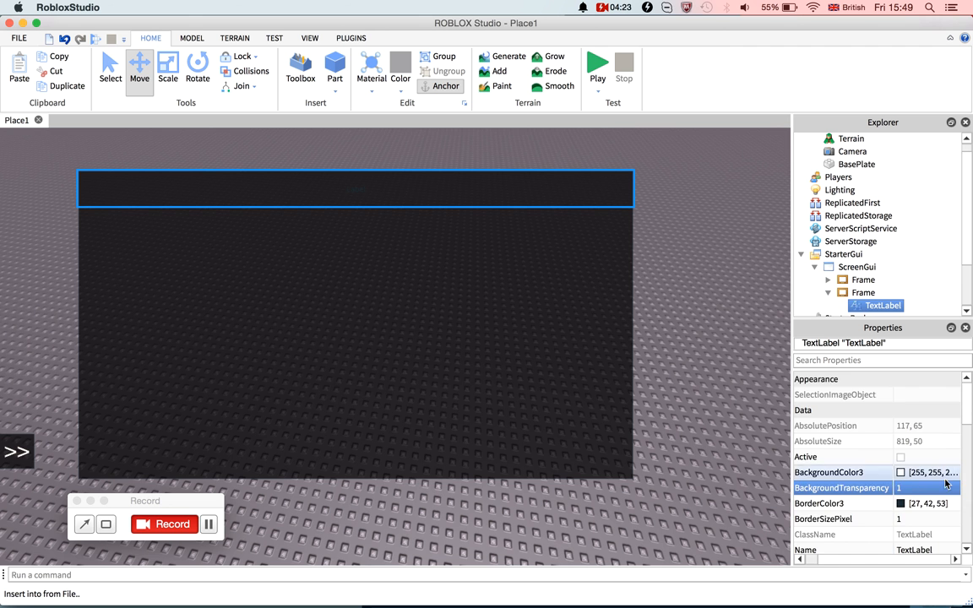
{"action": "scroll", "scroll_direction": "down", "scroll_amount": 3}
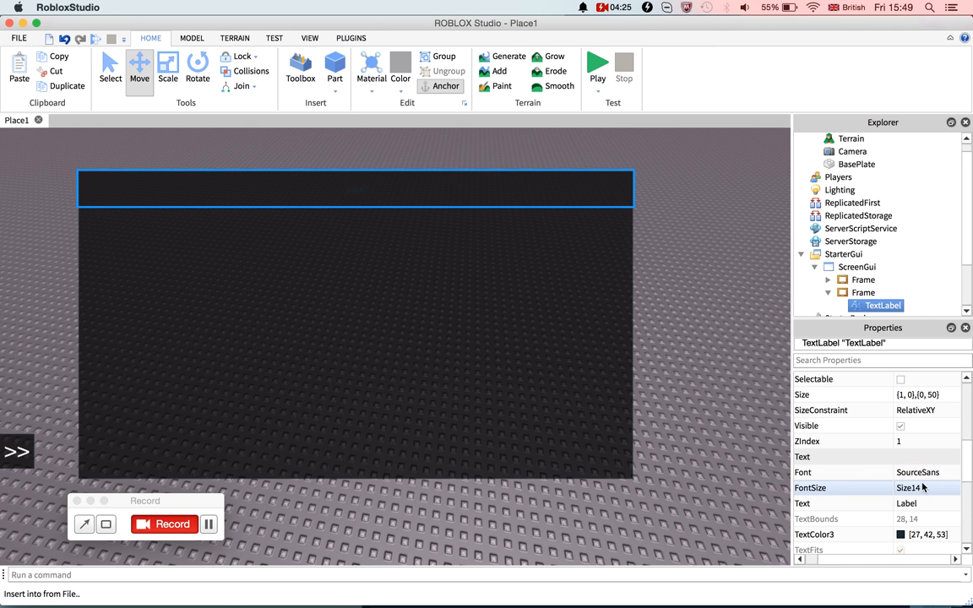
{"action": "left_click", "coordinate": [906, 504]}
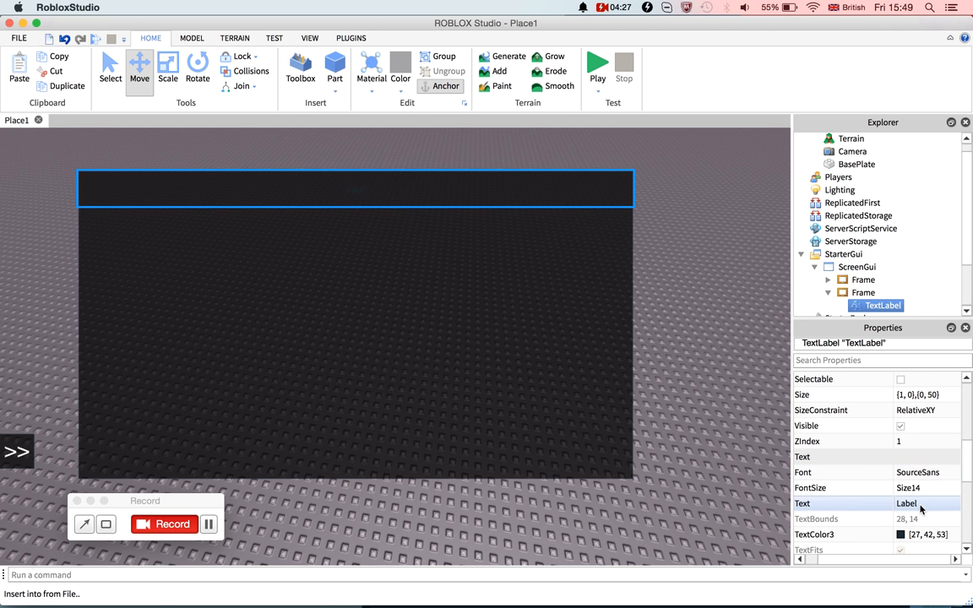
{"action": "type", "text": "SH"}
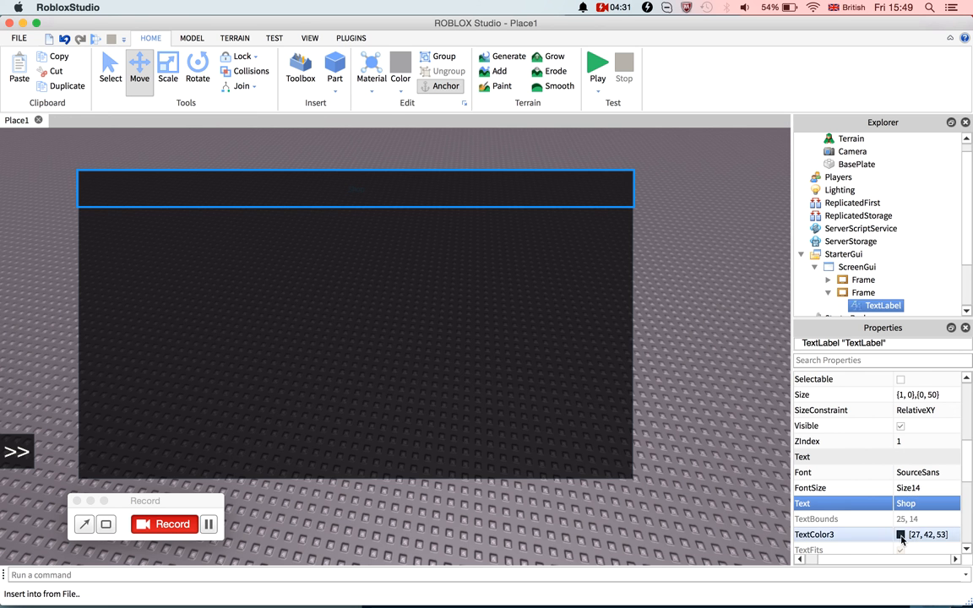
{"action": "left_click", "coordinate": [900, 535]}
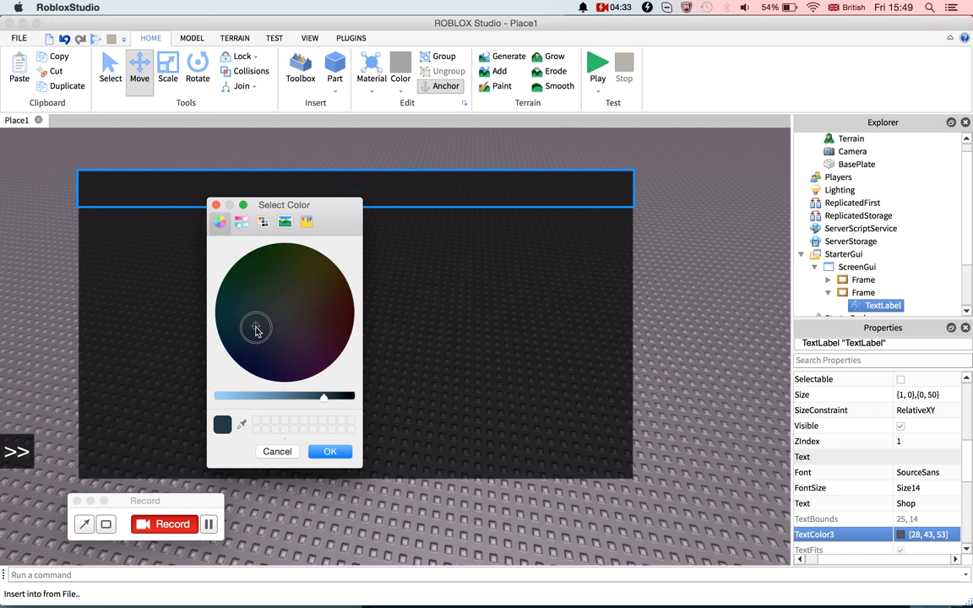
{"action": "left_click", "coordinate": [290, 309]}
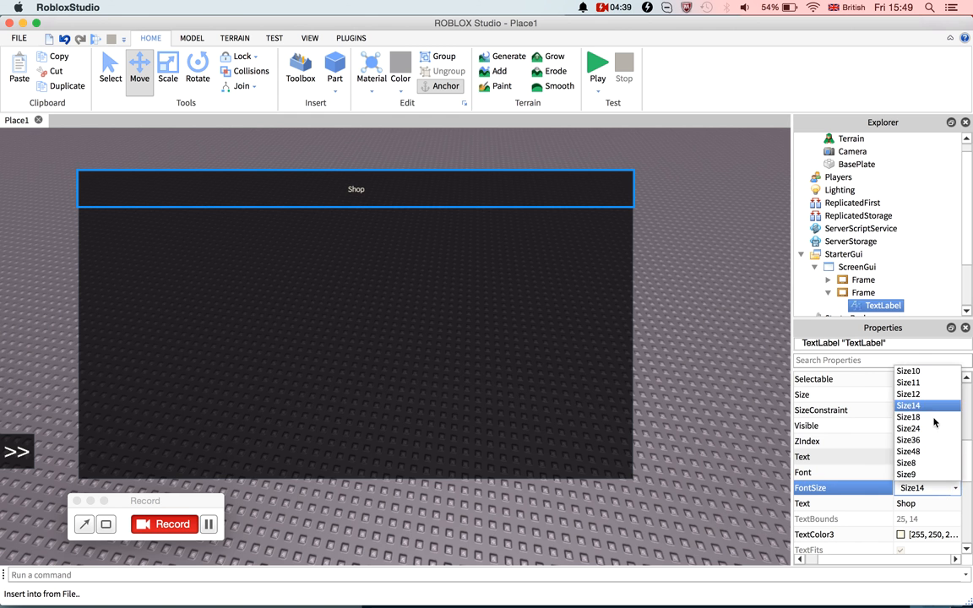
Enlarge the Shop heading's font size and switch its font to Arial.
{"action": "left_click", "coordinate": [908, 439]}
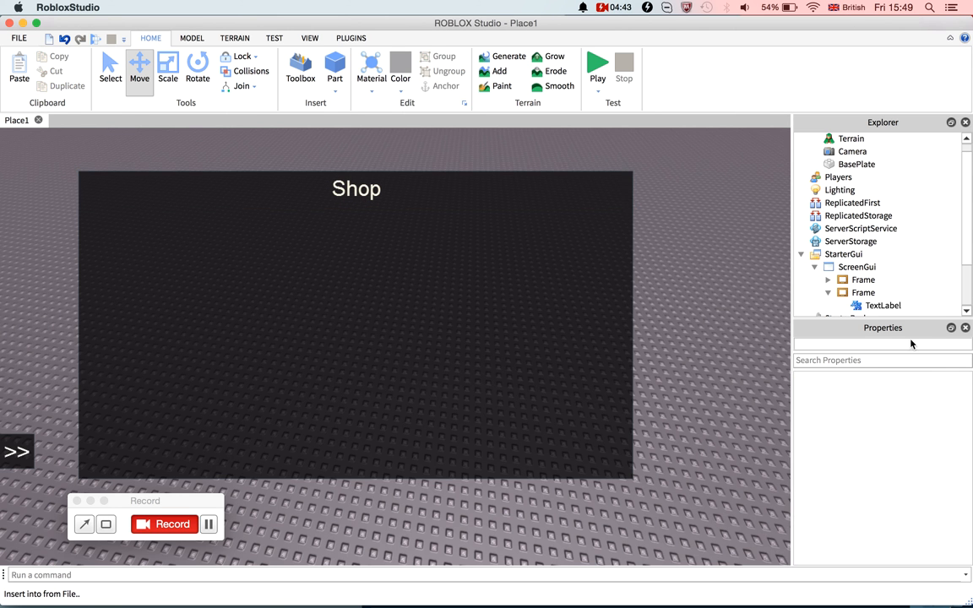
{"action": "left_click", "coordinate": [882, 305]}
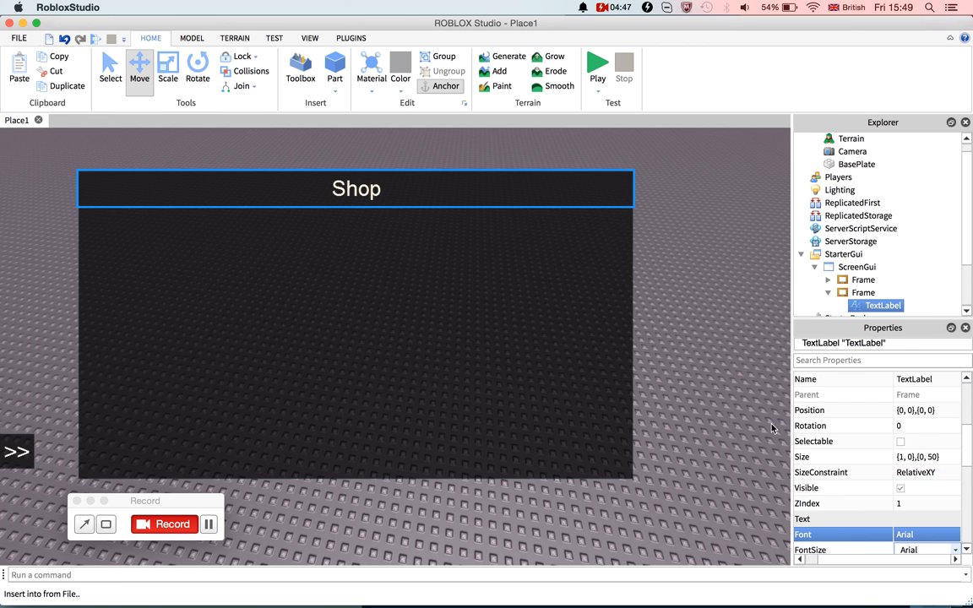
{"action": "left_click", "coordinate": [742, 292]}
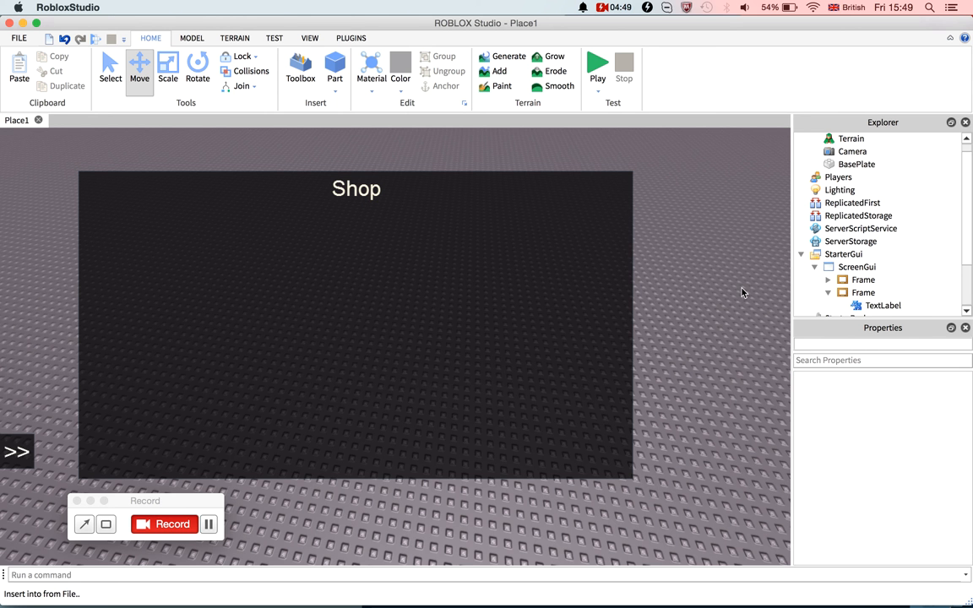
{"action": "left_click", "coordinate": [883, 305]}
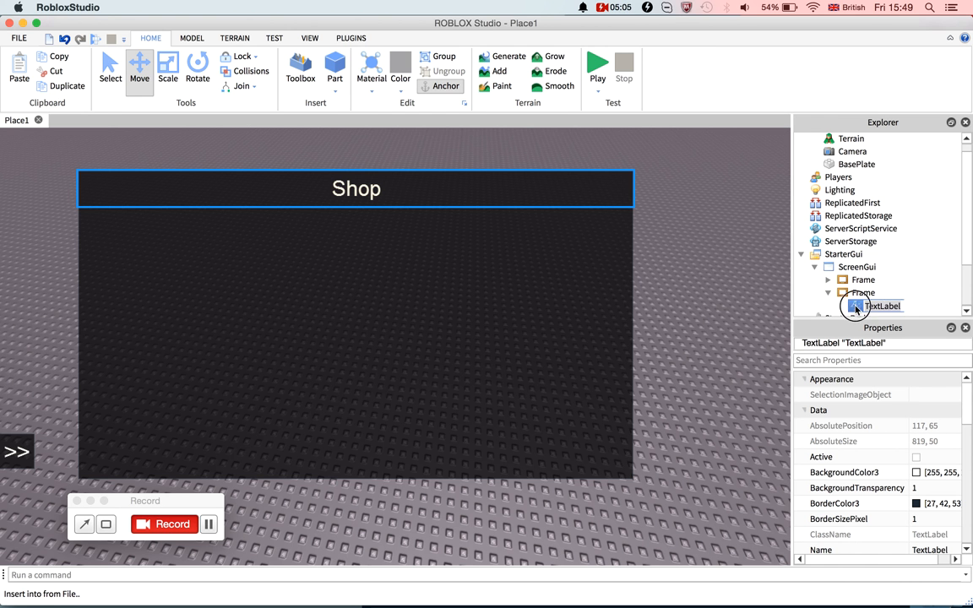
Add a TextButton to the dark Frame holding a NumberValue set to 1.
{"action": "right_click", "coordinate": [863, 292]}
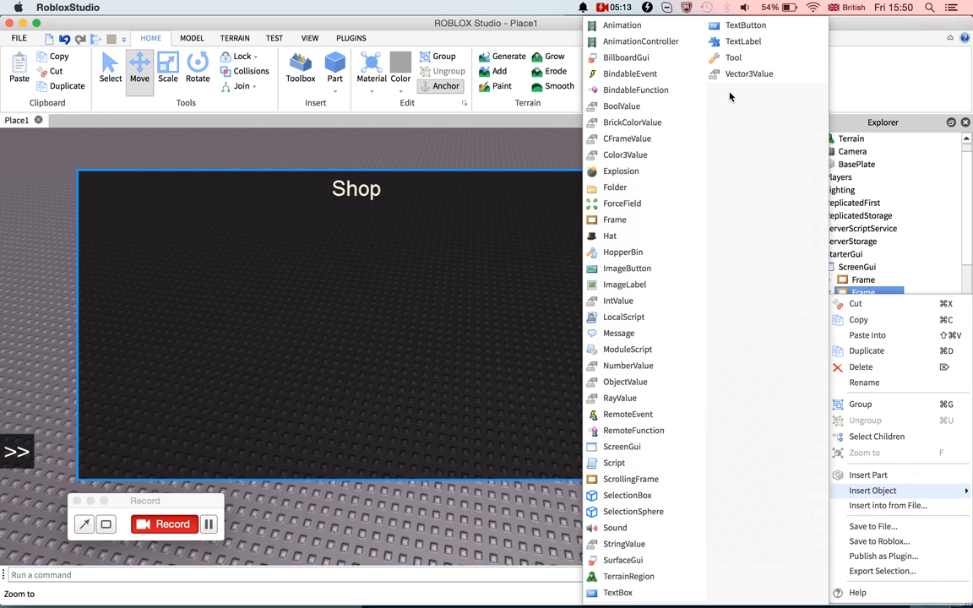
{"action": "left_click", "coordinate": [746, 25]}
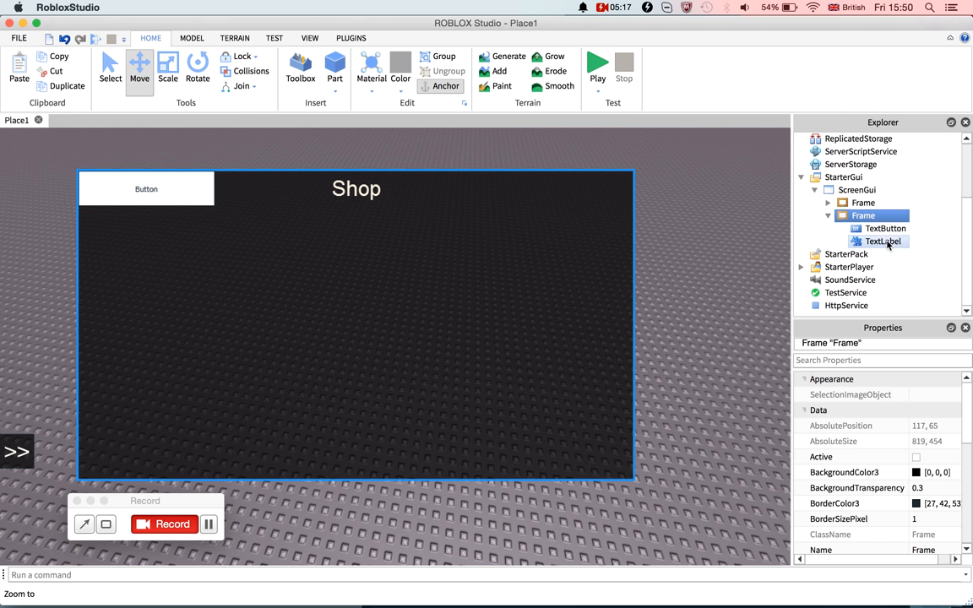
{"action": "left_click", "coordinate": [886, 228]}
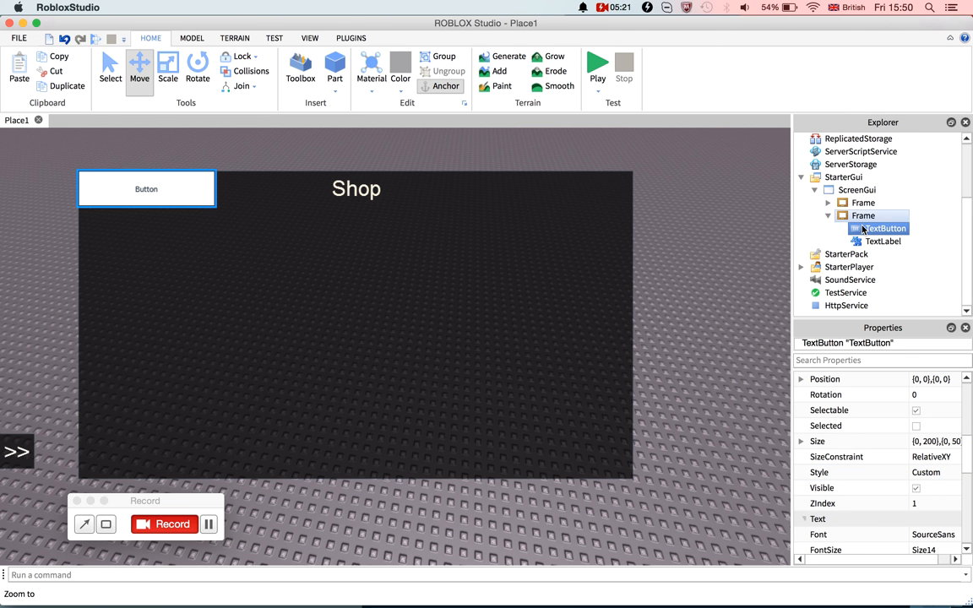
{"action": "right_click", "coordinate": [884, 227]}
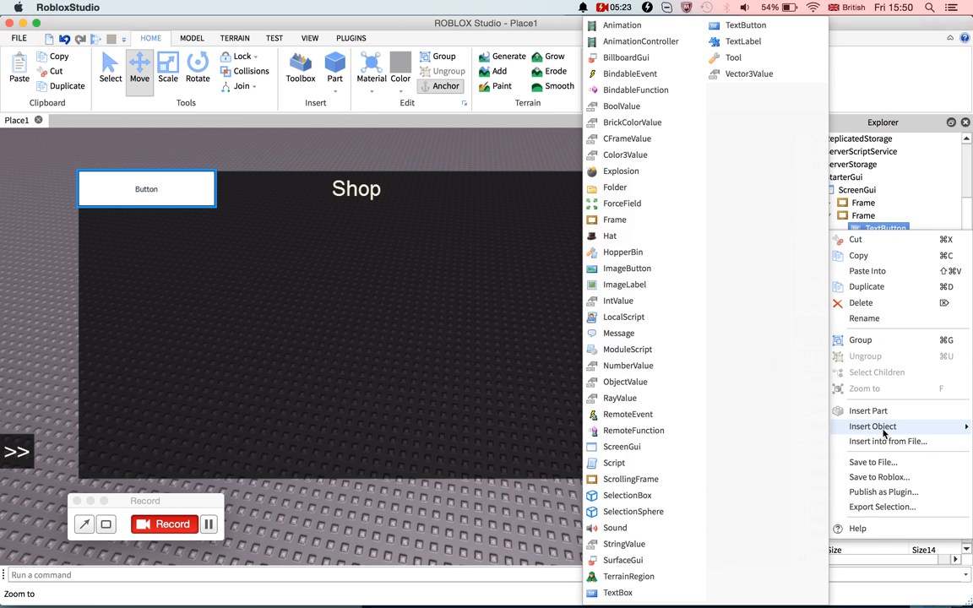
{"action": "mouse_move", "coordinate": [944, 431]}
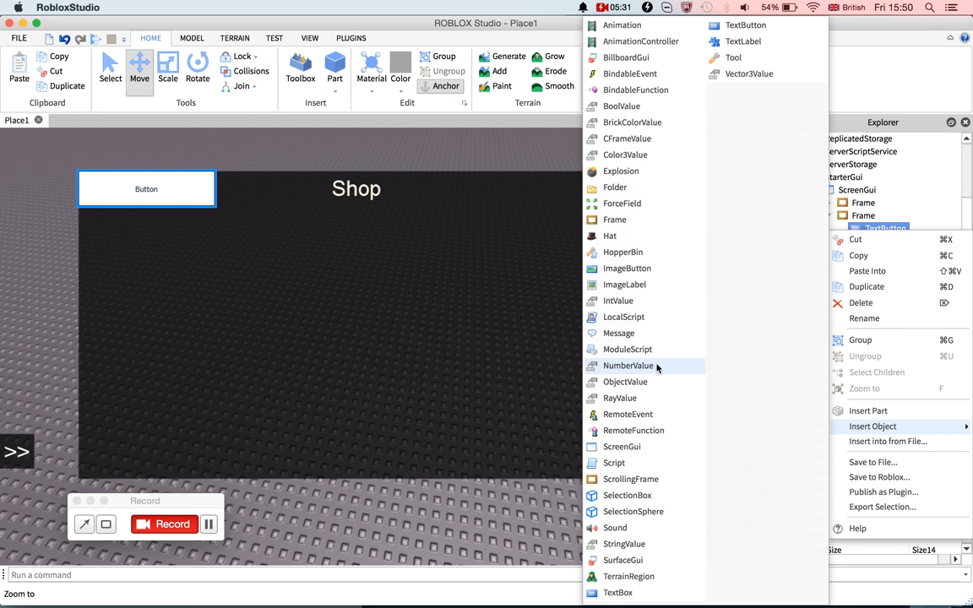
{"action": "left_click", "coordinate": [627, 365]}
{"action": "type", "text": "1"}
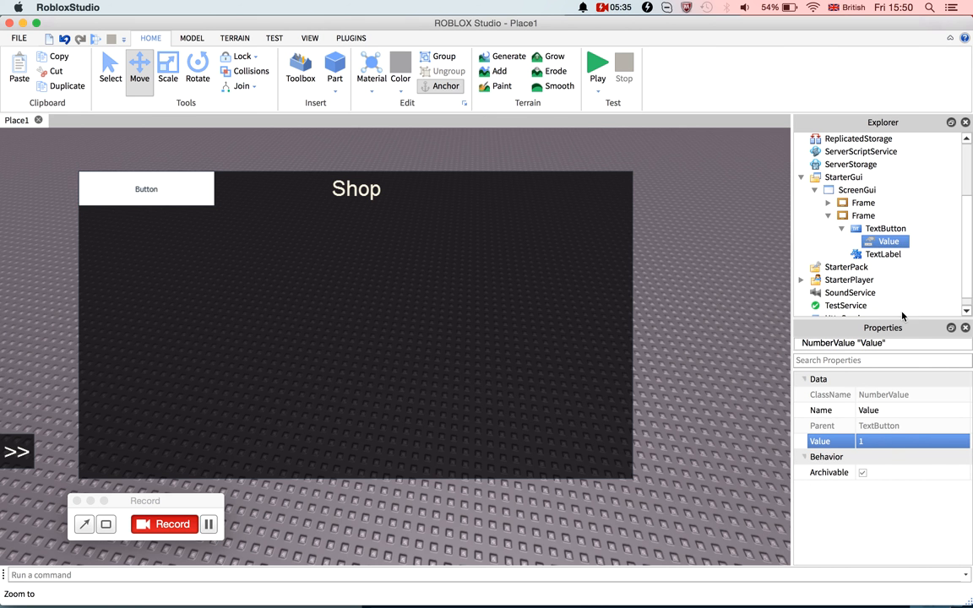
{"action": "left_click", "coordinate": [883, 254]}
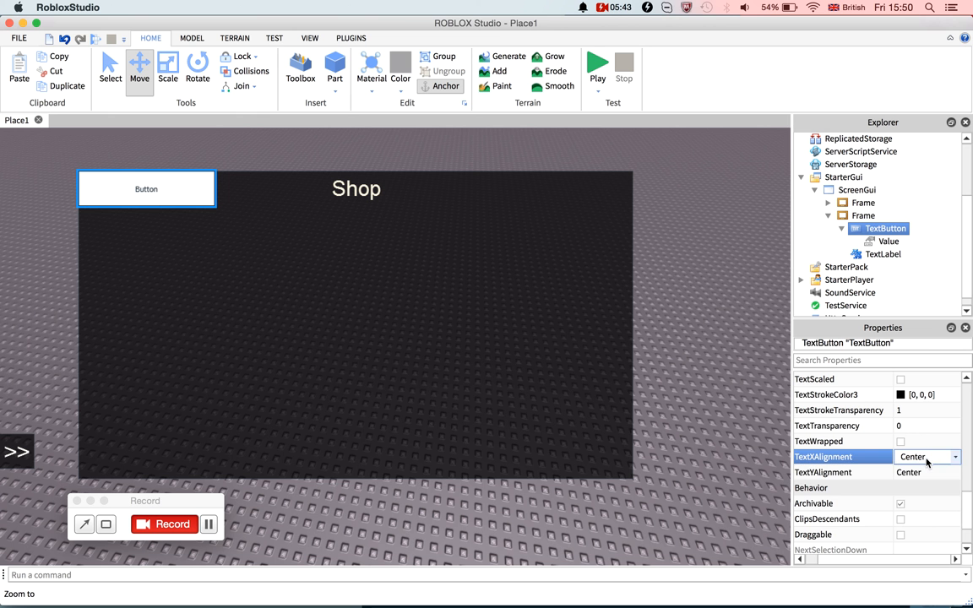
Left-align the shop button's text and make its text colour white.
{"action": "left_click", "coordinate": [925, 456]}
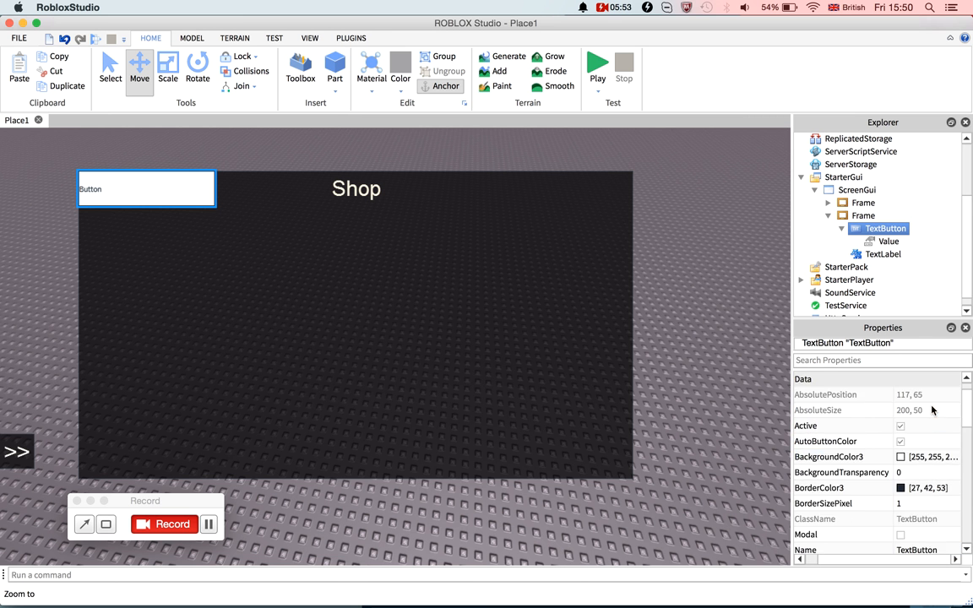
{"action": "scroll", "scroll_direction": "down", "scroll_amount": 3}
{"action": "type", "text": "1"}
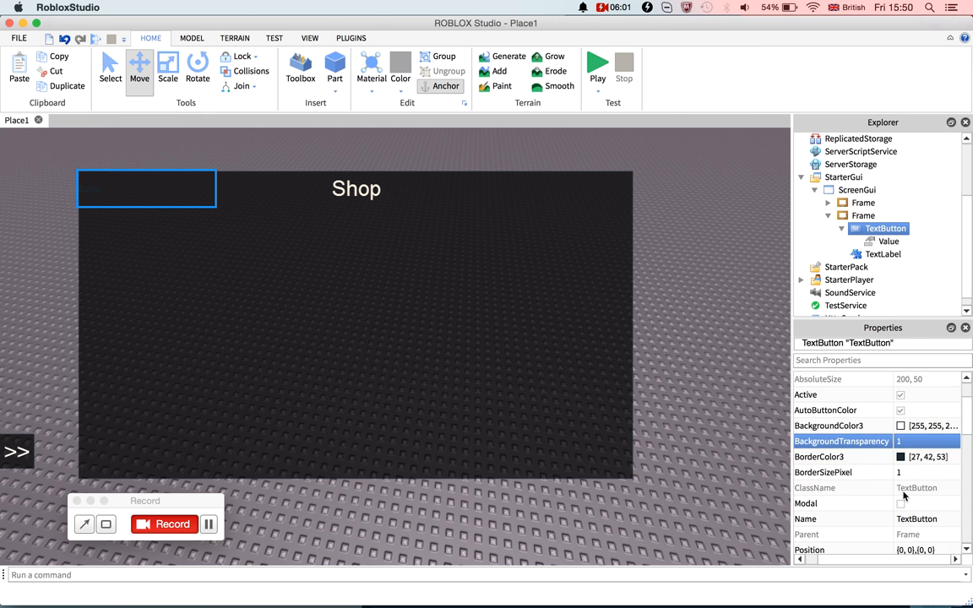
{"action": "left_click", "coordinate": [900, 503]}
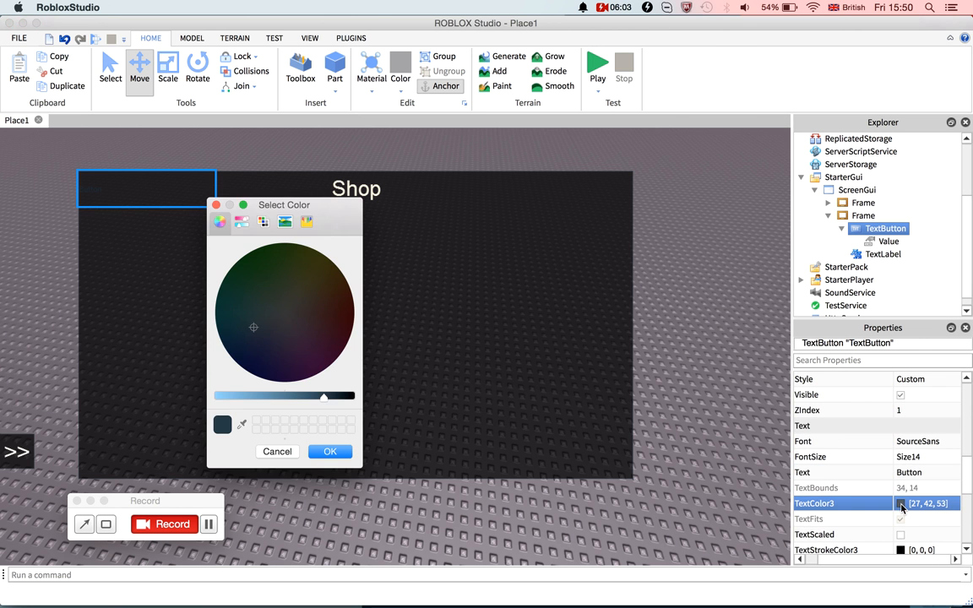
{"action": "left_click", "coordinate": [290, 323]}
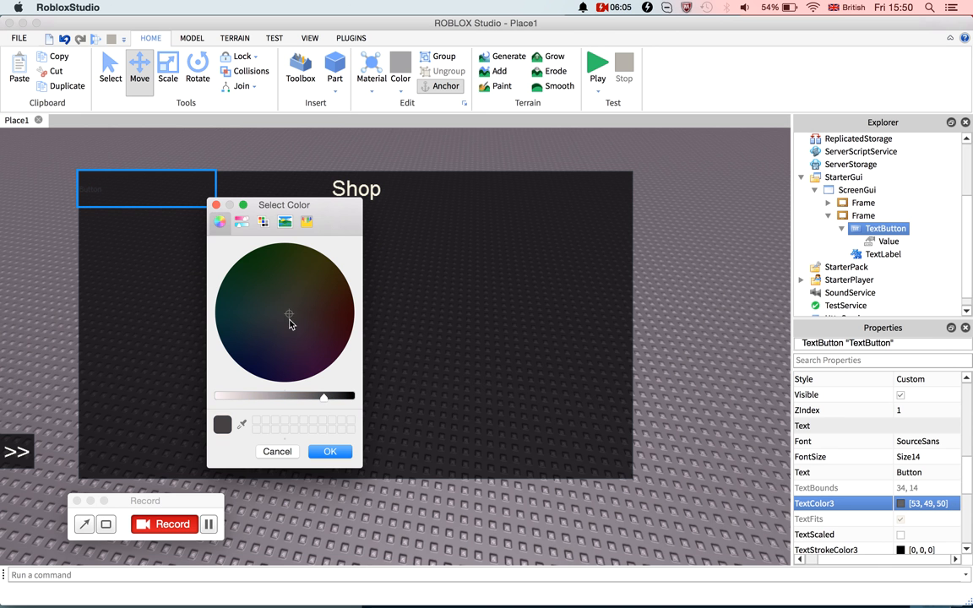
{"action": "left_click_drag", "start_coordinate": [324, 395], "coordinate": [300, 397]}
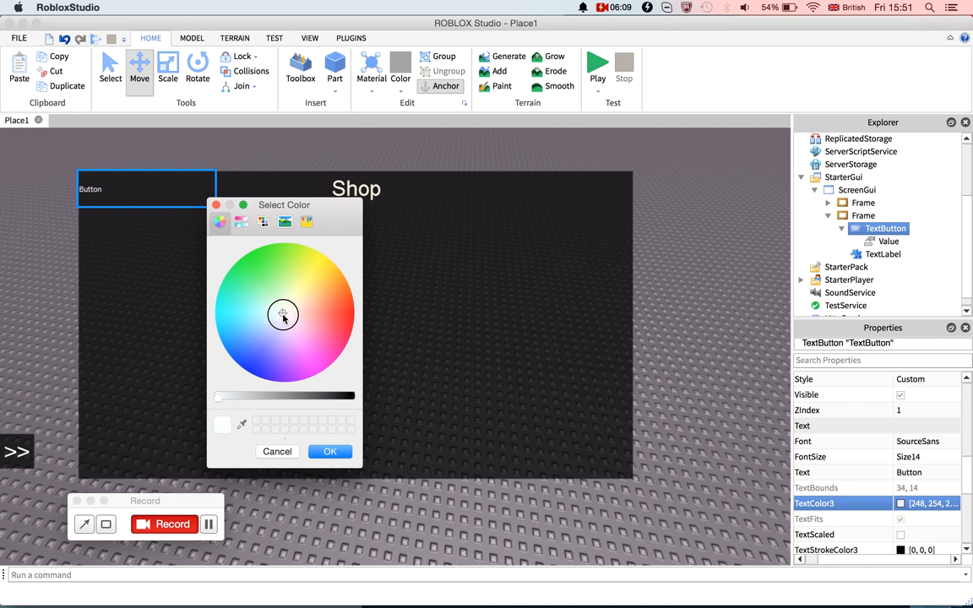
{"action": "left_click", "coordinate": [329, 451]}
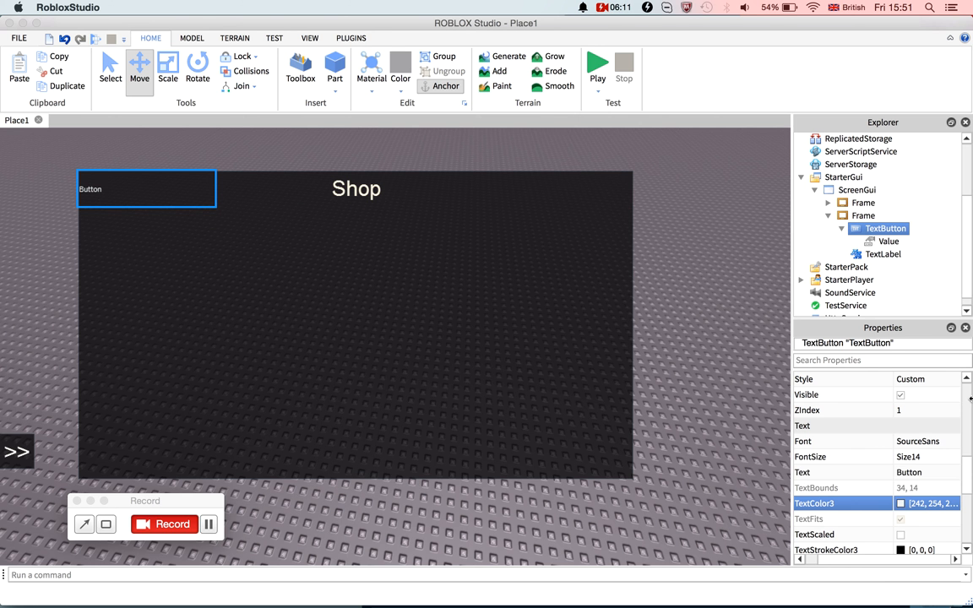
Set the button's font size to Size18 and its text to 'Buy Gun: $500'.
{"action": "left_click", "coordinate": [929, 457]}
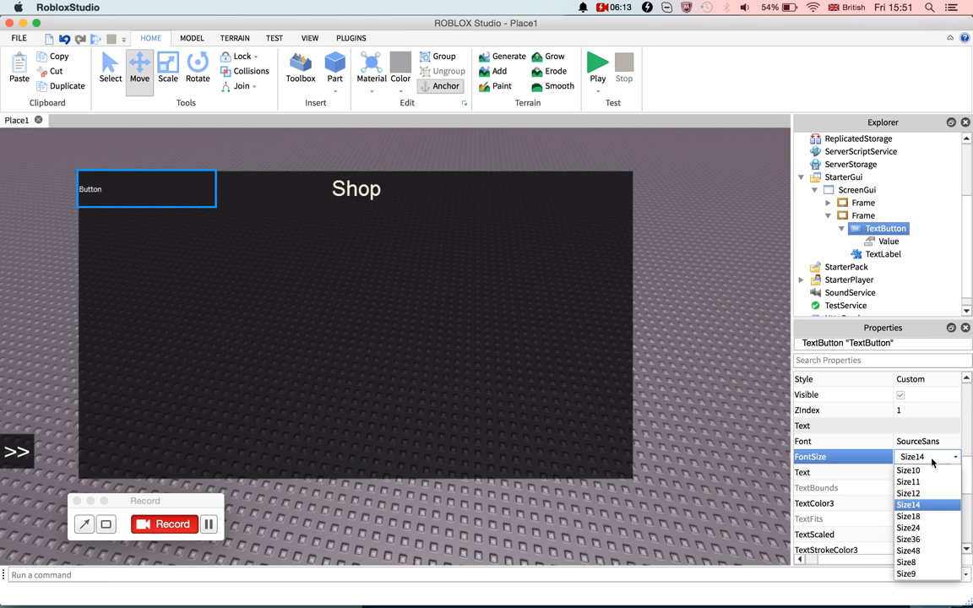
{"action": "left_click", "coordinate": [908, 517]}
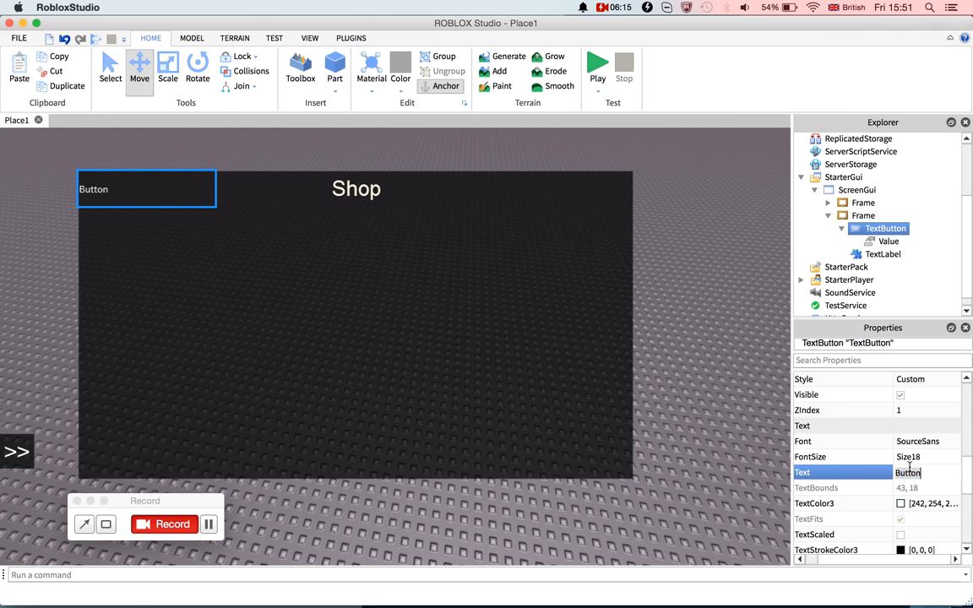
{"action": "type", "text": "Buy"}
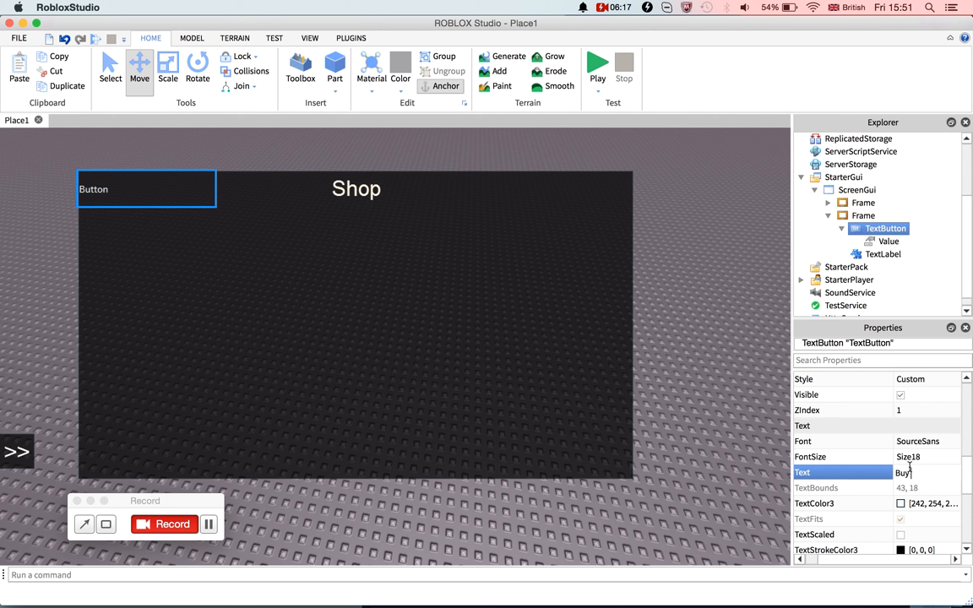
{"action": "type", "text": "Gun:"}
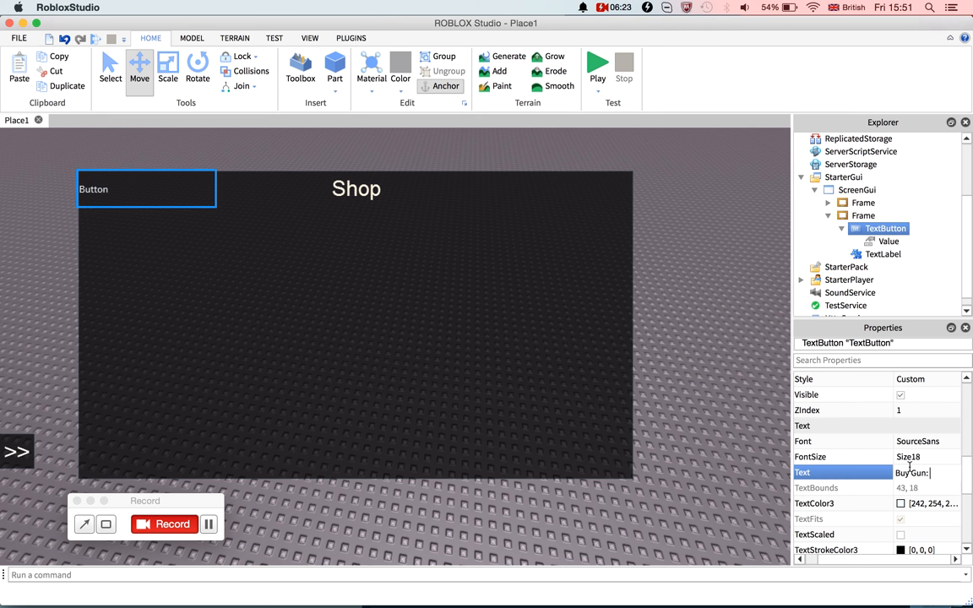
{"action": "type", "text": "Buy Gun: $500"}
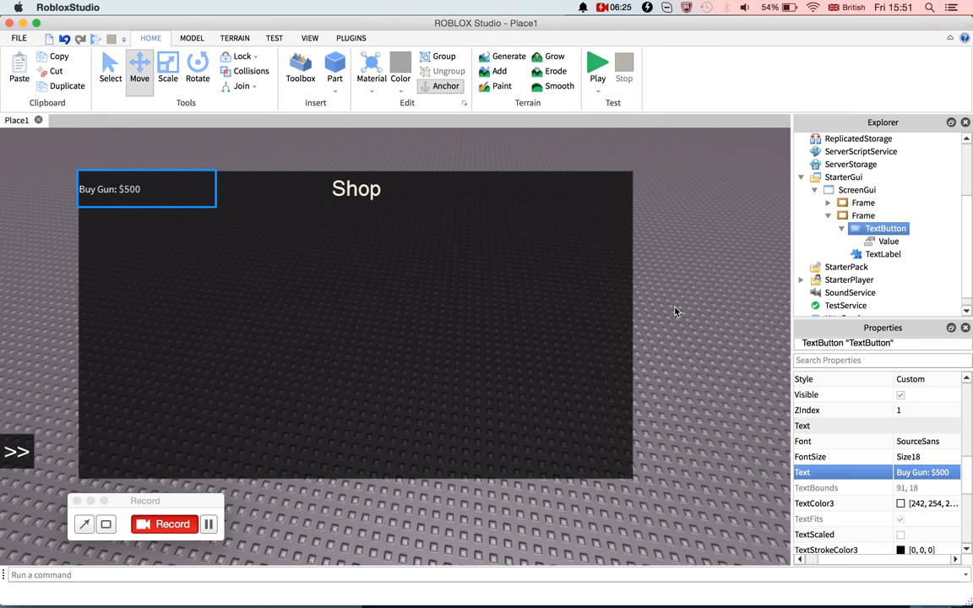
{"action": "mouse_move", "coordinate": [813, 348]}
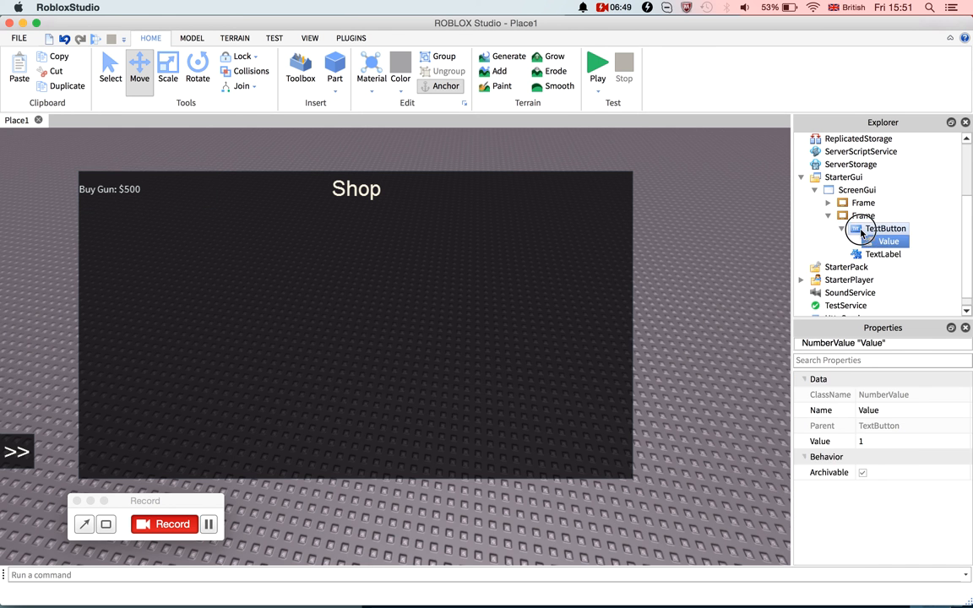
Make the copied button value 2, reading 'Buy Gun 2: $1000', with TextScaled off.
{"action": "left_click", "coordinate": [885, 228]}
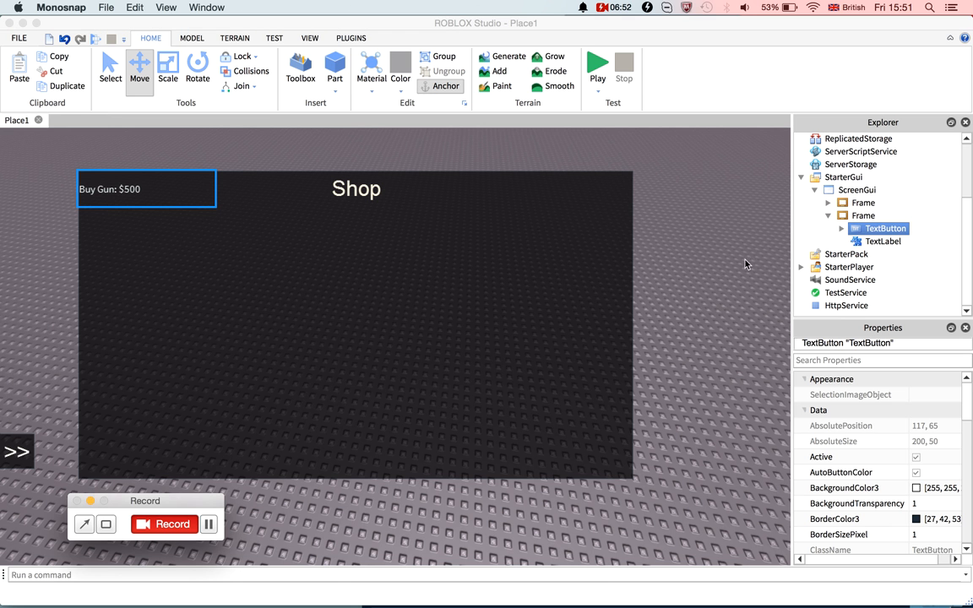
{"action": "mouse_move", "coordinate": [802, 205]}
{"action": "type", "text": "2"}
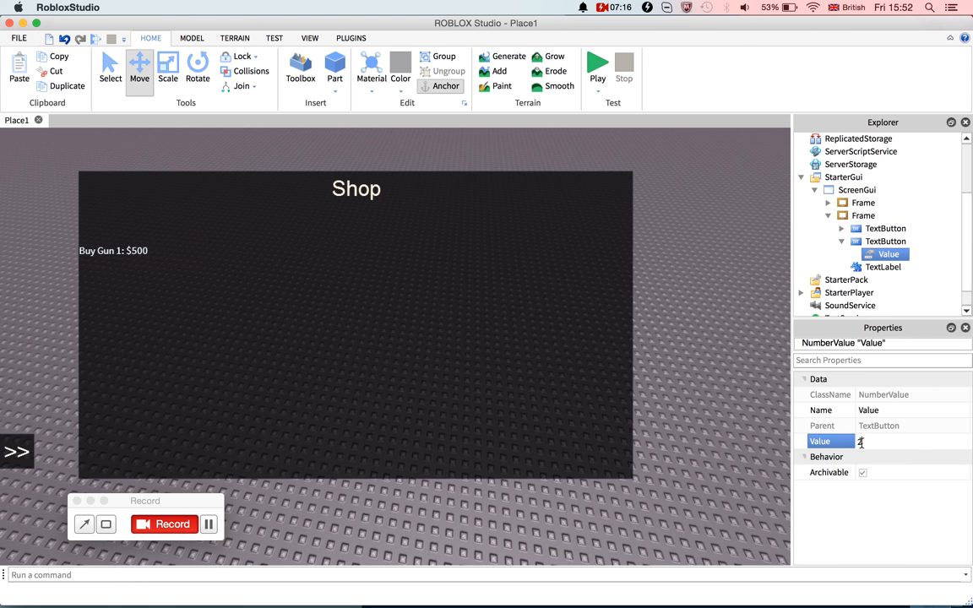
{"action": "left_click", "coordinate": [885, 240]}
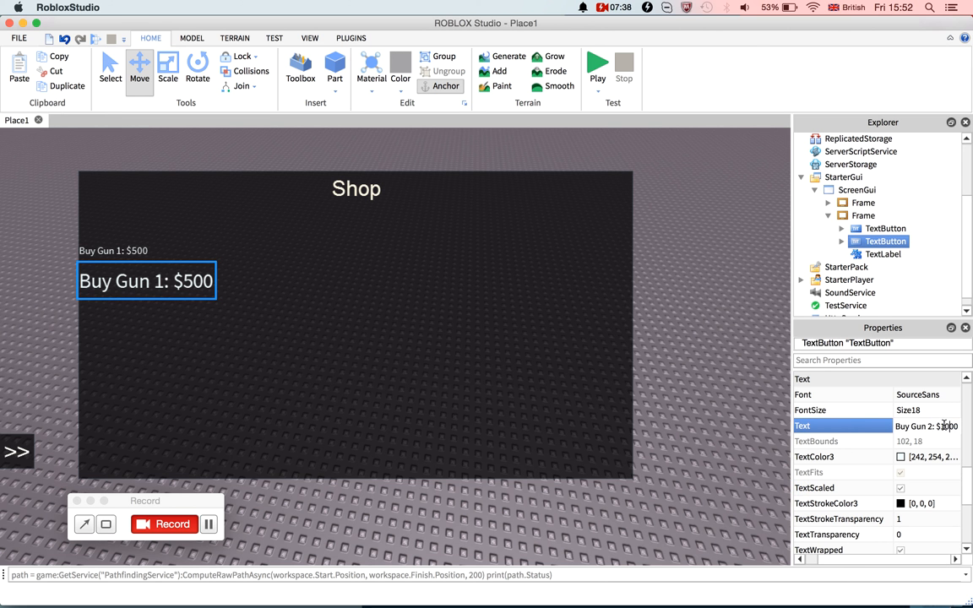
{"action": "type", "text": "Buy Gun 2: $1000"}
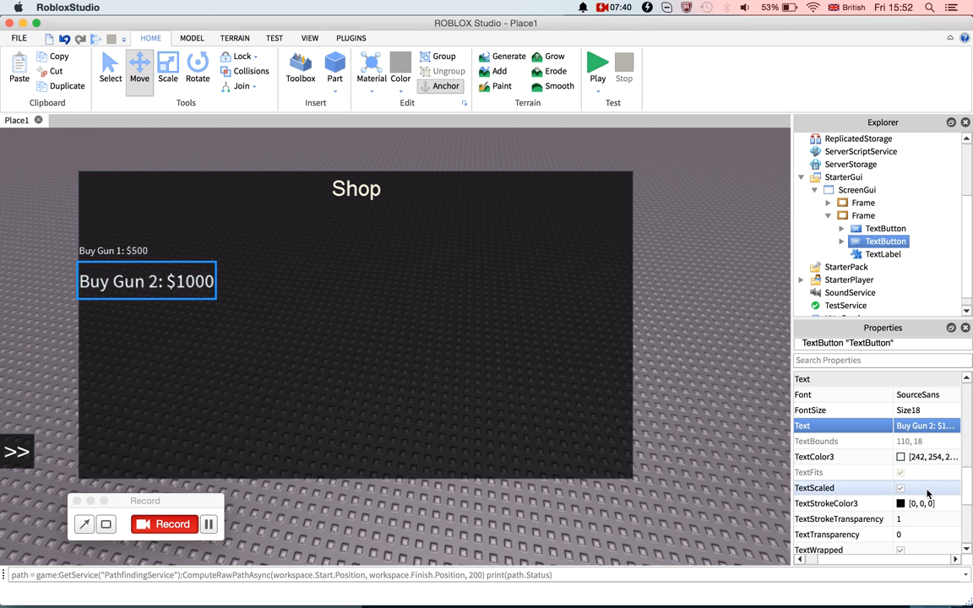
{"action": "left_click", "coordinate": [900, 488]}
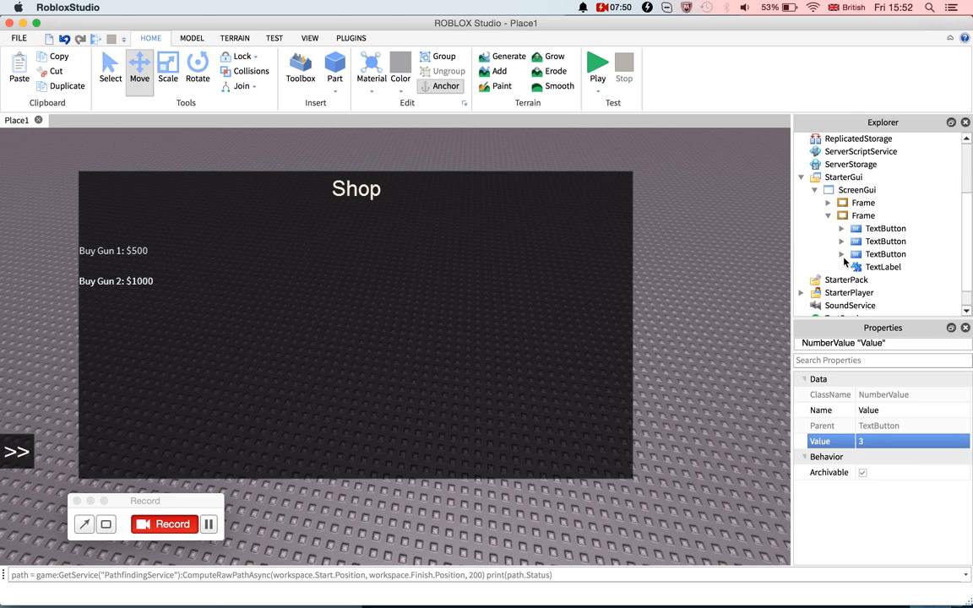
Set the third button to 'Buy Gun 3: $2000', positioned below the second.
{"action": "left_click", "coordinate": [886, 253]}
{"action": "type", "text": "Buy Gun 3: $2000"}
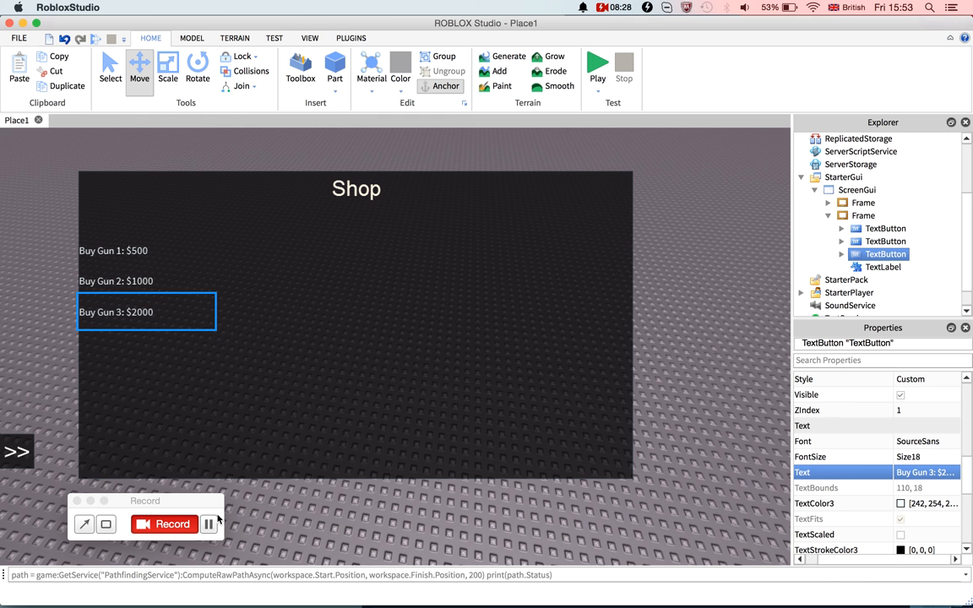
{"action": "mouse_move", "coordinate": [210, 525]}
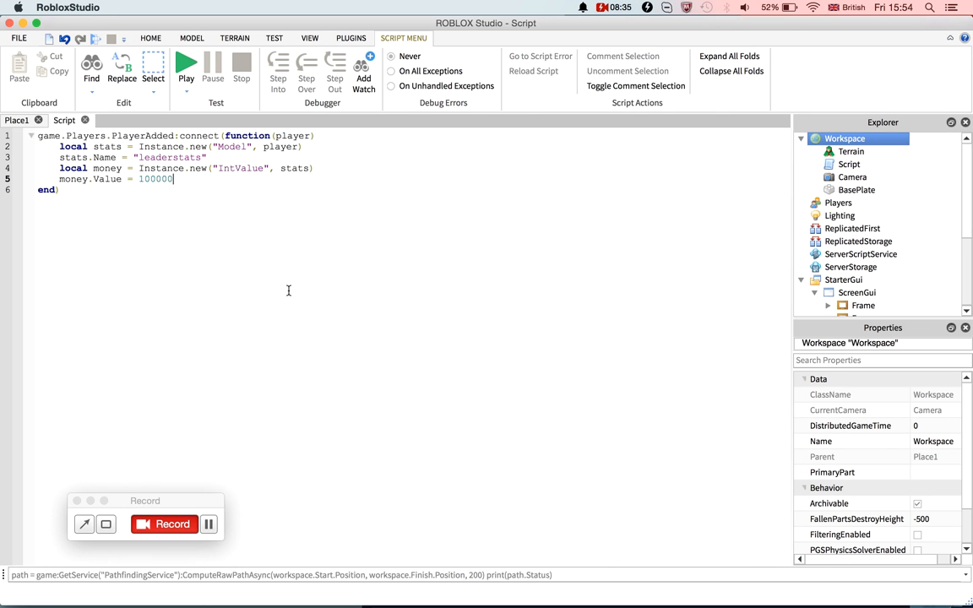
Return to the Place1 layout and select the main shop Frame in Explorer.
{"action": "key", "text": "cmd+a"}
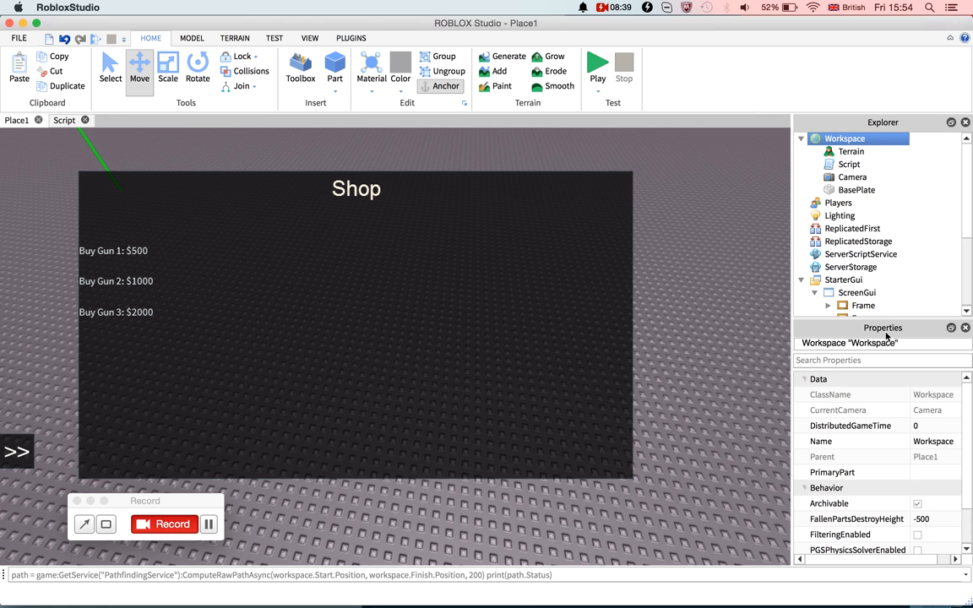
{"action": "left_click", "coordinate": [863, 280]}
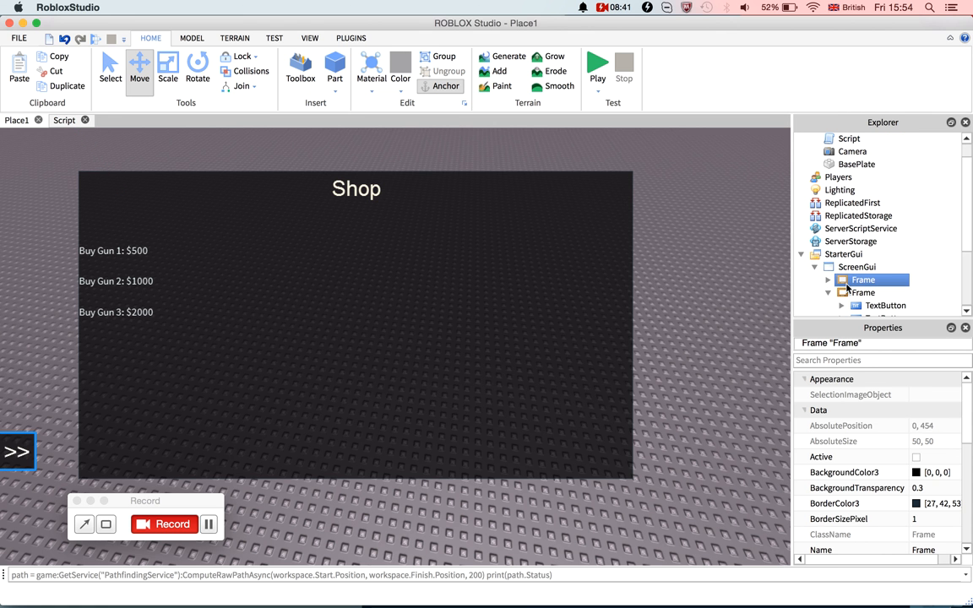
{"action": "left_click", "coordinate": [863, 292]}
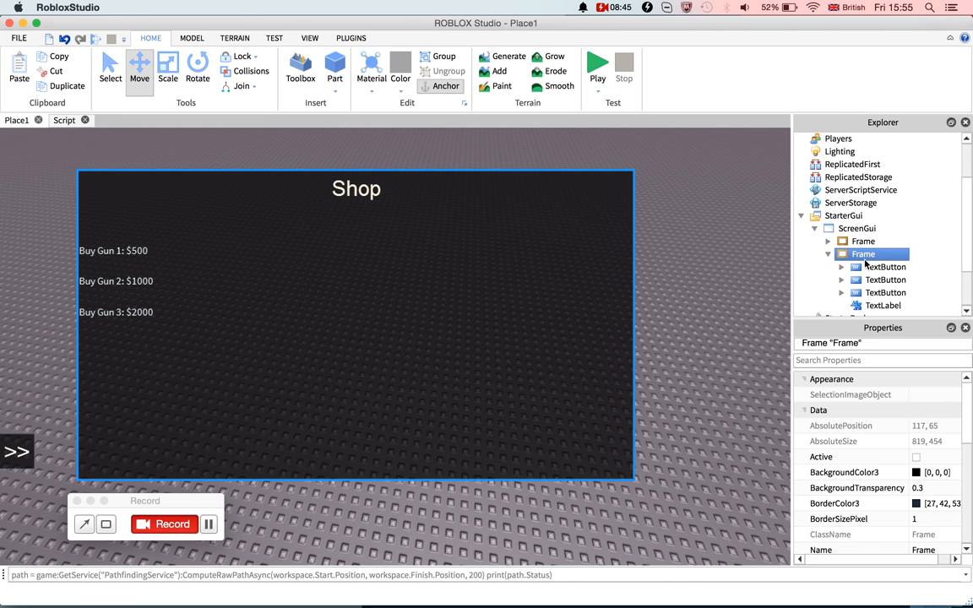
Select the ImageLabel and set its Position to {0.5, 0},{0.15, 0}.
{"action": "right_click", "coordinate": [862, 253]}
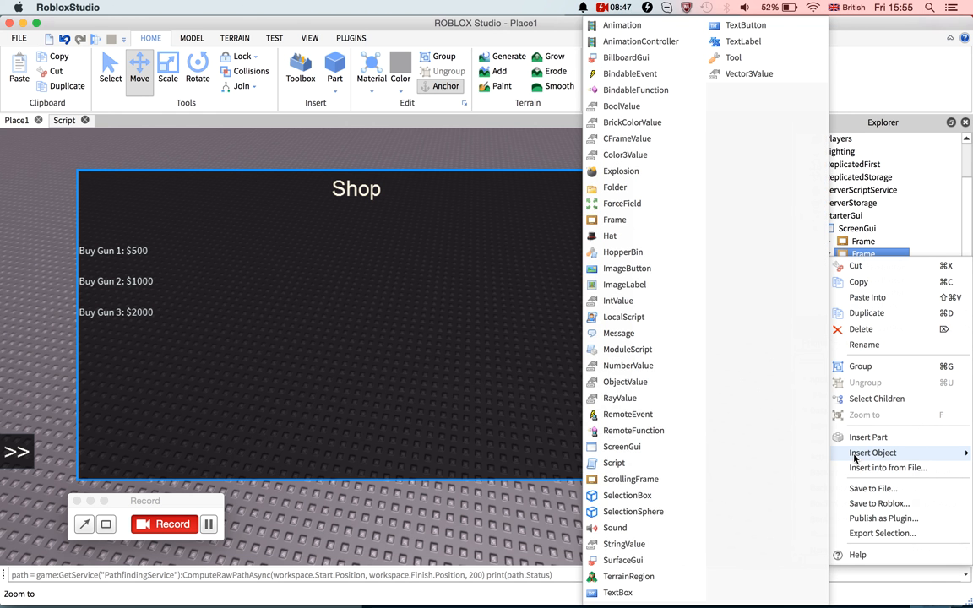
{"action": "mouse_move", "coordinate": [640, 285]}
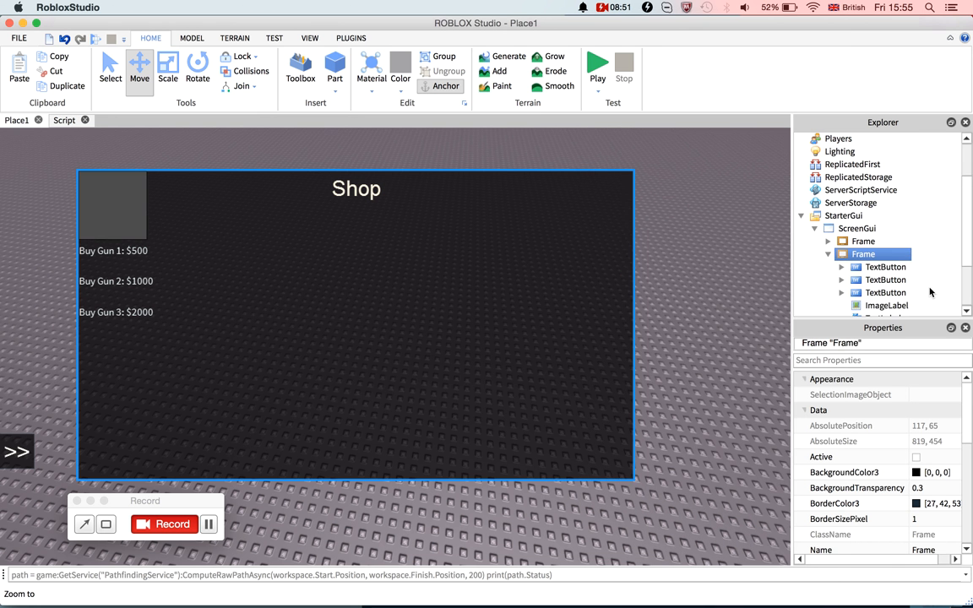
{"action": "left_click", "coordinate": [886, 305]}
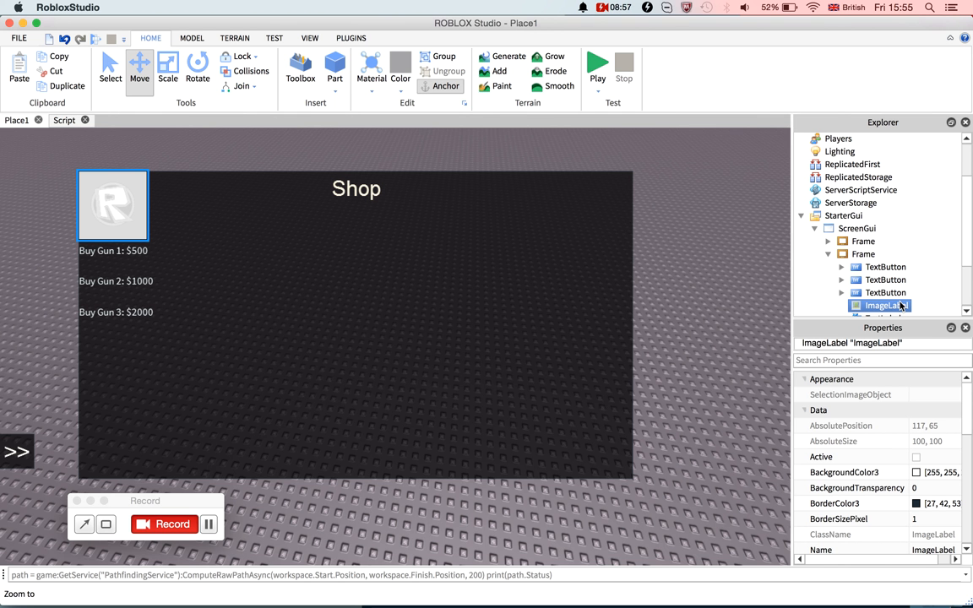
{"action": "scroll", "scroll_direction": "down", "scroll_amount": 3}
{"action": "type", "text": "{0, 500},{0, 200}"}
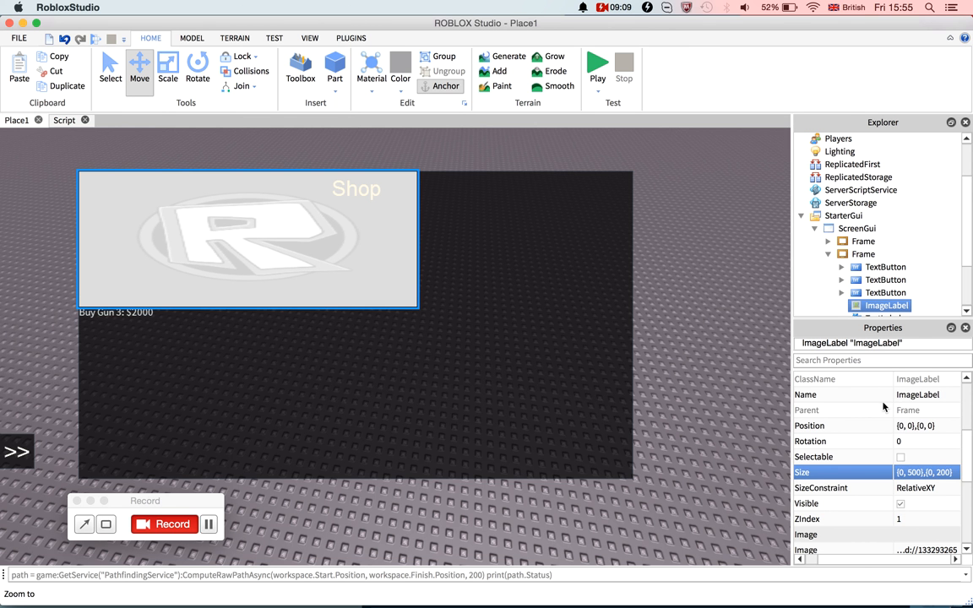
{"action": "scroll", "scroll_direction": "down", "scroll_amount": 3}
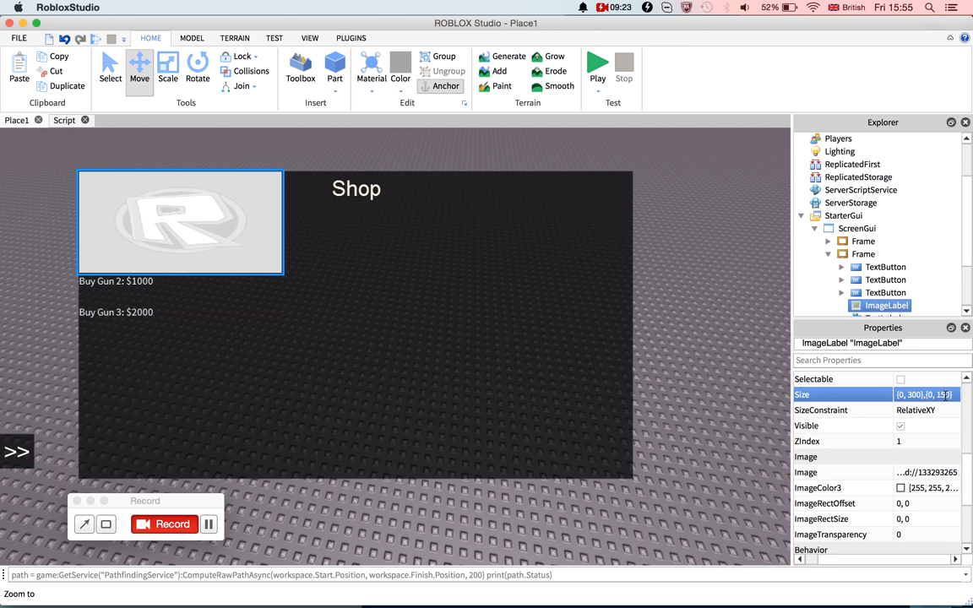
{"action": "scroll", "scroll_direction": "down", "scroll_amount": 3}
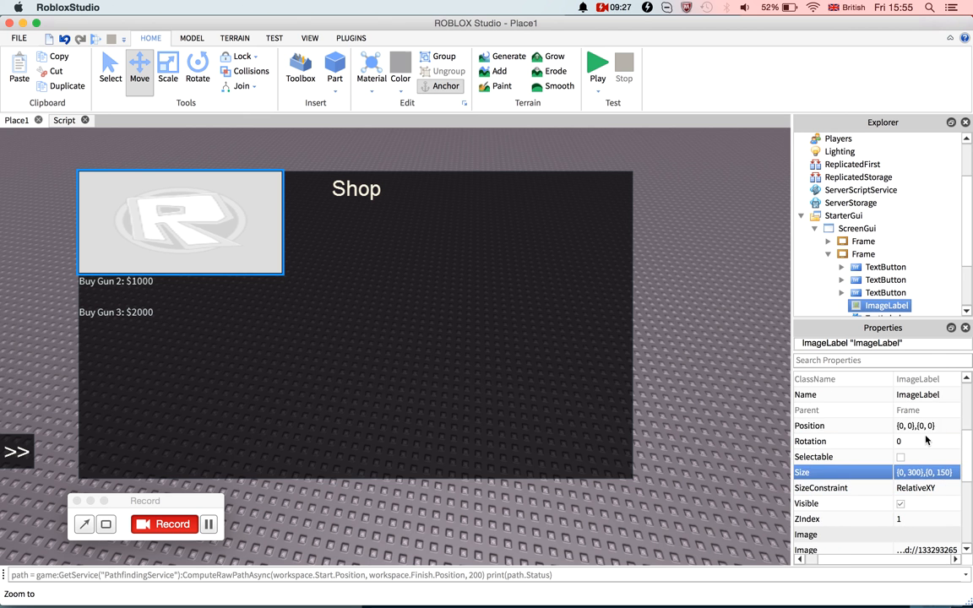
{"action": "left_click", "coordinate": [809, 425]}
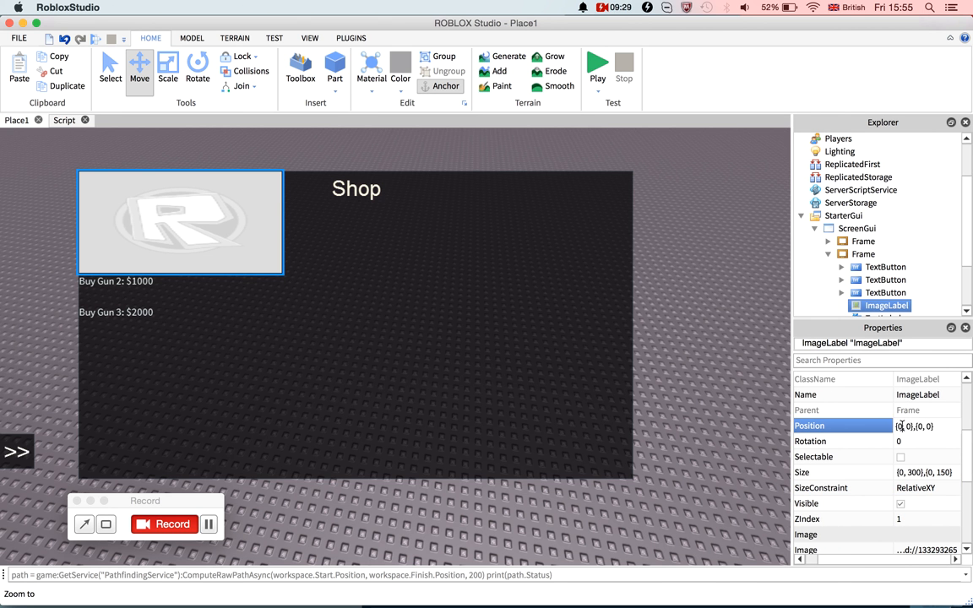
{"action": "type", "text": "0.5, 0},{0, 0"}
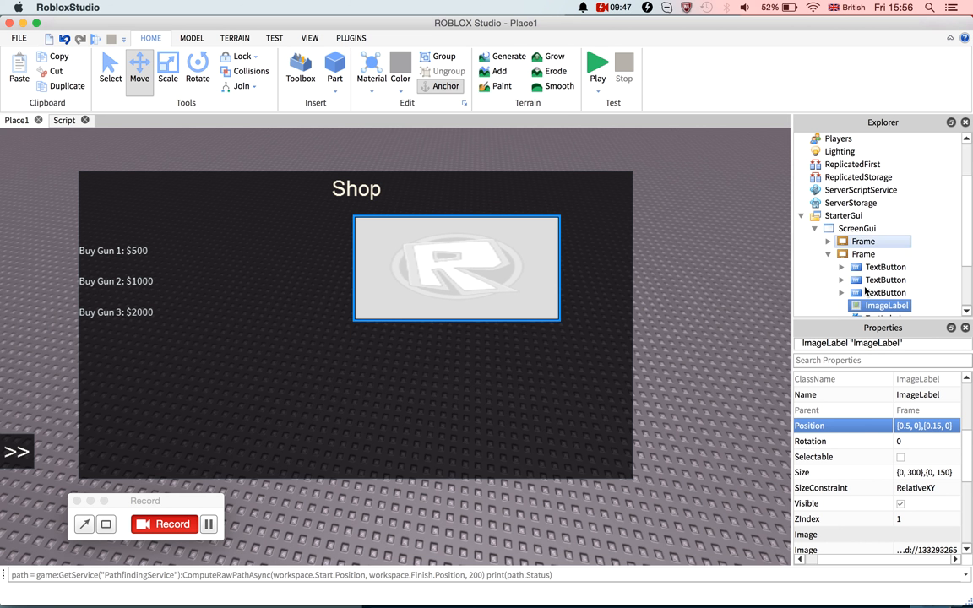
Insert a TextLabel into the shop panel Frame.
{"action": "left_click", "coordinate": [862, 255]}
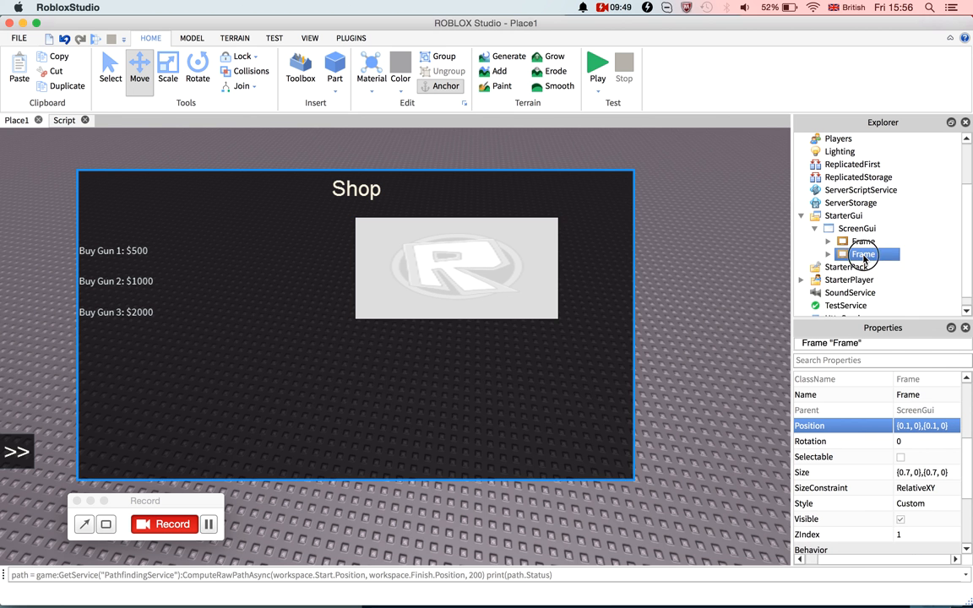
{"action": "right_click", "coordinate": [863, 255]}
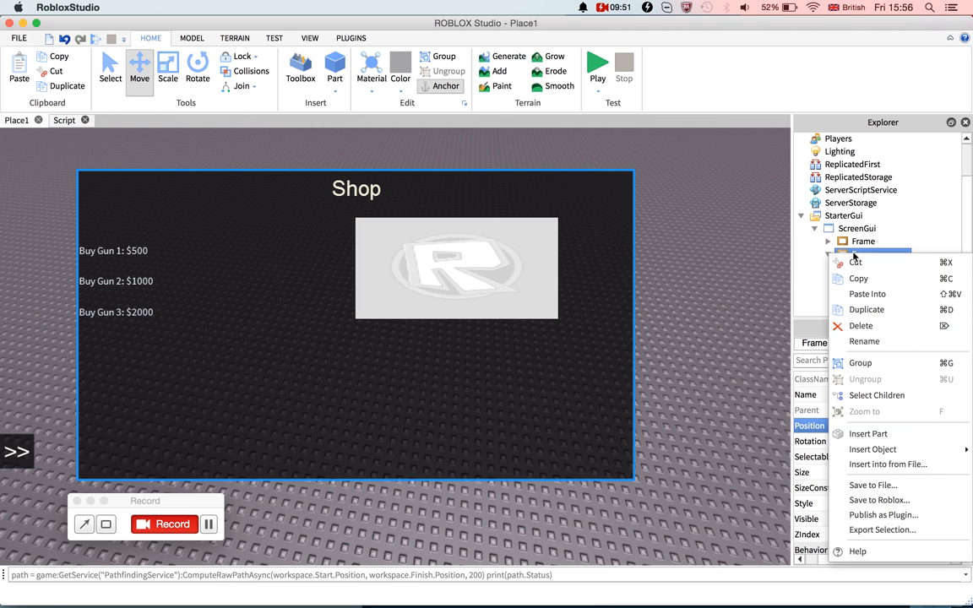
{"action": "left_click", "coordinate": [872, 448]}
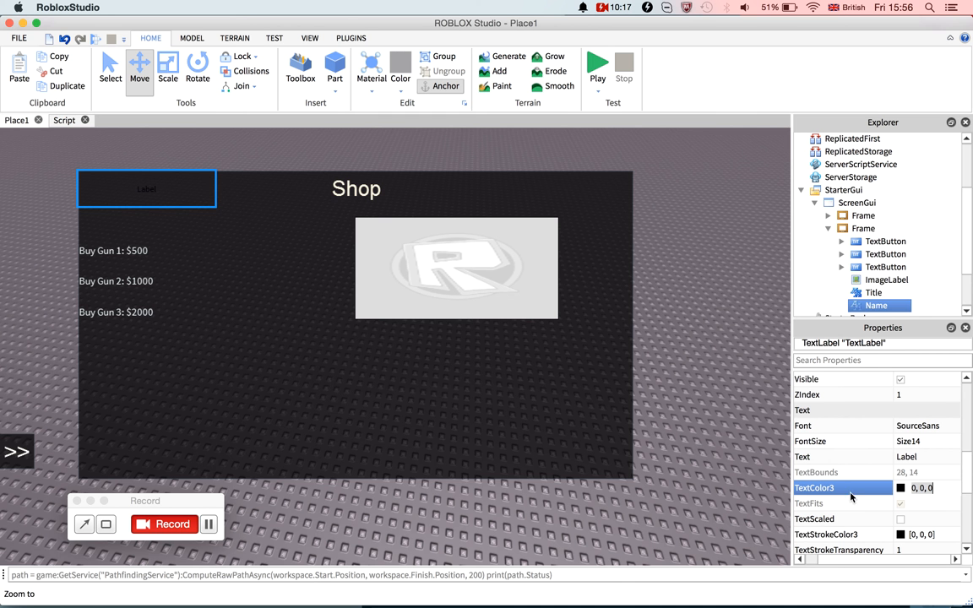
Give the label white 255, 255, 255 text at font size 36.
{"action": "left_click", "coordinate": [900, 488]}
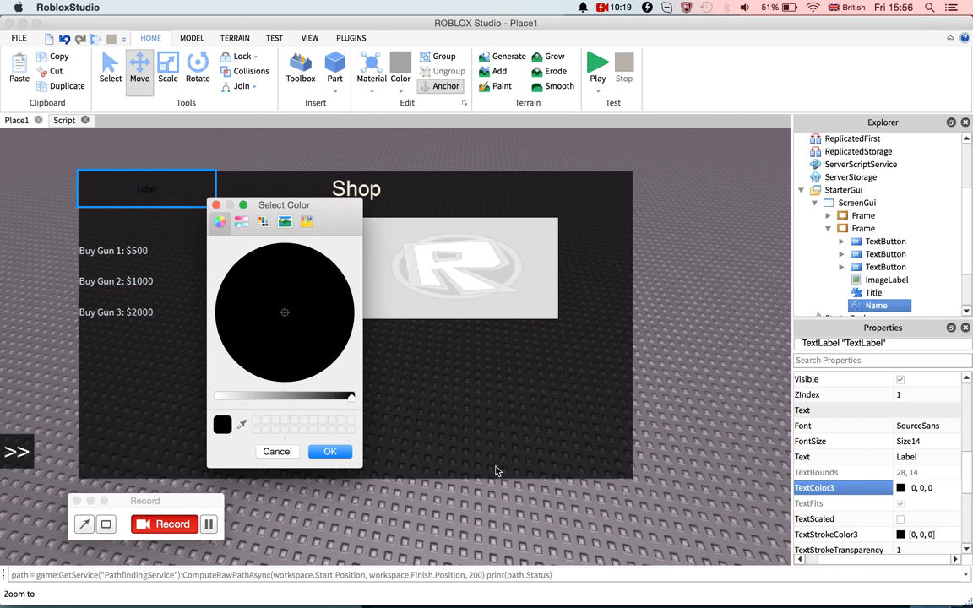
{"action": "left_click", "coordinate": [330, 451]}
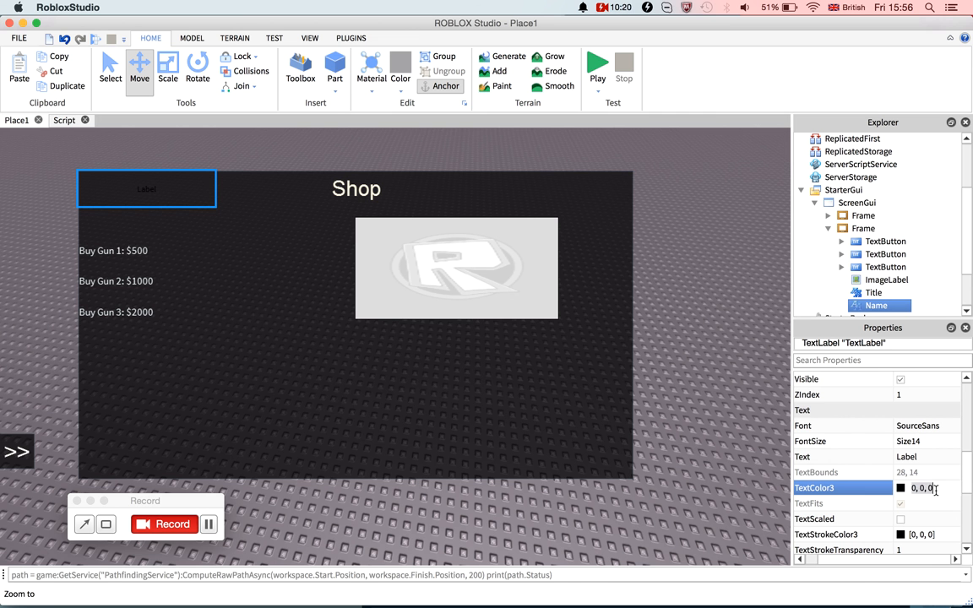
{"action": "type", "text": "255, 255, 255"}
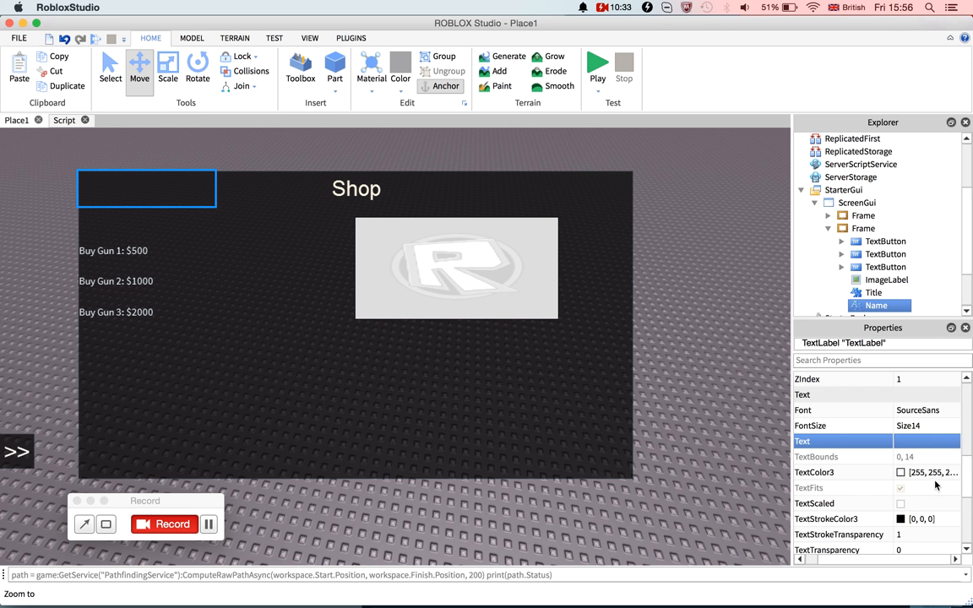
{"action": "left_click", "coordinate": [955, 426]}
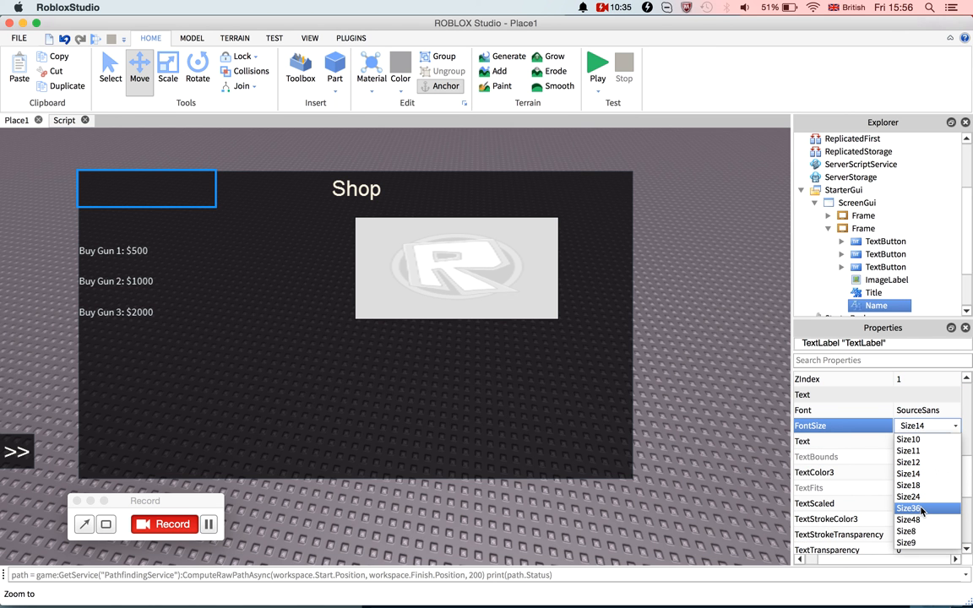
{"action": "left_click", "coordinate": [909, 508]}
{"action": "type", "text": "{0.5, 0},{0.5, 0}"}
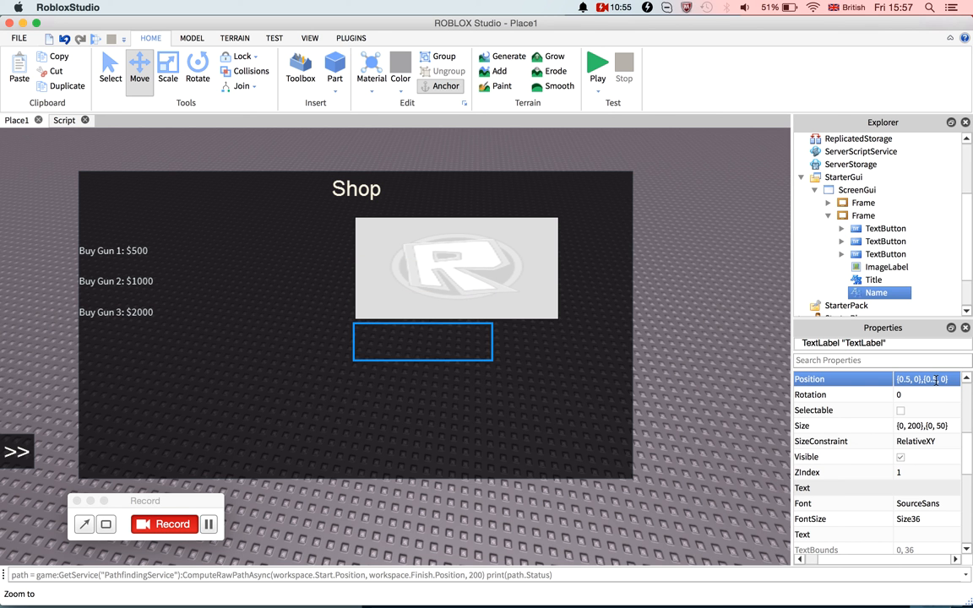
Set the main shop Frame's Position to {-2, 0},{0.1, 0}.
{"action": "left_click", "coordinate": [392, 406]}
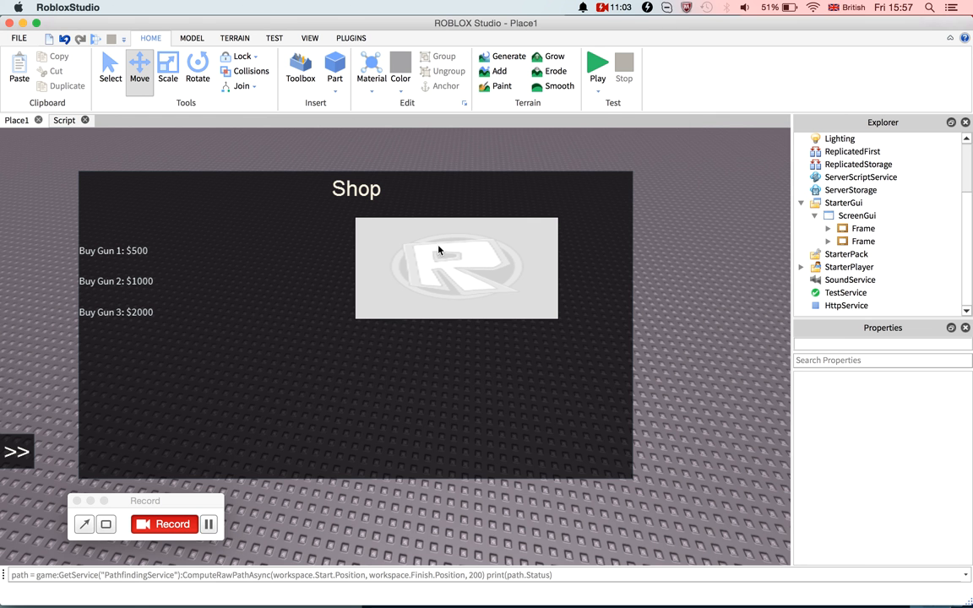
{"action": "left_click", "coordinate": [863, 242]}
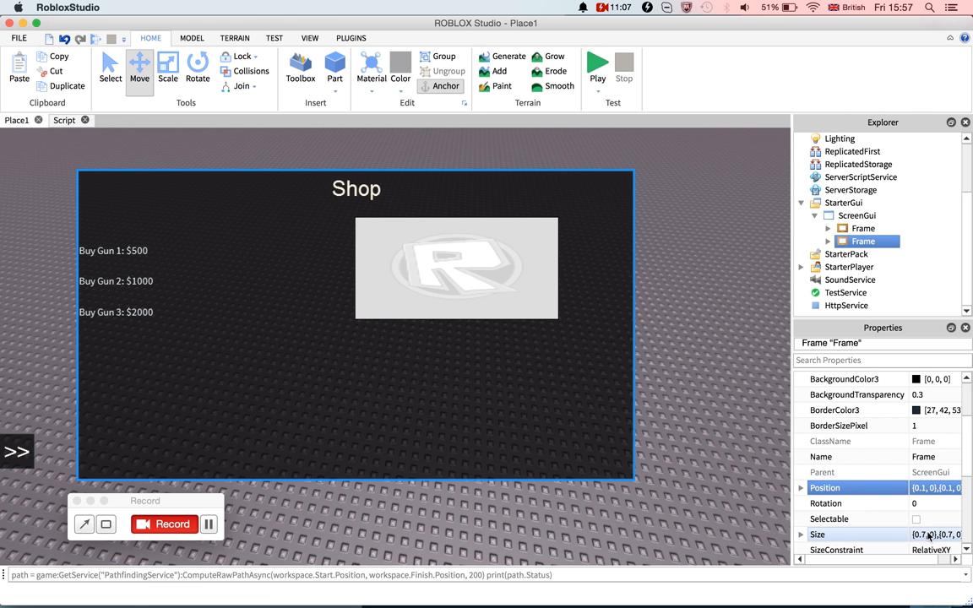
{"action": "left_click", "coordinate": [936, 488]}
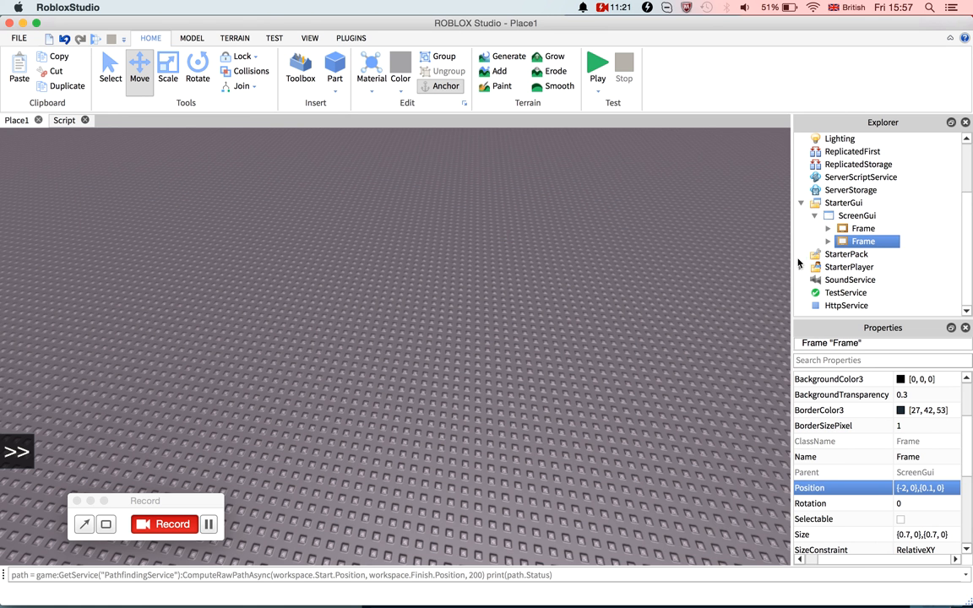
Insert a LocalScript into the first frame's TextButton.
{"action": "right_click", "coordinate": [885, 240]}
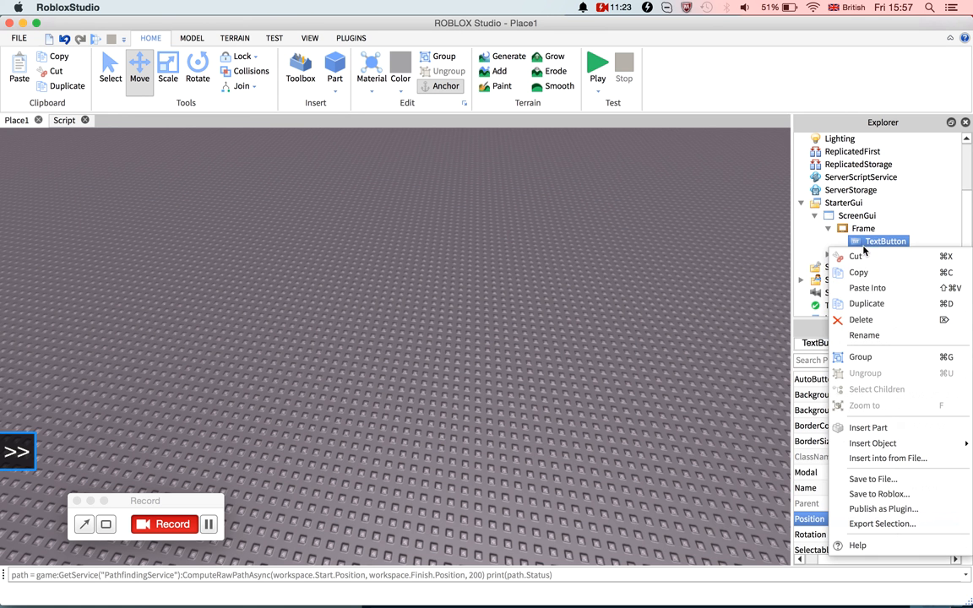
{"action": "left_click", "coordinate": [873, 443]}
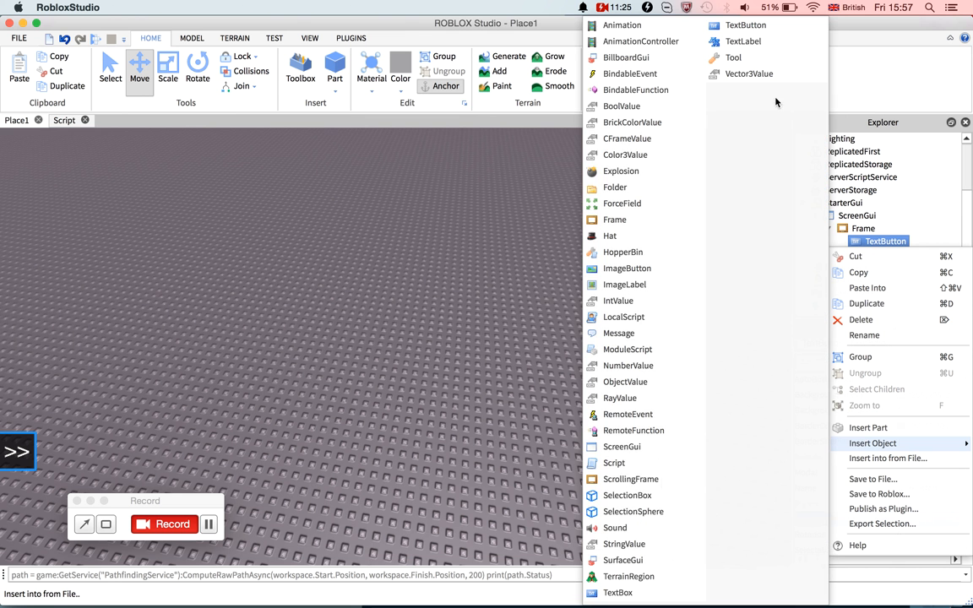
{"action": "mouse_move", "coordinate": [646, 317]}
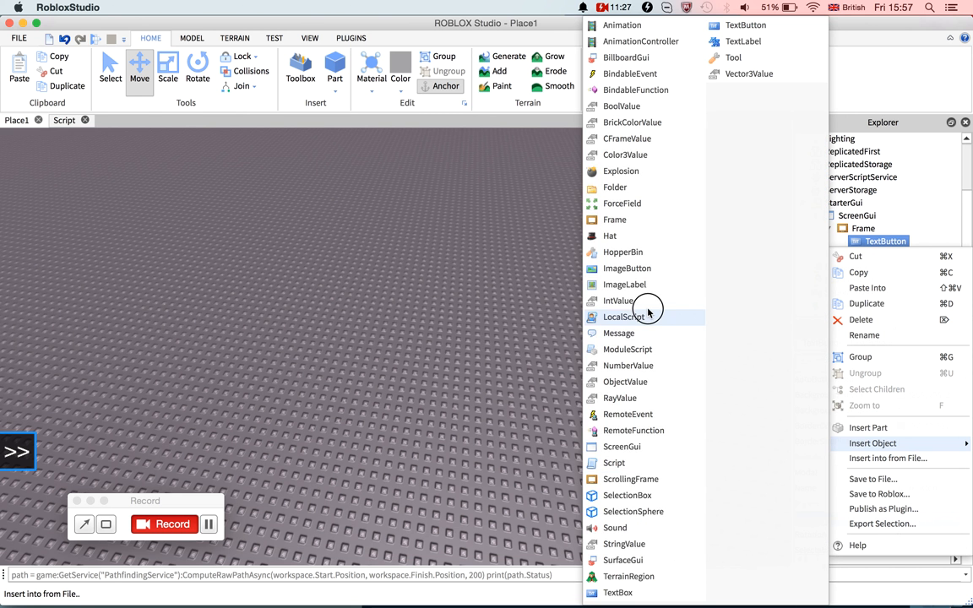
{"action": "left_click", "coordinate": [623, 317]}
{"action": "type", "text": "script.Parent"}
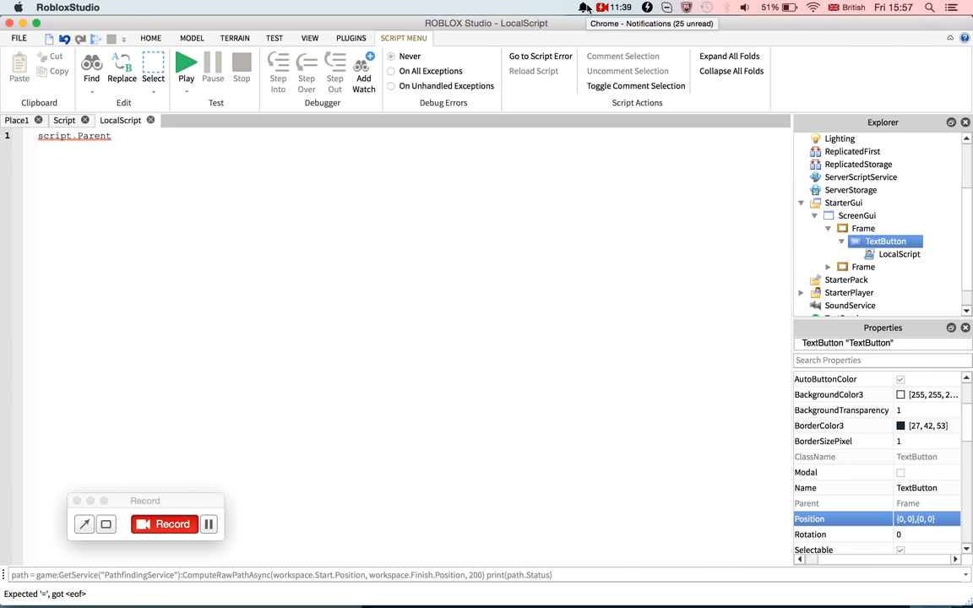
Write an empty script.Parent.MouseButton1Click:connect(function() end) handler.
{"action": "type", "text": "MouseButton1Click:connect"}
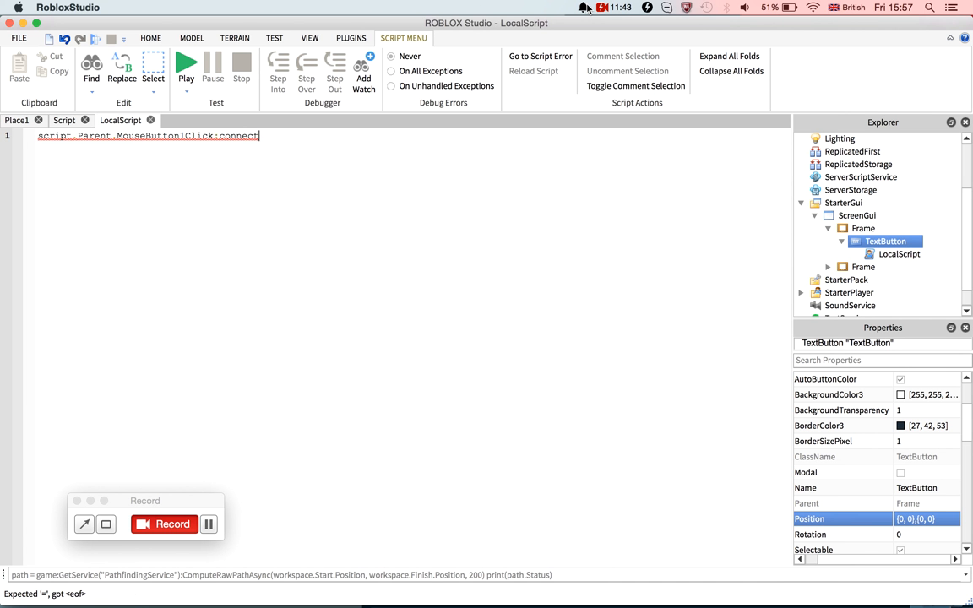
{"action": "type", "text": "(function"}
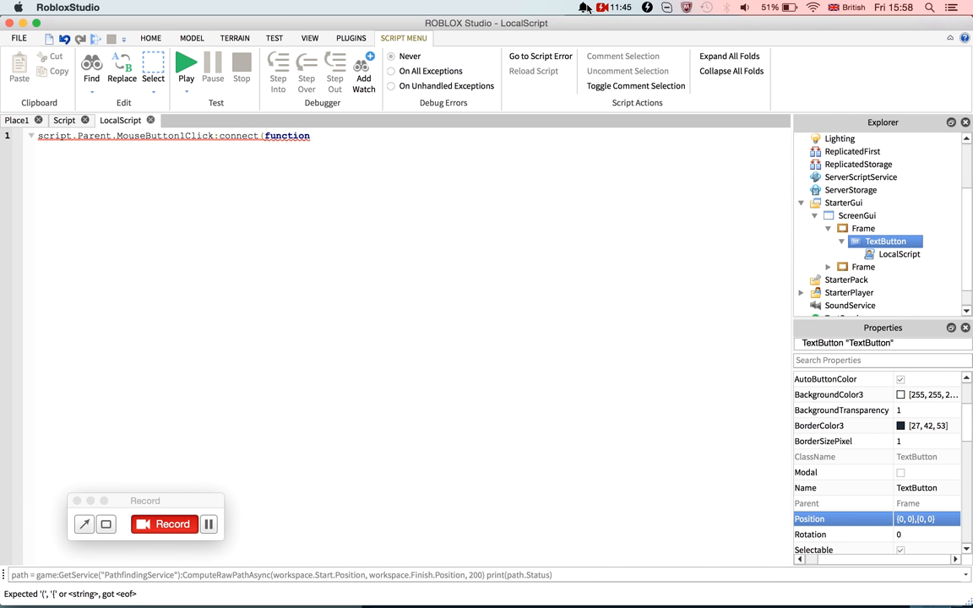
{"action": "type", "text": ")"}
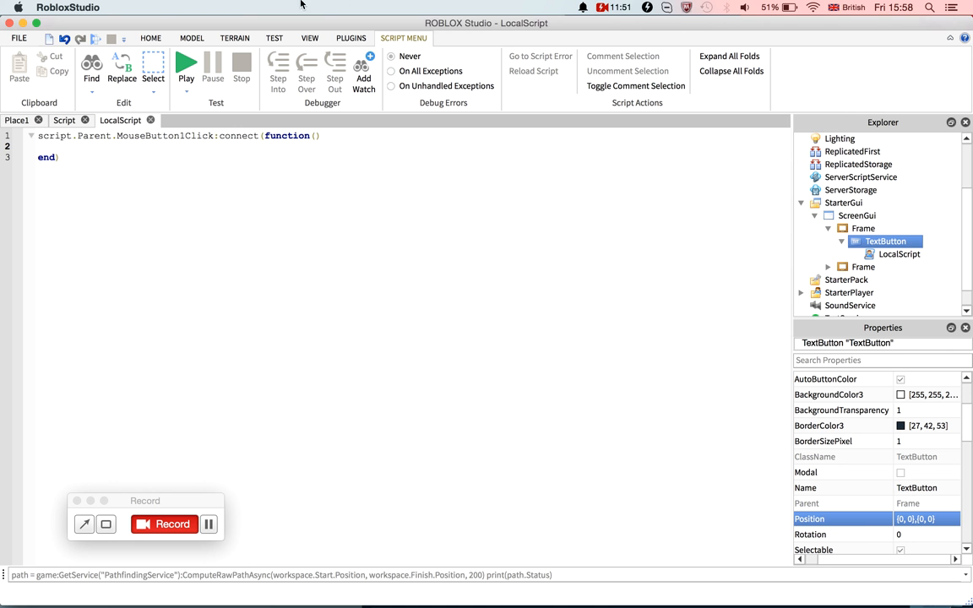
{"action": "left_click", "coordinate": [614, 6]}
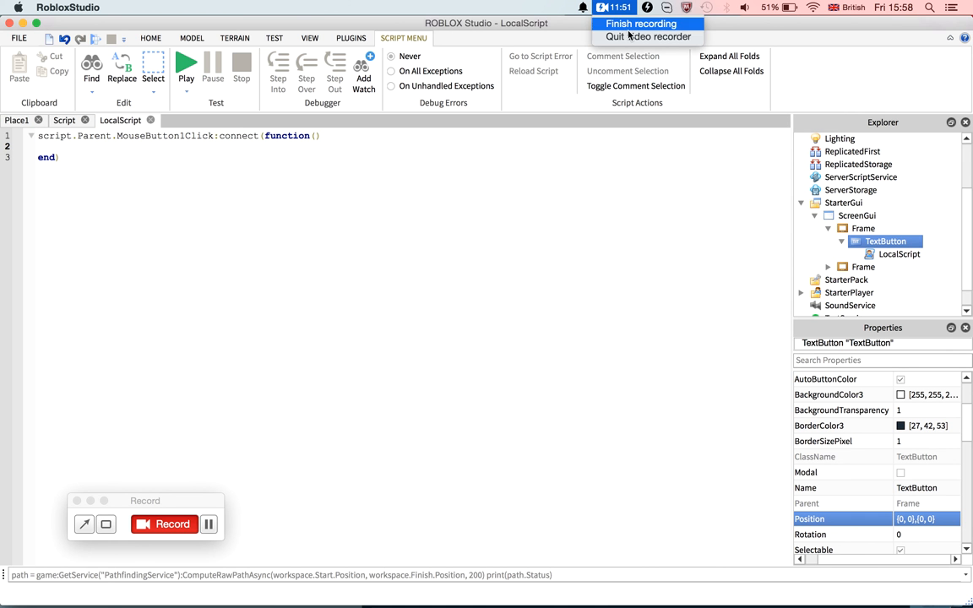
{"action": "left_click", "coordinate": [614, 7]}
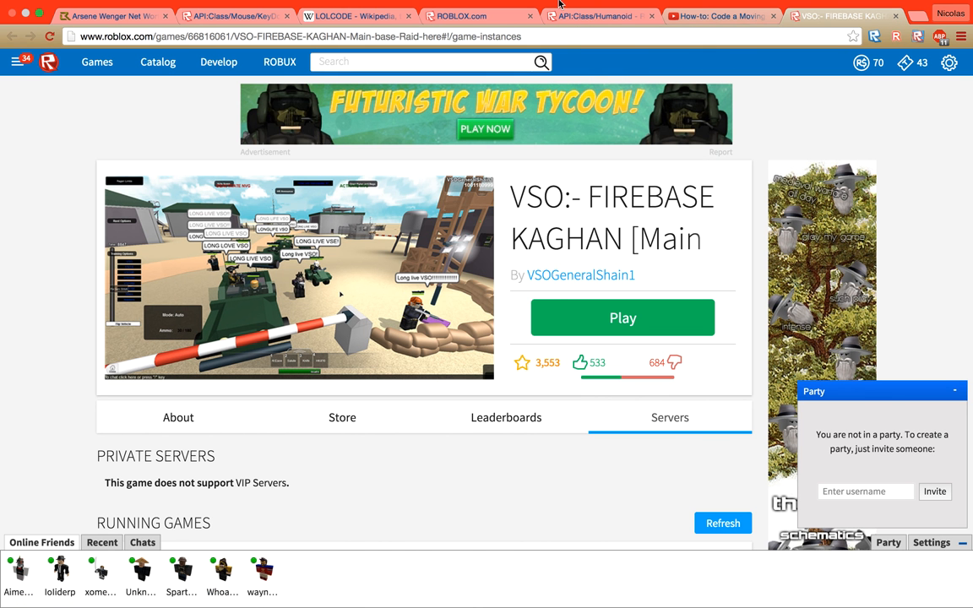
{"action": "left_click", "coordinate": [110, 15]}
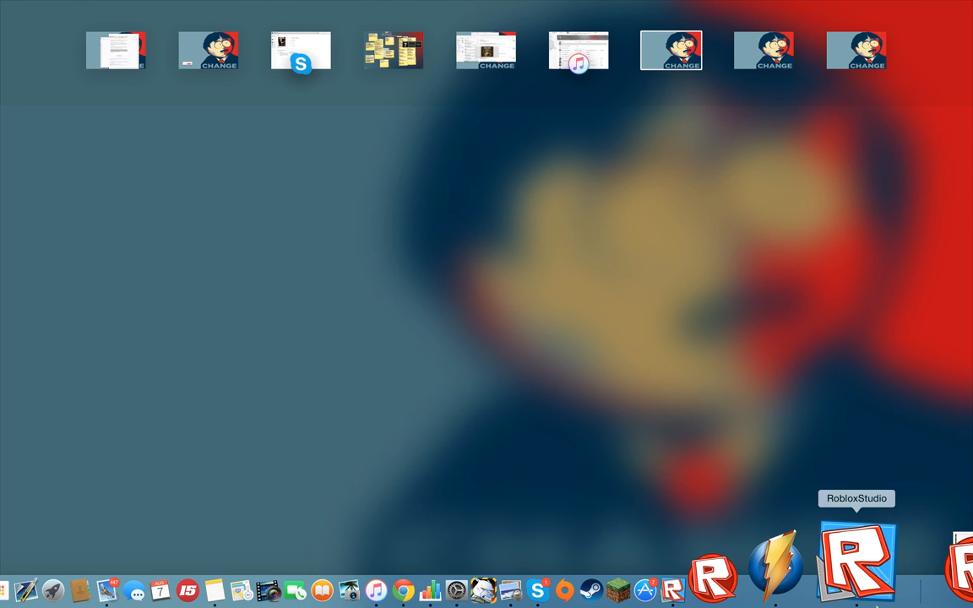
{"action": "left_click", "coordinate": [856, 557]}
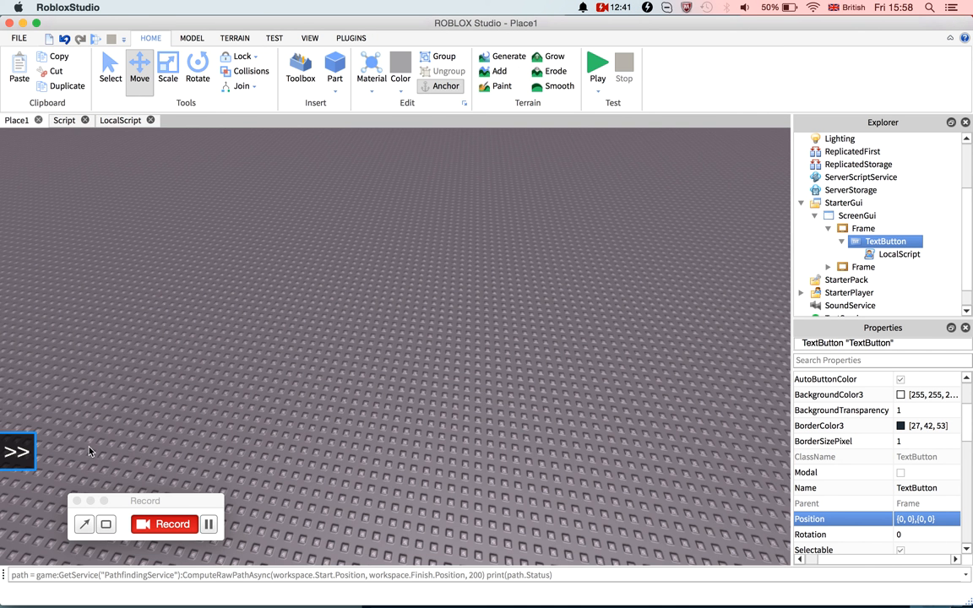
In the LocalScript handler, type script.Parent.Text = "<<" on line 2.
{"action": "left_click", "coordinate": [120, 120]}
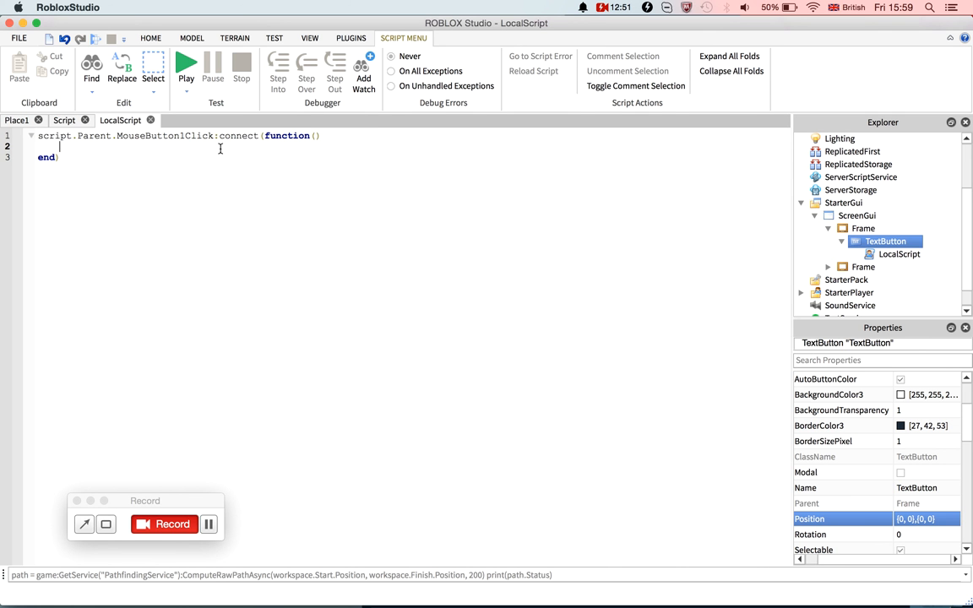
{"action": "type", "text": "script.Parent"}
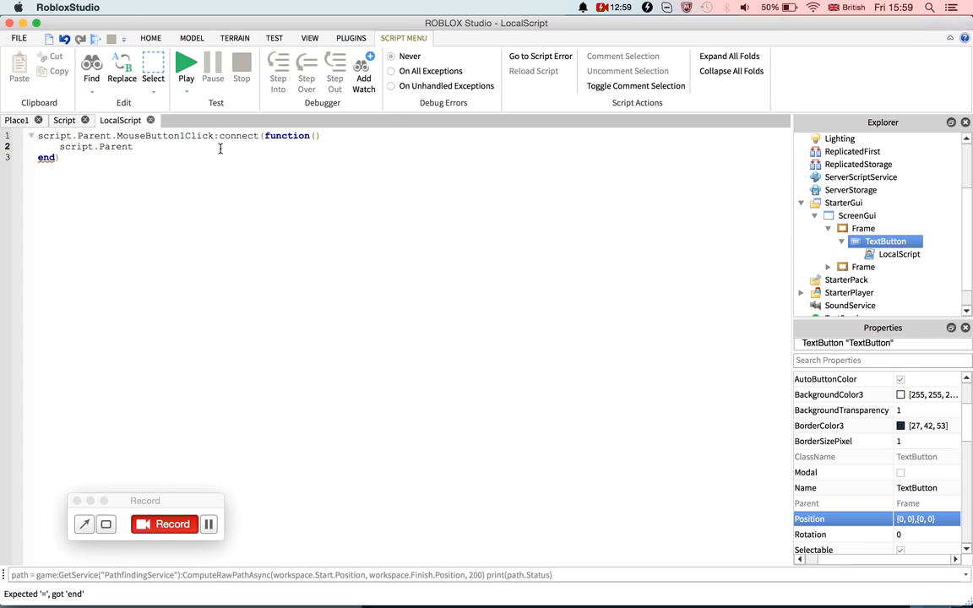
{"action": "type", "text": "Text"}
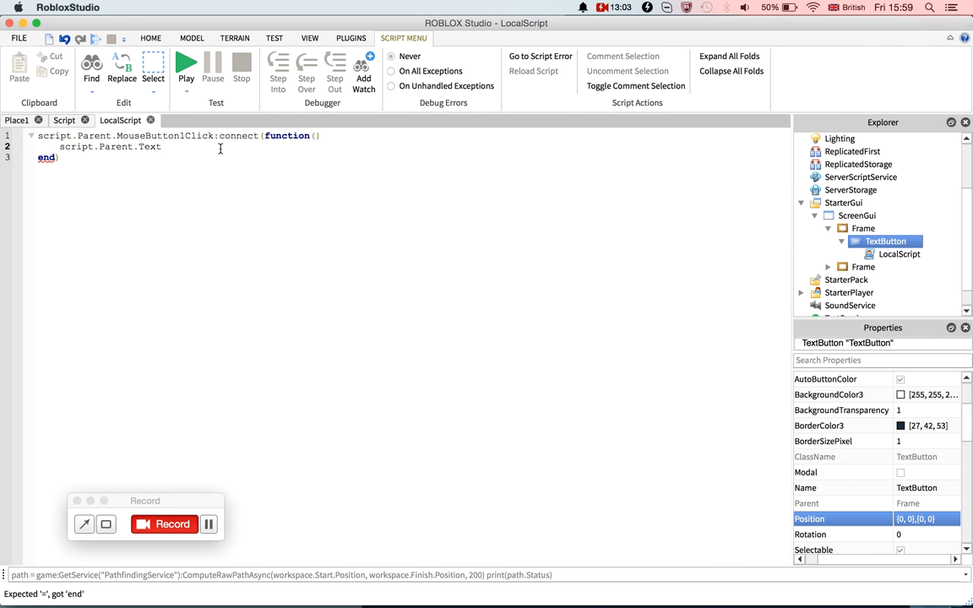
{"action": "type", "text": "= \""}
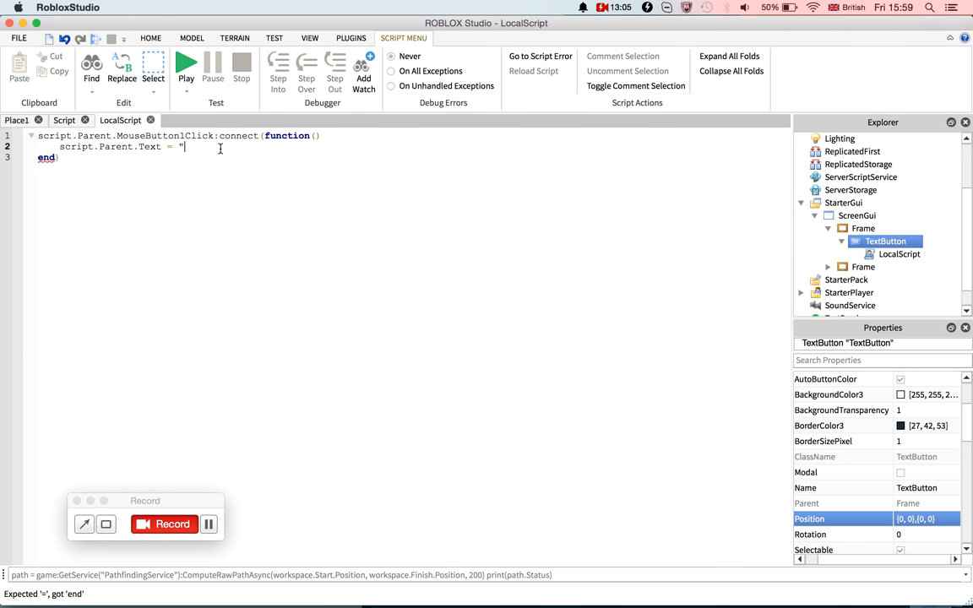
{"action": "type", "text": "<<"}
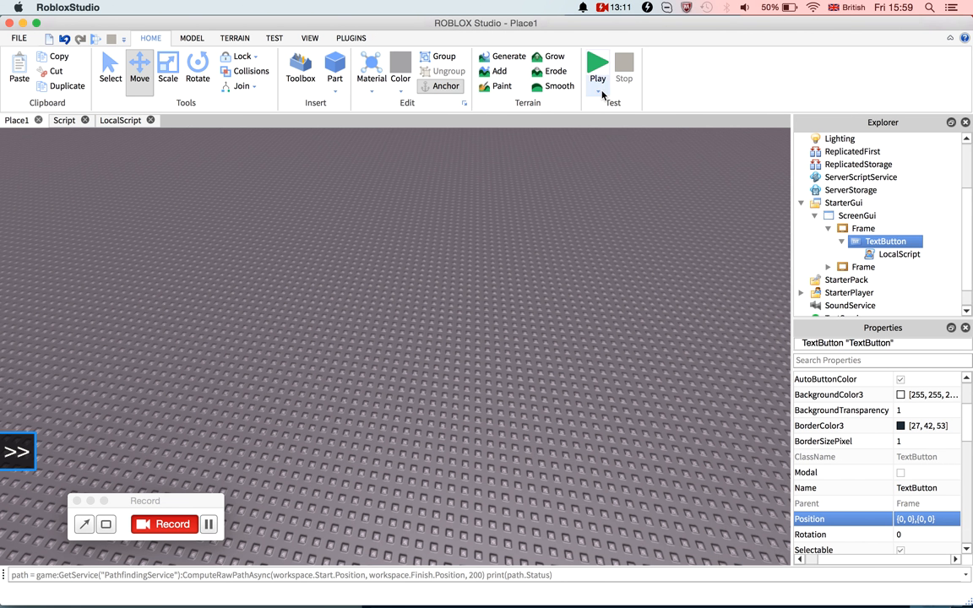
Launch a brief play test, then return to the LocalScript code.
{"action": "left_click", "coordinate": [597, 93]}
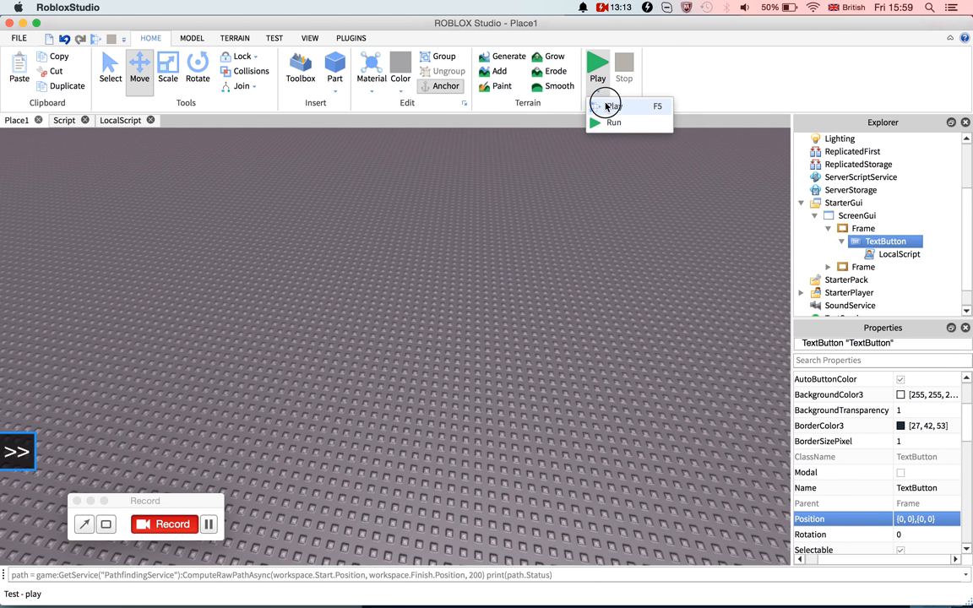
{"action": "left_click", "coordinate": [613, 106]}
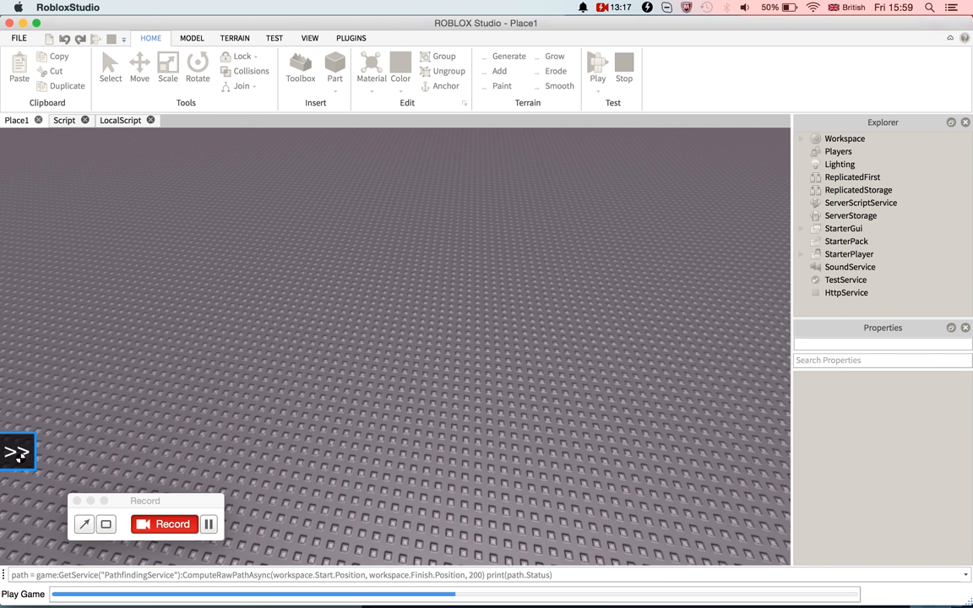
{"action": "left_click", "coordinate": [598, 66]}
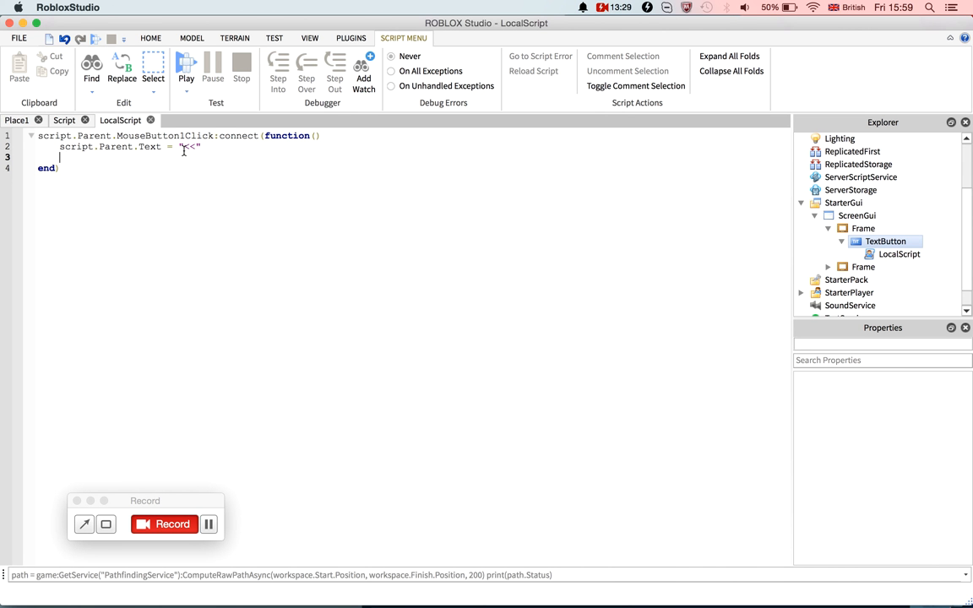
Start the script.Parent.Parent.Parent.Frame1 reference and rename the second Frame to Frame1.
{"action": "type", "text": "script.Parent.Parent.Parent."}
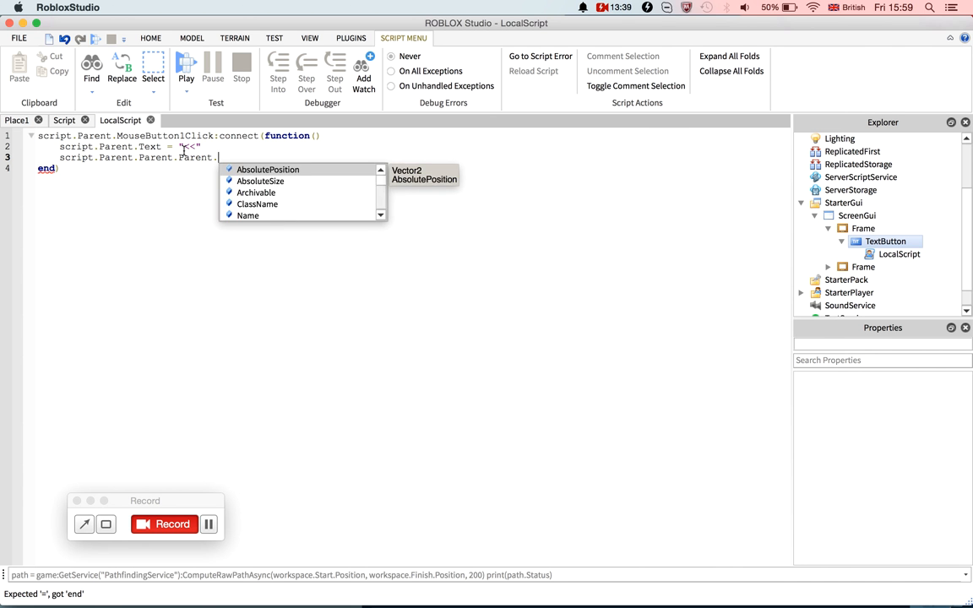
{"action": "type", "text": "Frame"}
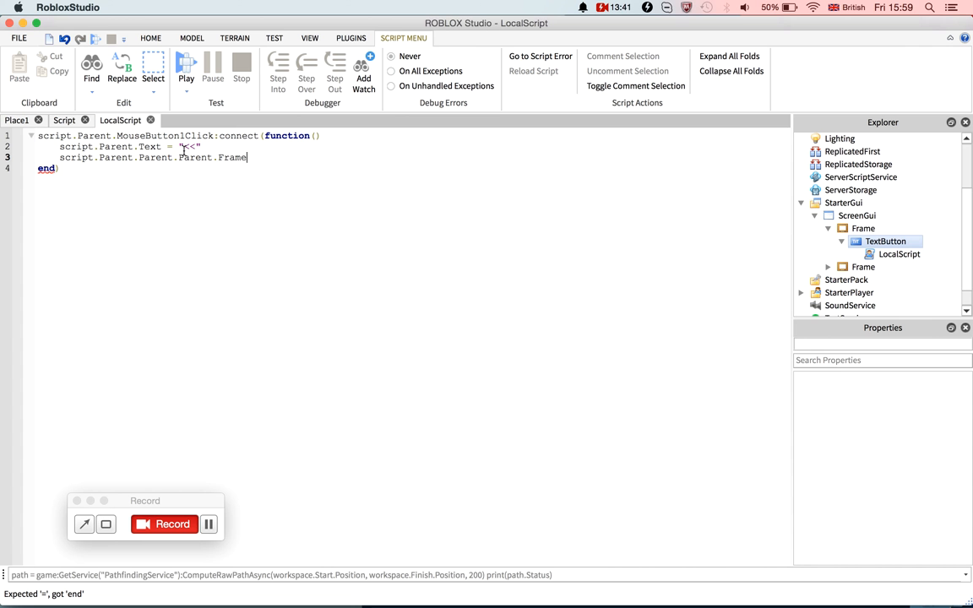
{"action": "left_click", "coordinate": [850, 305]}
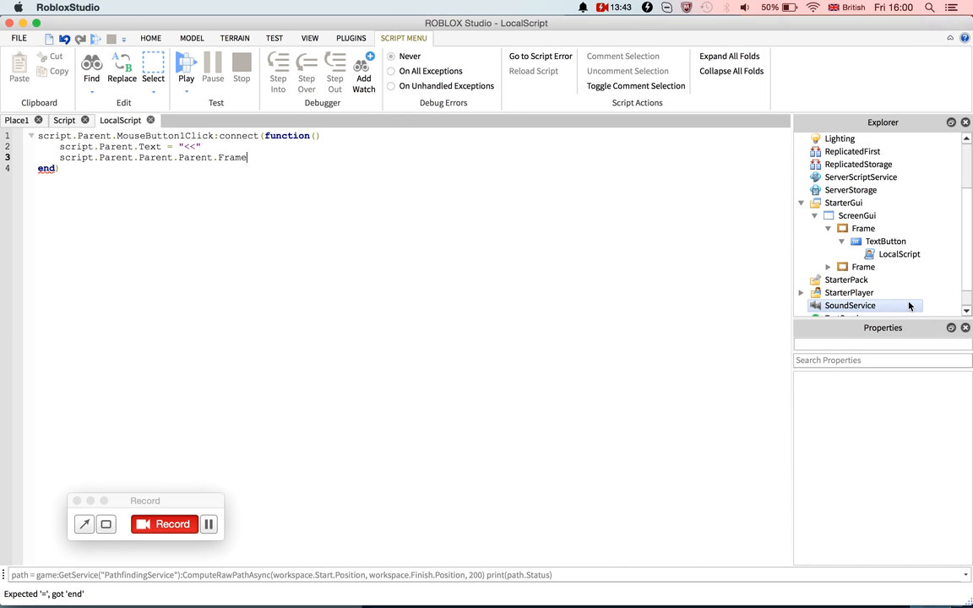
{"action": "left_click", "coordinate": [863, 267]}
{"action": "type", "text": "1"}
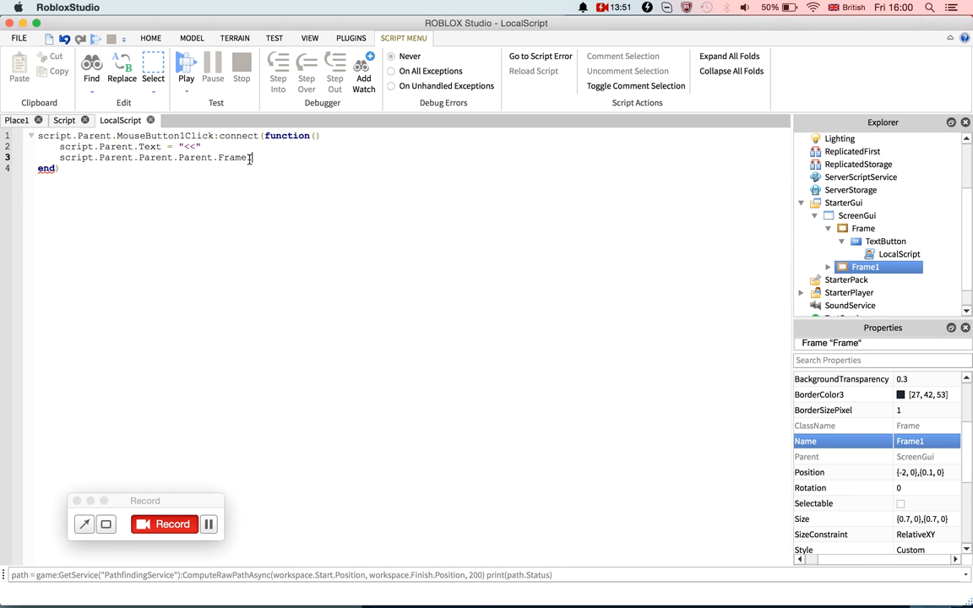
Finish the line tweening Frame1 to UDim2.new(0.1, 0, 0.1, 0).
{"action": "type", "text": ":TweenPosition("}
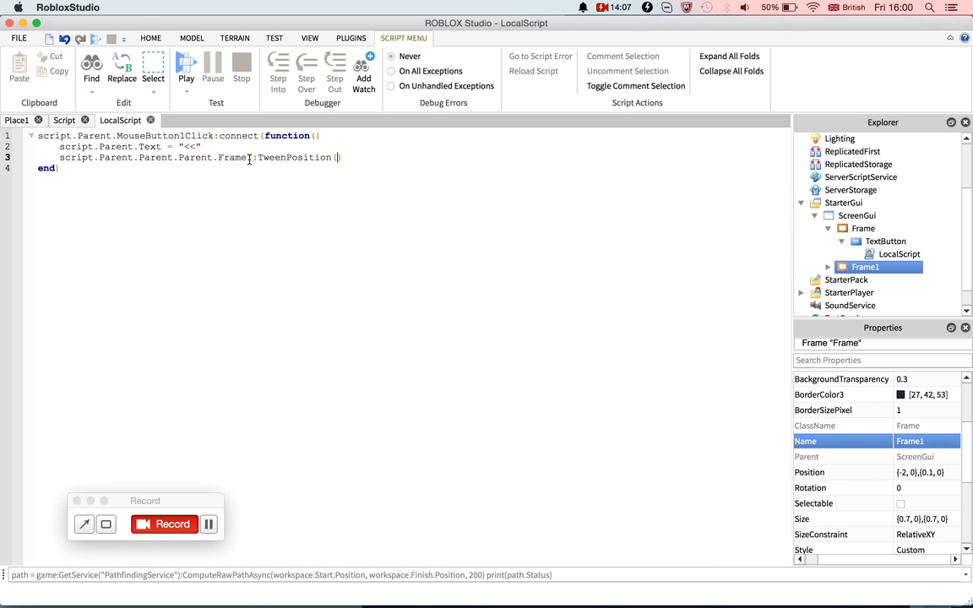
{"action": "type", "text": "UDim"}
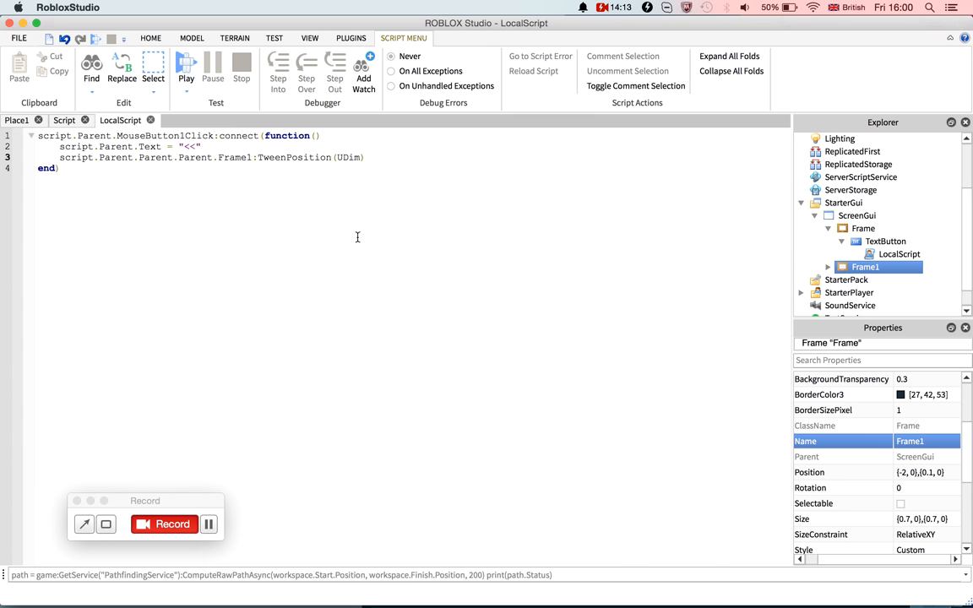
{"action": "type", "text": "2.new"}
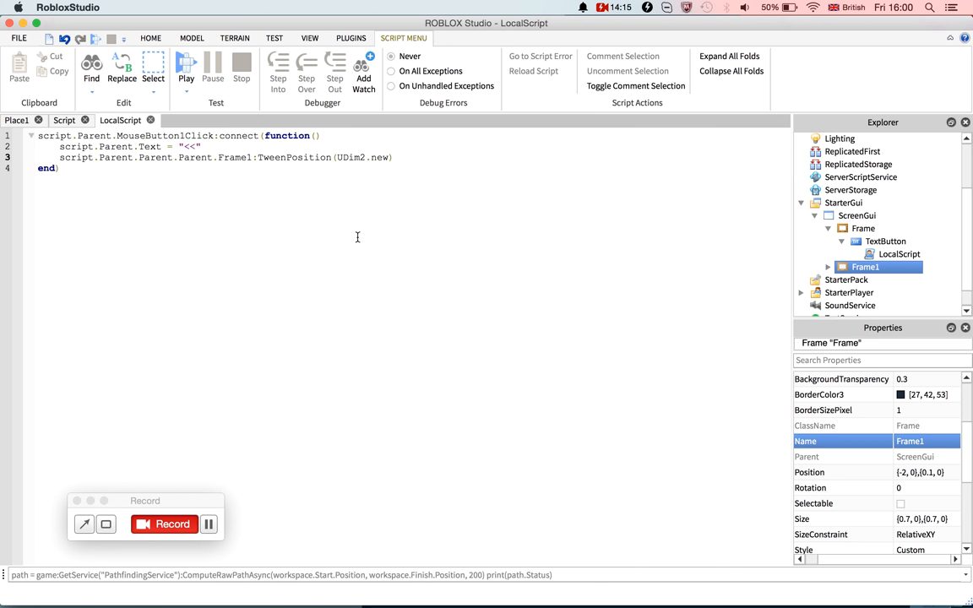
{"action": "type", "text": "()"}
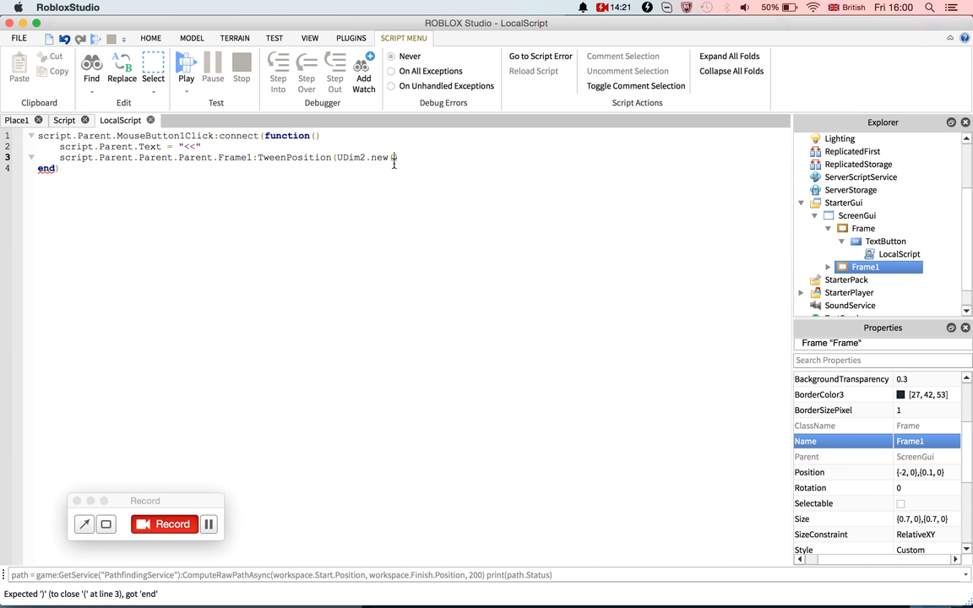
{"action": "type", "text": "0.1,)"}
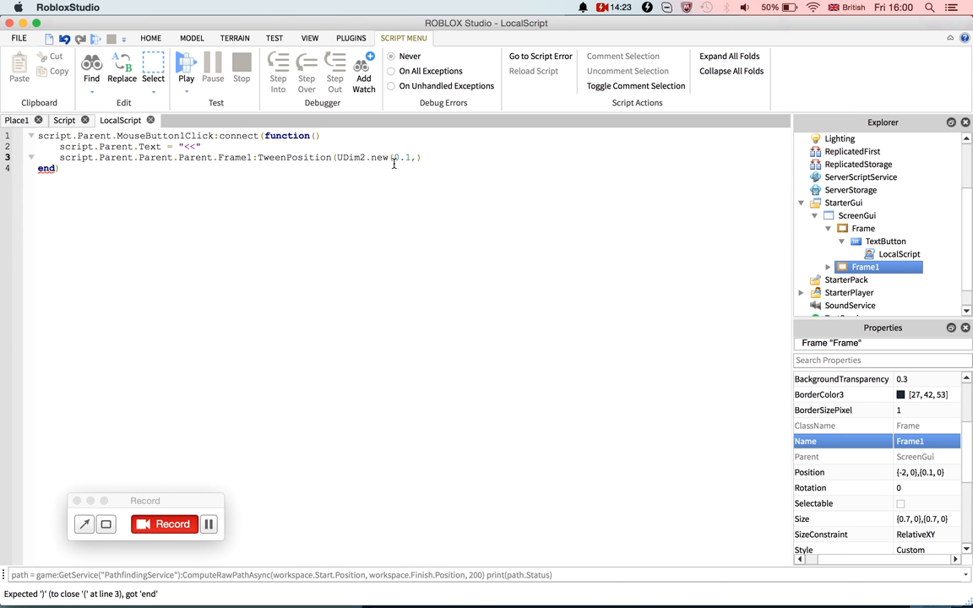
{"action": "type", "text": "0,"}
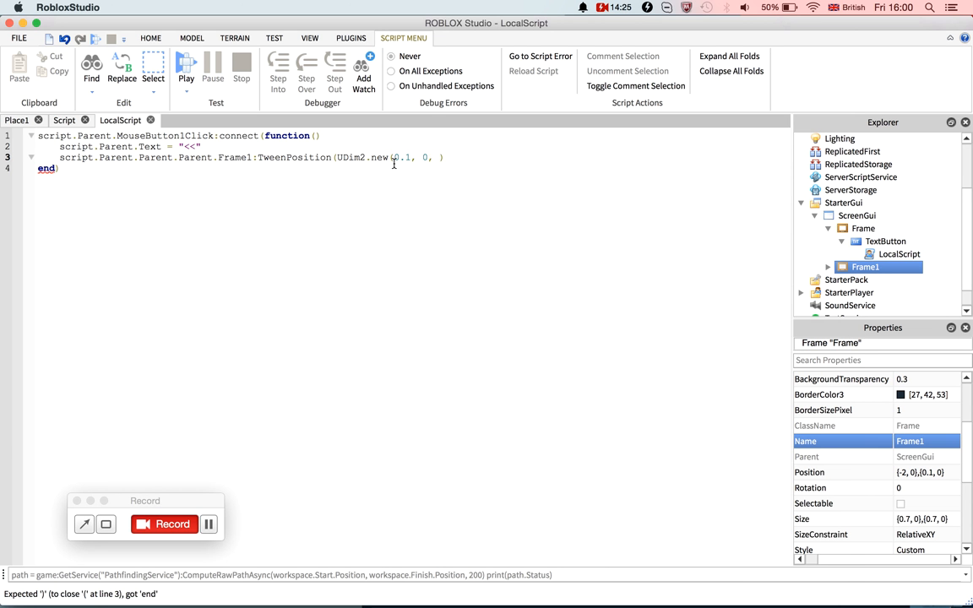
{"action": "type", "text": "0.1,"}
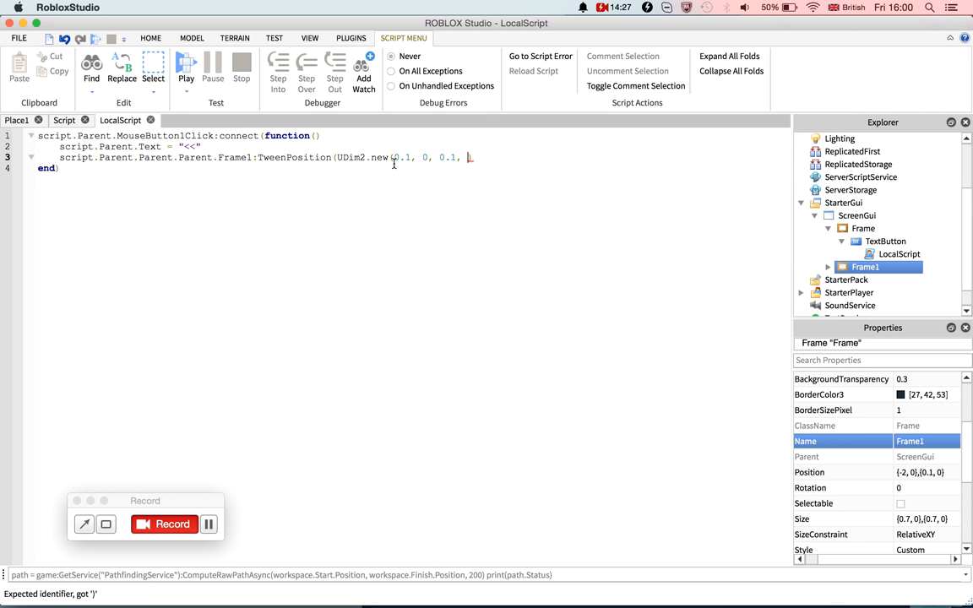
{"action": "type", "text": "0"}
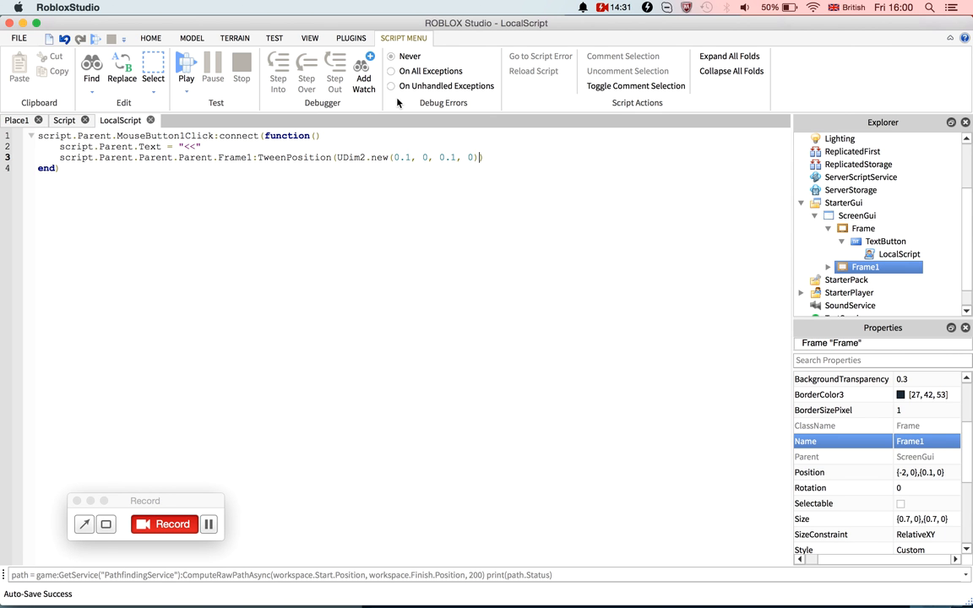
Playtest the game to check the Shop panel's three gun prices, then stop the test.
{"action": "left_click", "coordinate": [185, 66]}
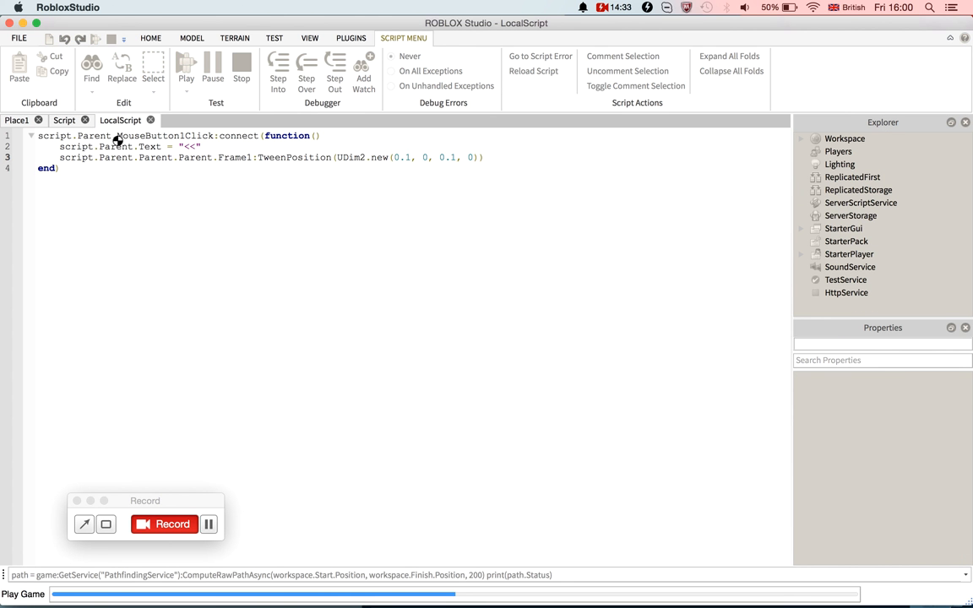
{"action": "mouse_move", "coordinate": [87, 248]}
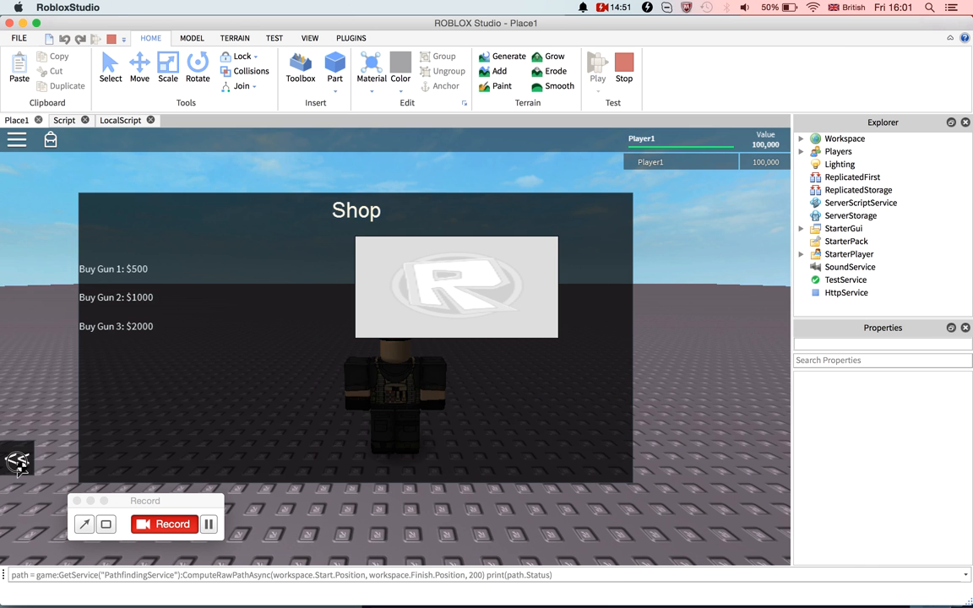
{"action": "left_click", "coordinate": [16, 459]}
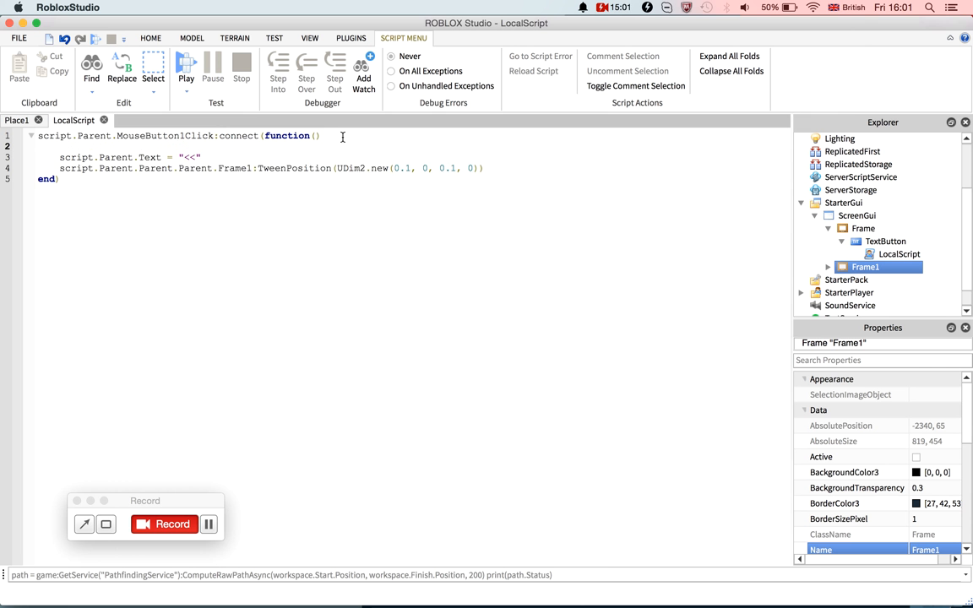
Write if/elseif branches checking whether the button's Text is ">>" or "<<".
{"action": "type", "text": "if script.Parent.Text == \""}
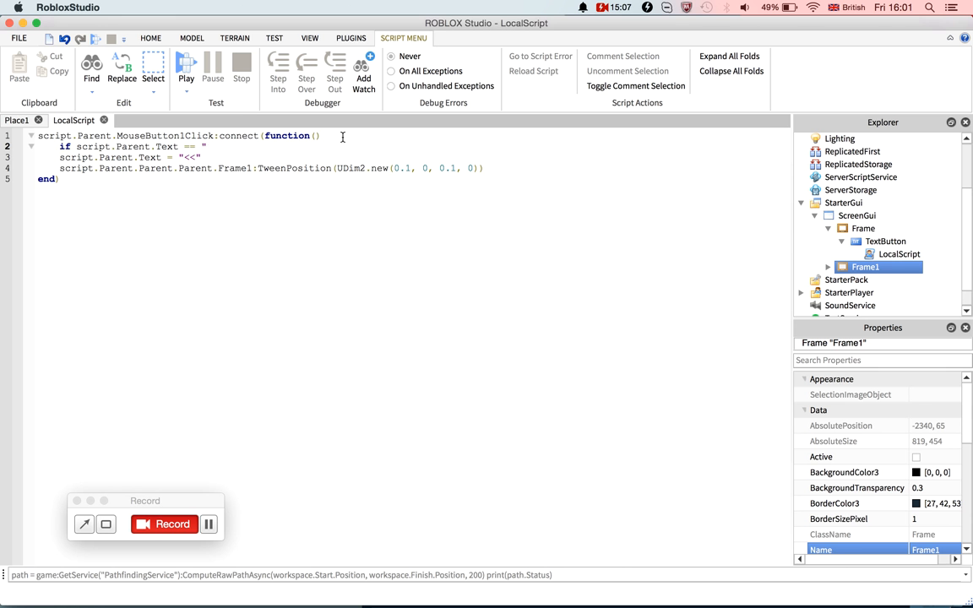
{"action": "type", "text": ">>\" then"}
{"action": "type", "text": "elseif script"}
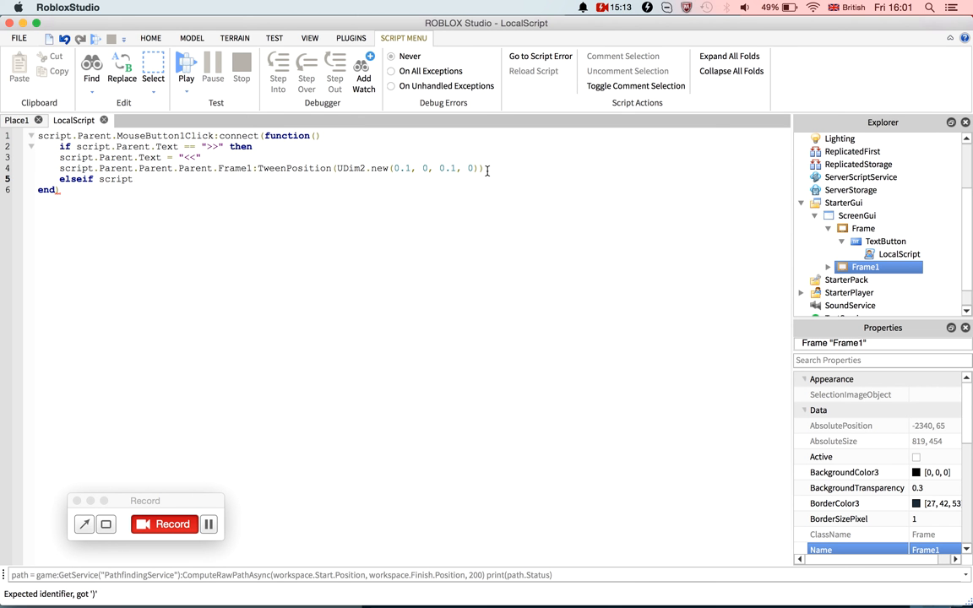
{"action": "type", "text": "Text"}
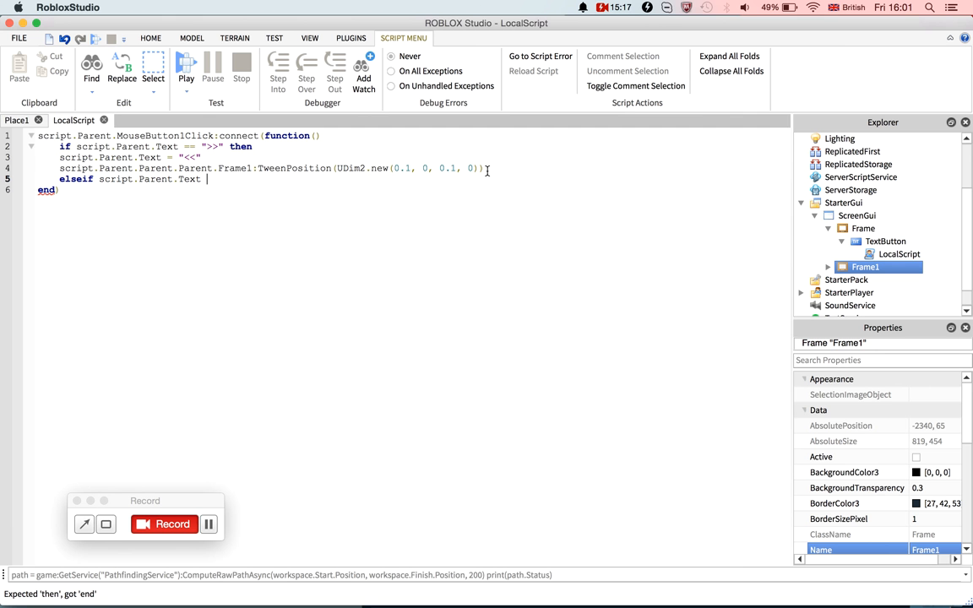
{"action": "type", "text": "= \">"}
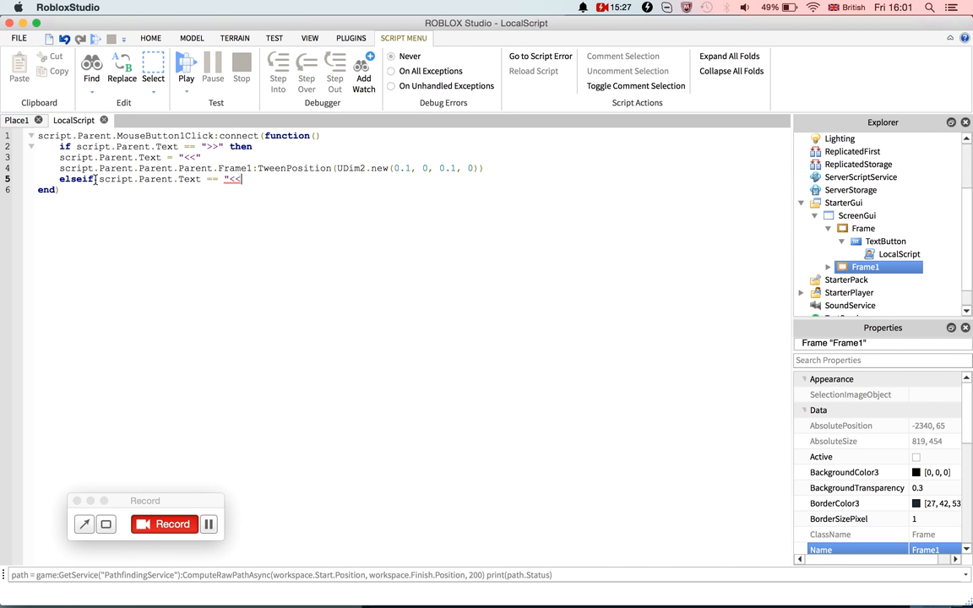
{"action": "mouse_move", "coordinate": [239, 169]}
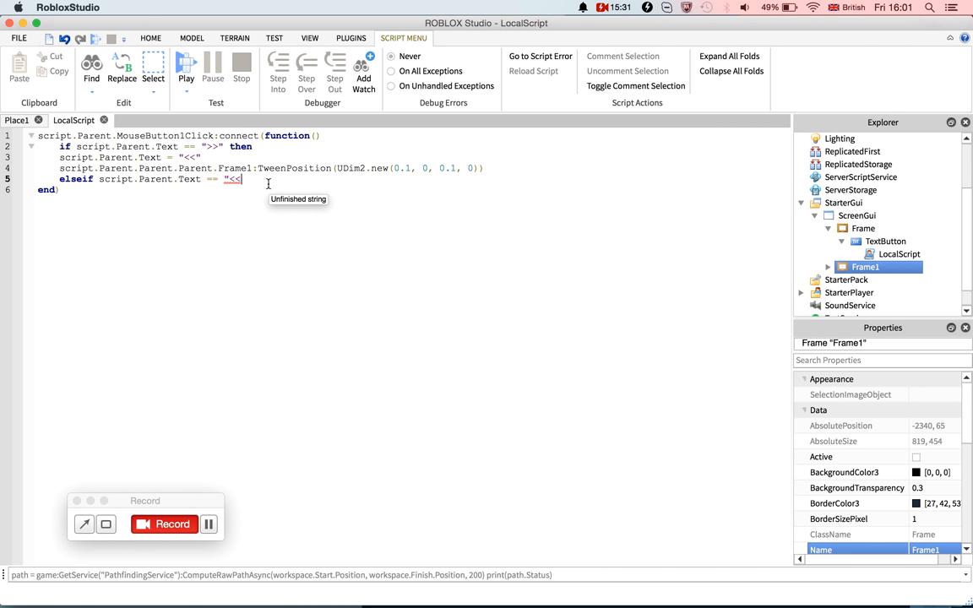
{"action": "type", "text": "\" then"}
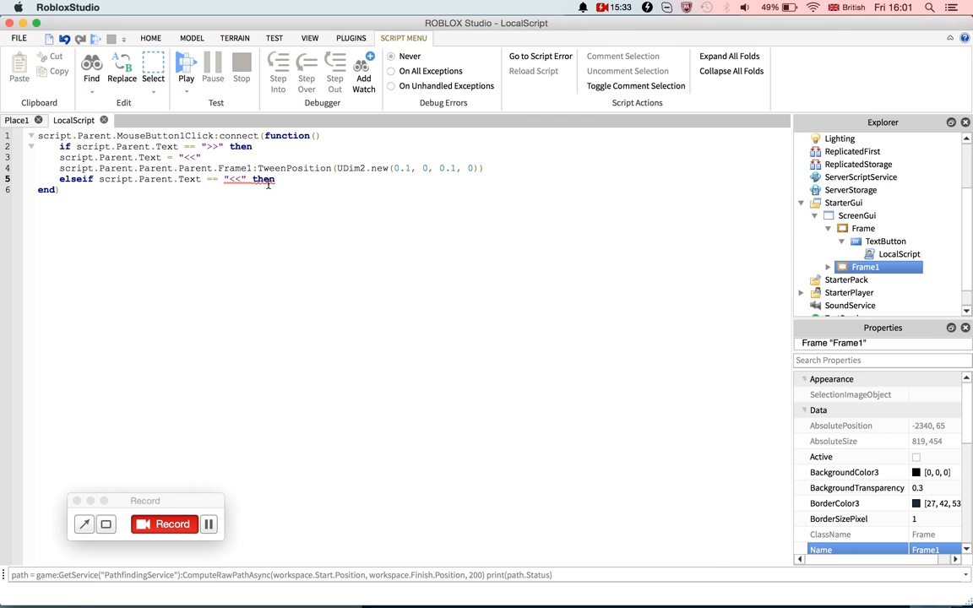
{"action": "type", "text": "script.Parent"}
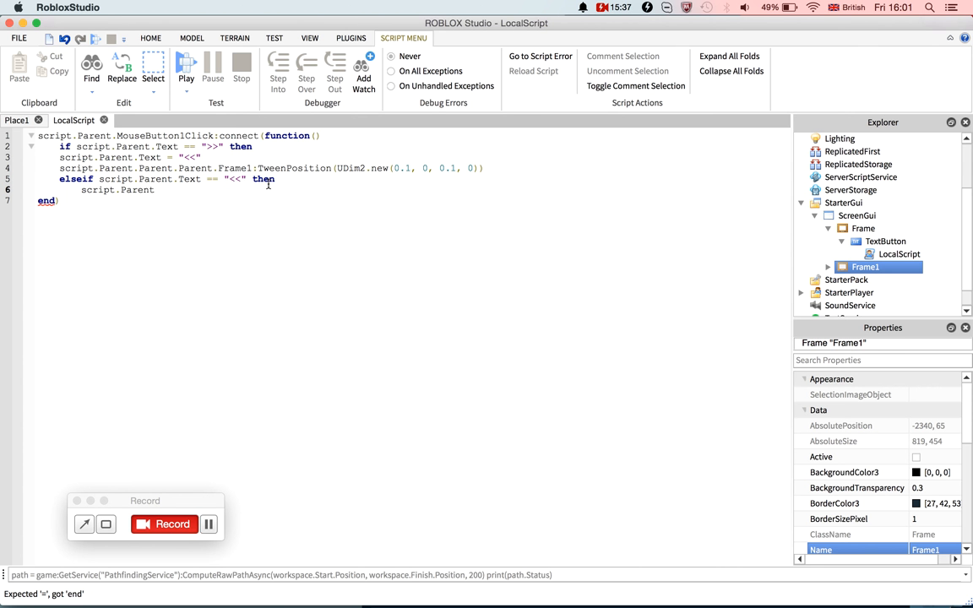
{"action": "type", "text": ".Text ="}
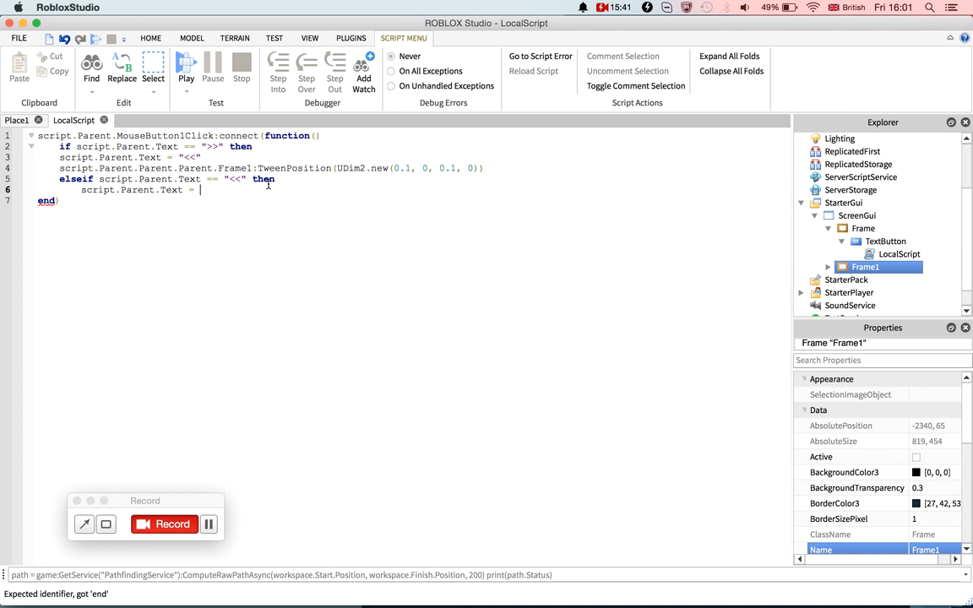
{"action": "type", "text": "\">>\""}
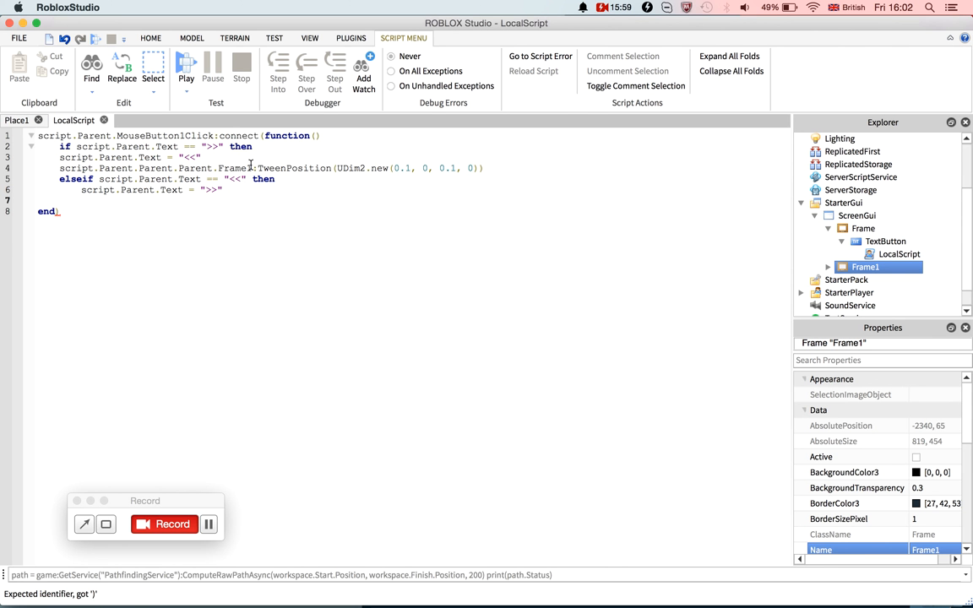
Make the "<<" branch tween Frame1 to UDim2.new(-2, 0, 0.1, 0) and close with end.
{"action": "type", "text": "script.Parent.Parent.Parent.Frame1:TweenPosition(UDim2.new(0.1, 0, 0.1, 0))"}
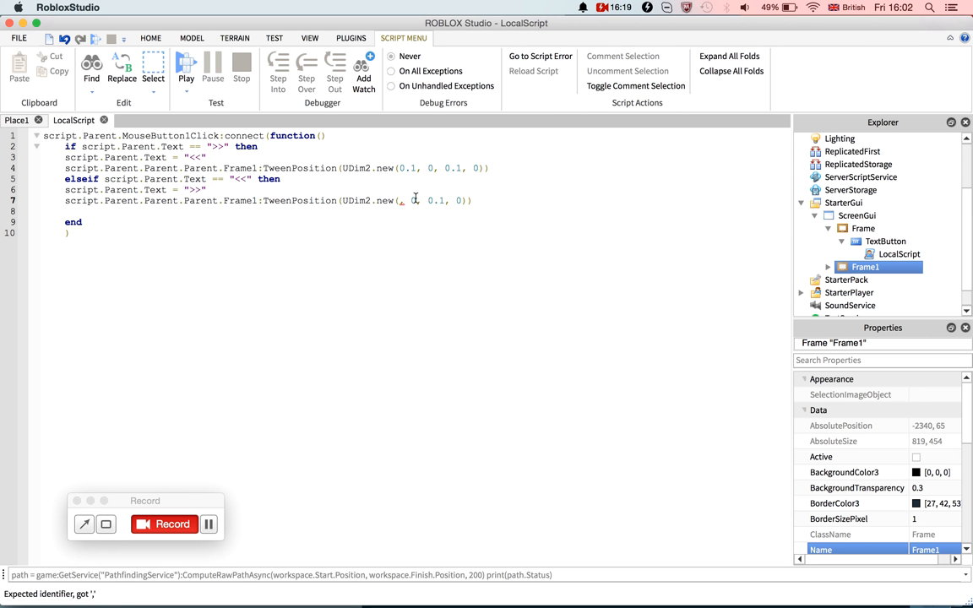
{"action": "type", "text": "-2"}
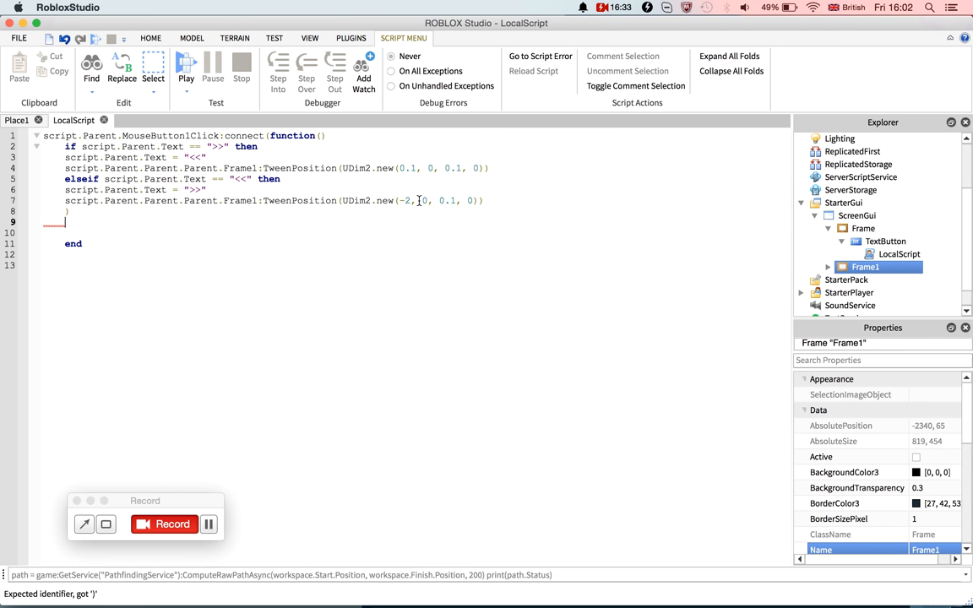
{"action": "type", "text": "e"}
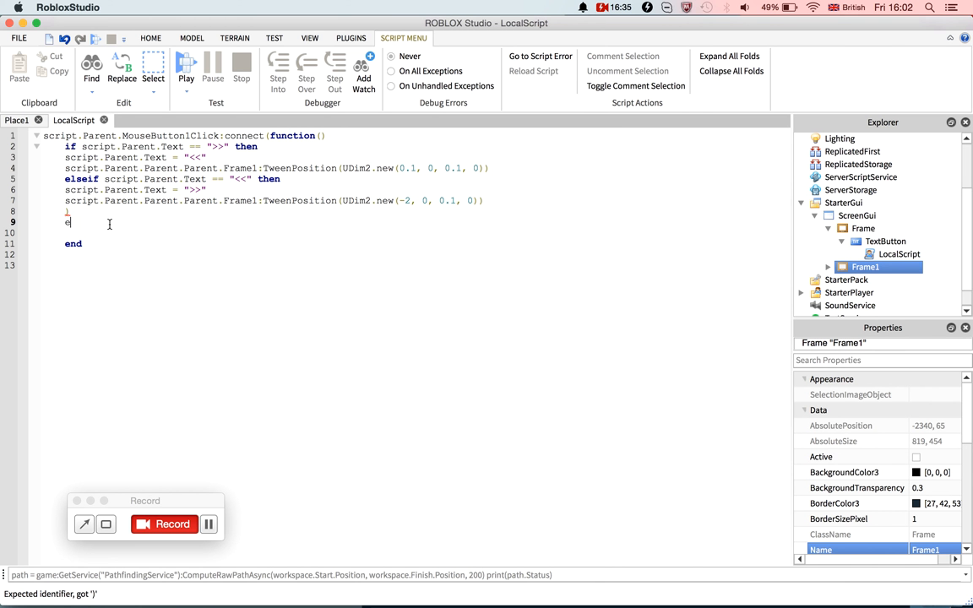
{"action": "type", "text": "nd"}
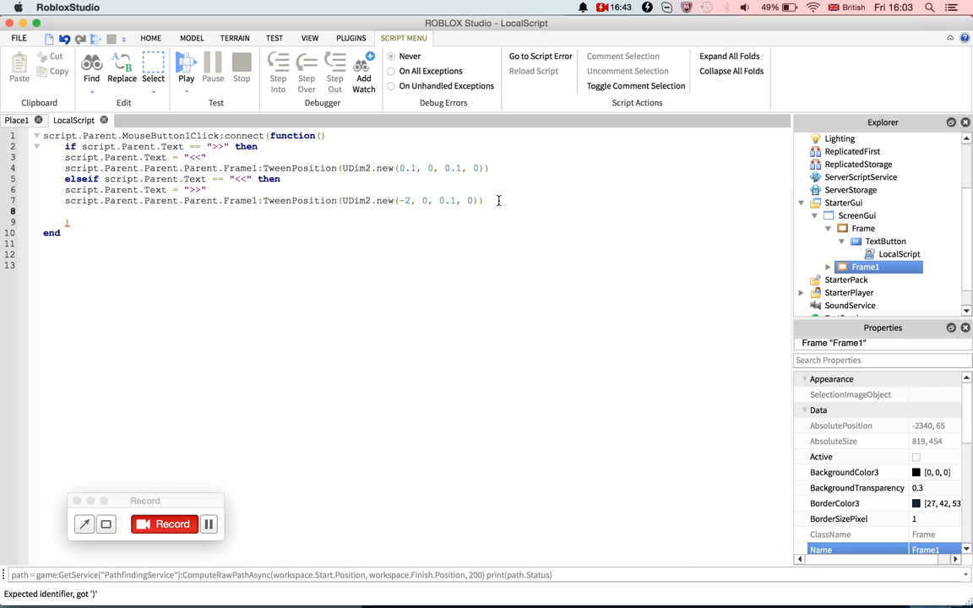
{"action": "type", "text": "end"}
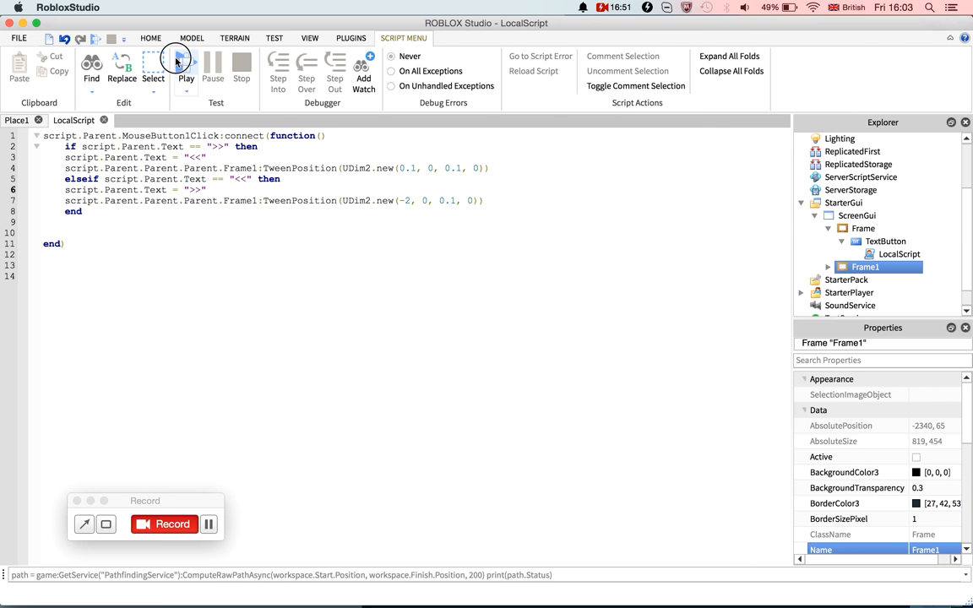
{"action": "left_click", "coordinate": [185, 65]}
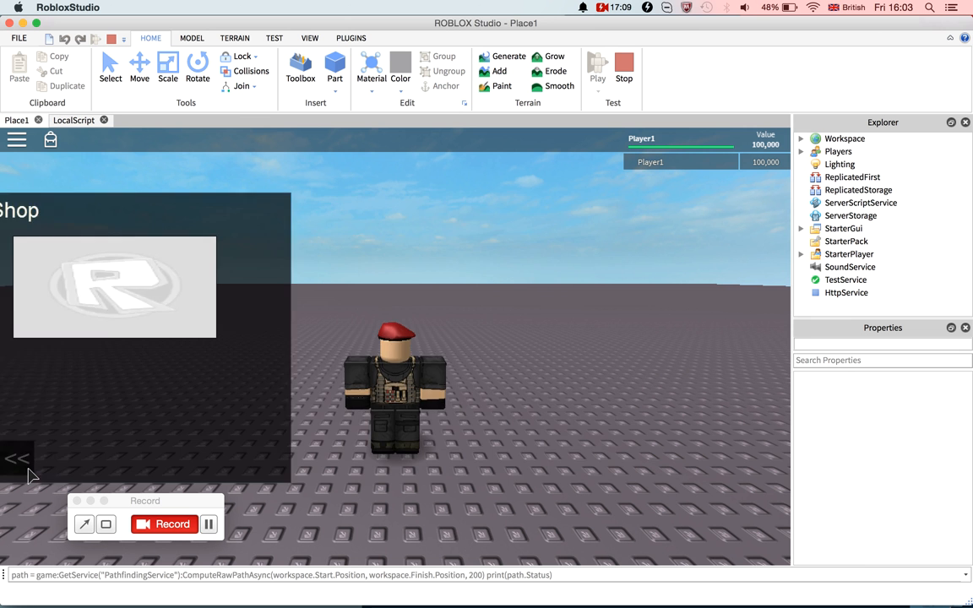
{"action": "left_click", "coordinate": [17, 459]}
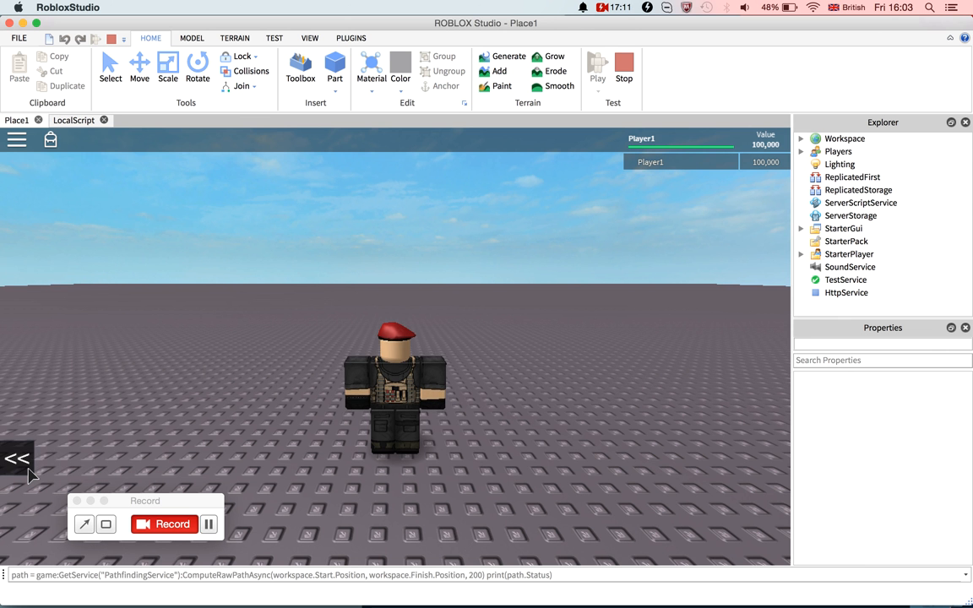
{"action": "left_click", "coordinate": [17, 458]}
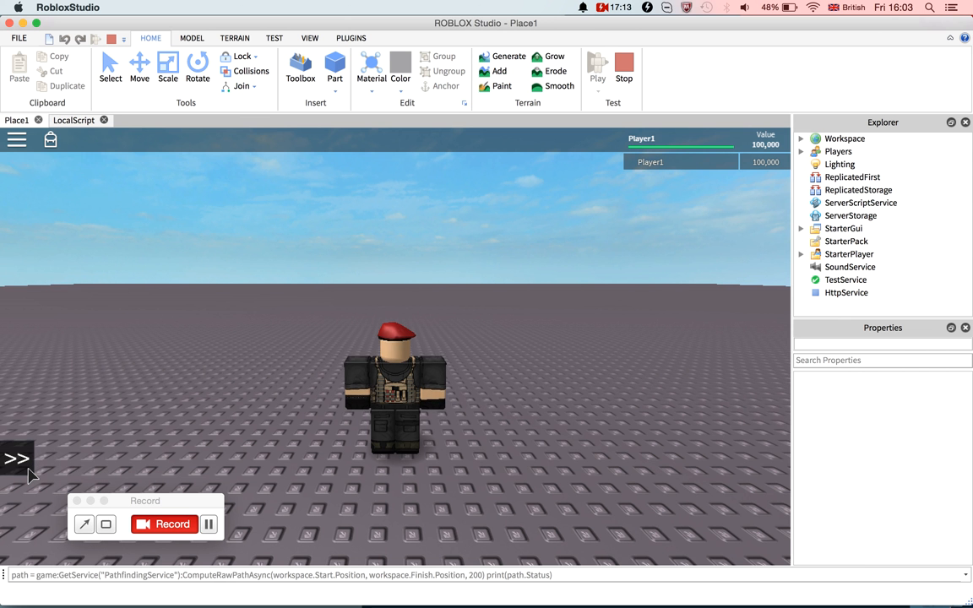
{"action": "left_click", "coordinate": [17, 459]}
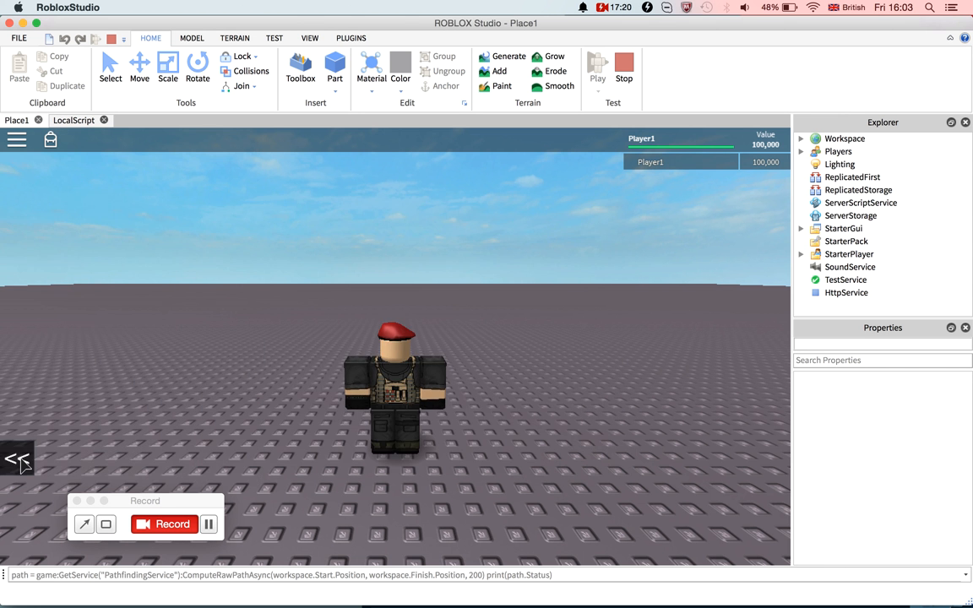
{"action": "left_click", "coordinate": [597, 65]}
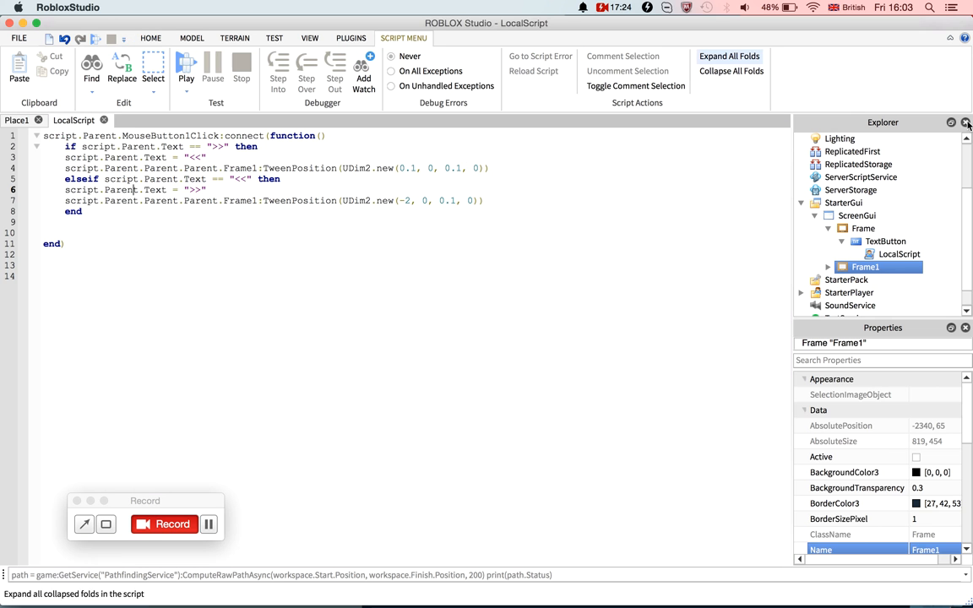
Insert a LocalScript into Frame1 and begin the line buttons = script.Pa.
{"action": "left_click", "coordinate": [898, 253]}
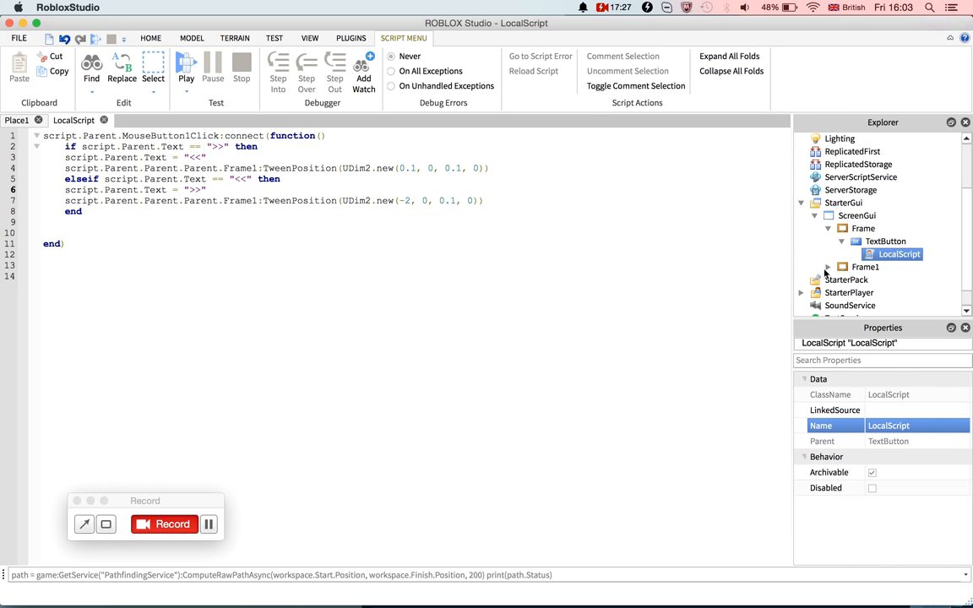
{"action": "left_click", "coordinate": [827, 267]}
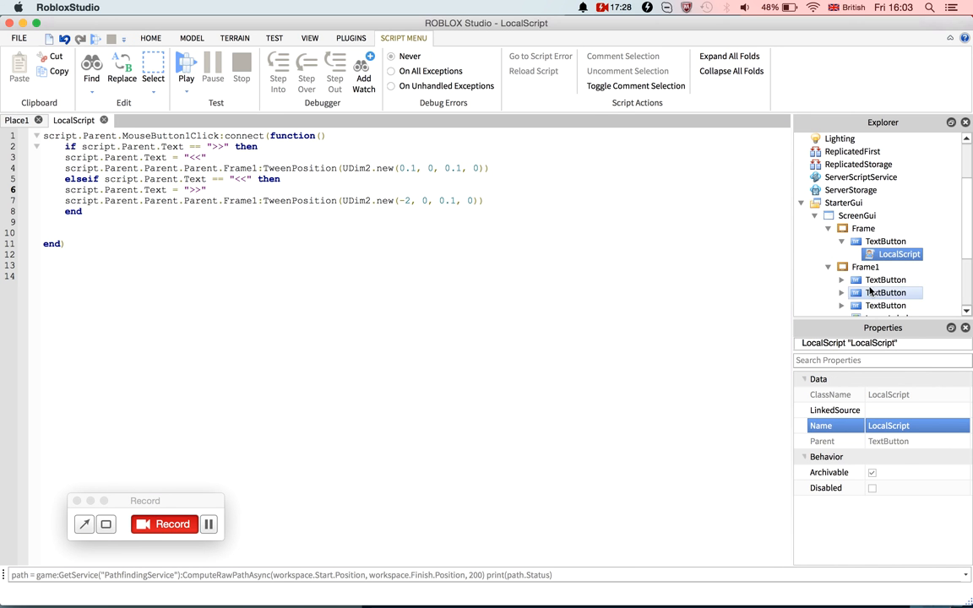
{"action": "left_click", "coordinate": [865, 266]}
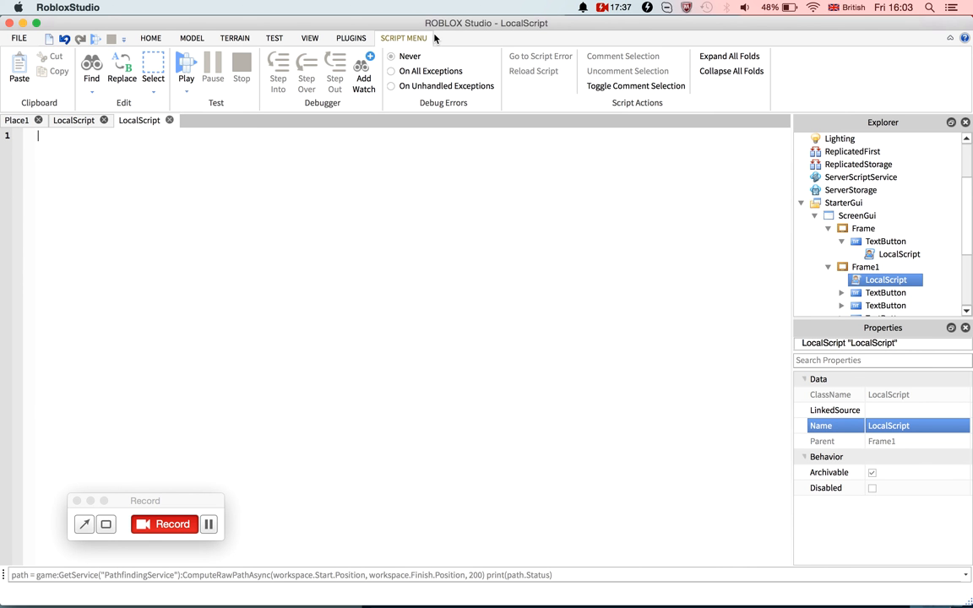
{"action": "type", "text": "script.Par"}
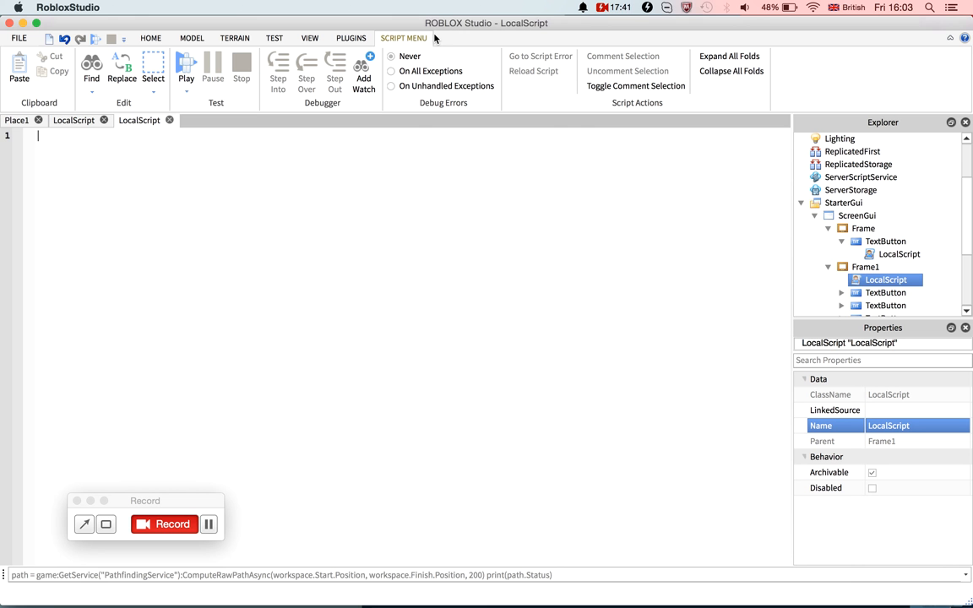
{"action": "type", "text": "buttons ="}
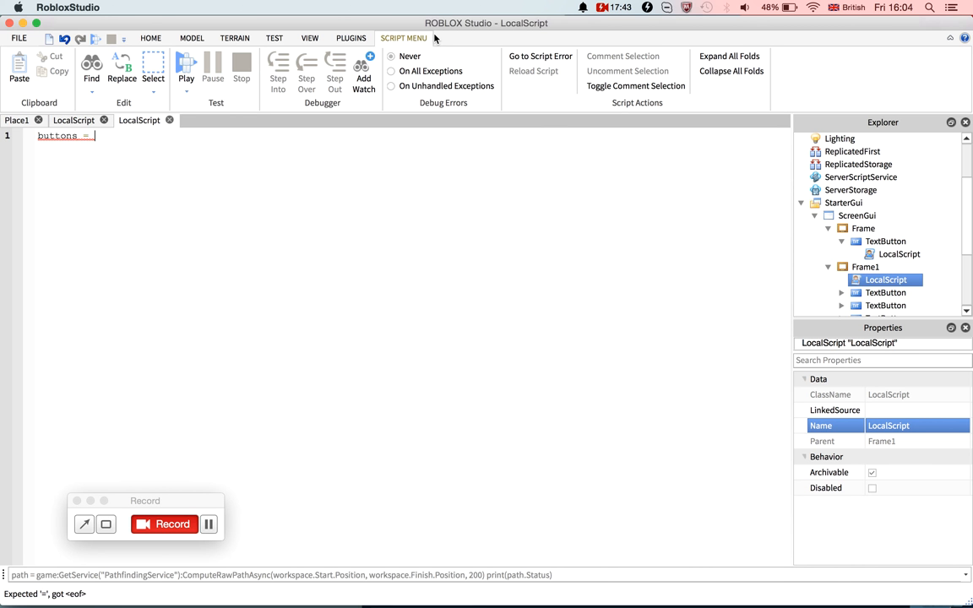
{"action": "type", "text": "script.Pa"}
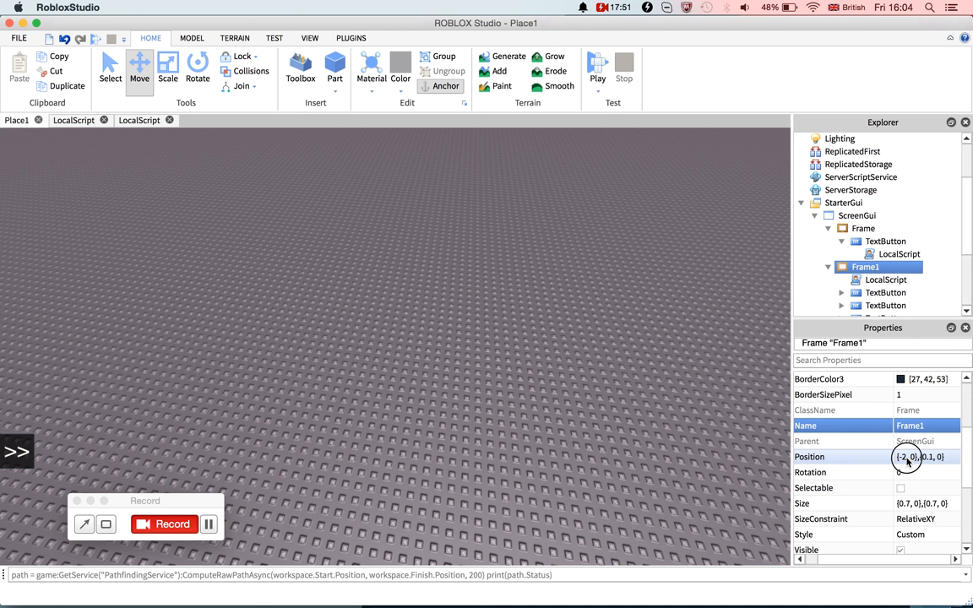
Bring Frame1 on screen and duplicate a gun button, placing the copy at {0.8,0},{0.8,0}.
{"action": "left_click", "coordinate": [908, 456]}
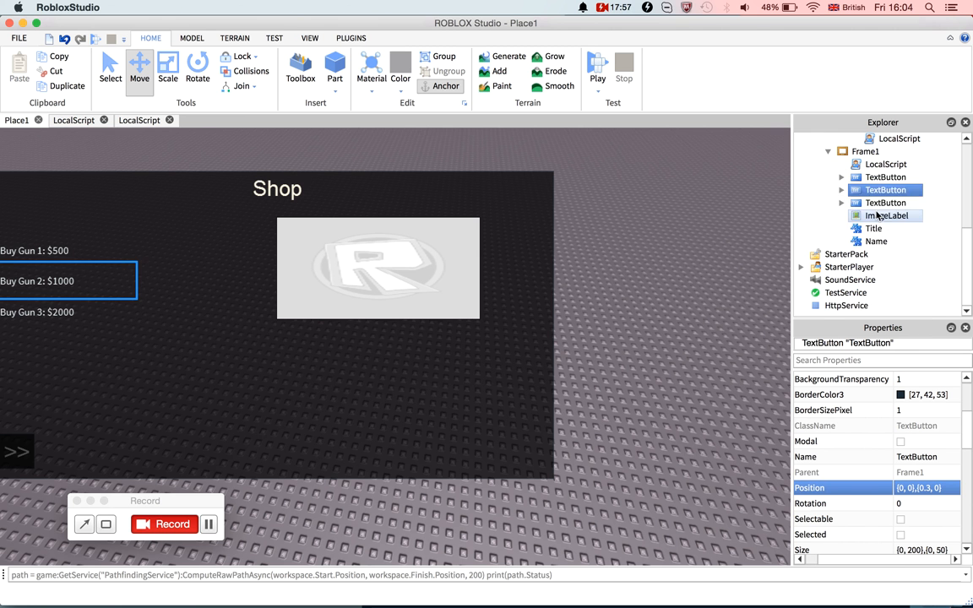
{"action": "left_click", "coordinate": [885, 215]}
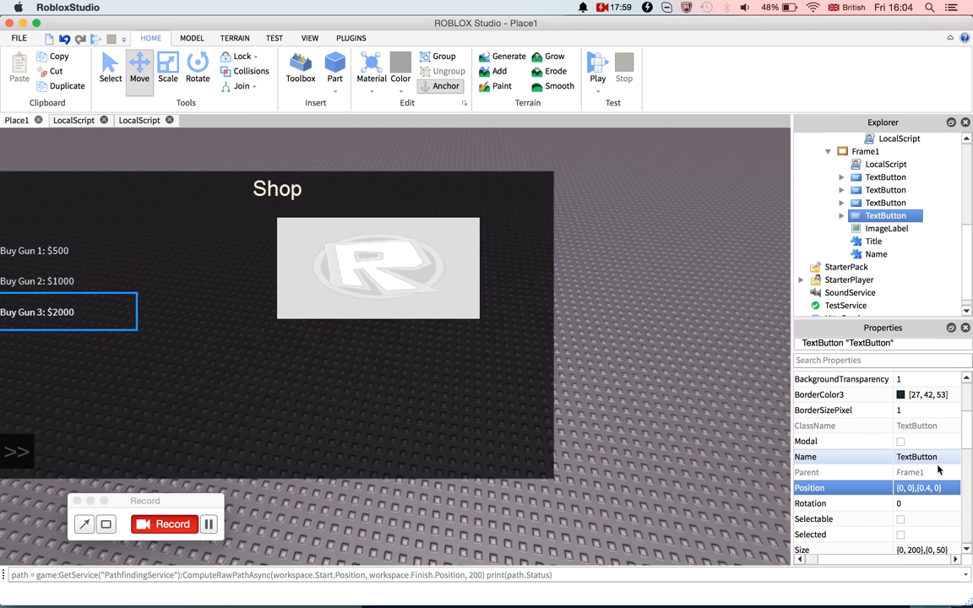
{"action": "left_click", "coordinate": [925, 487]}
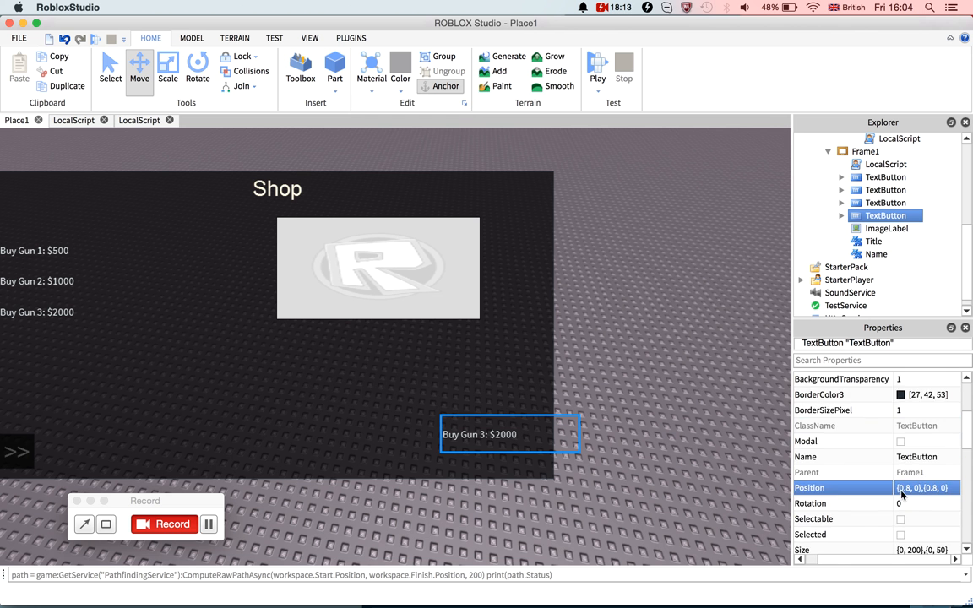
{"action": "scroll", "scroll_direction": "down", "scroll_amount": 3}
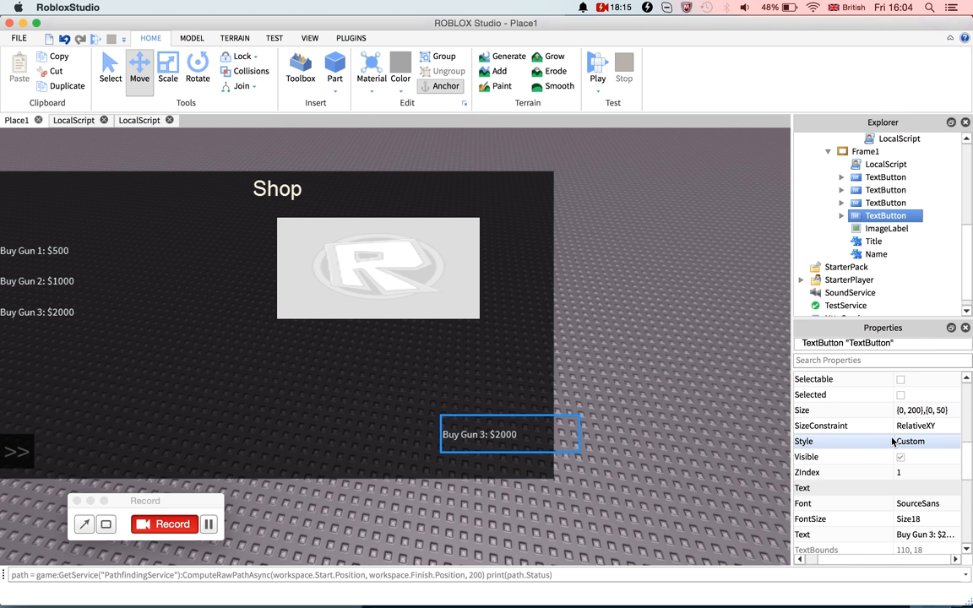
{"action": "mouse_move", "coordinate": [899, 435]}
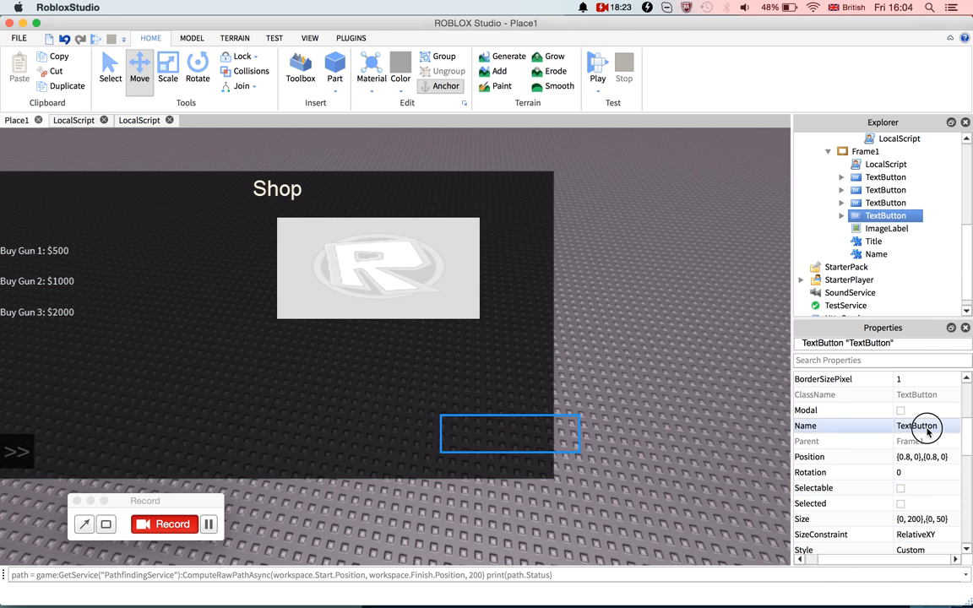
Name the button Purchase and finish buttons = script.Parent:GetChildren() in Frame1's script.
{"action": "type", "text": "Pur"}
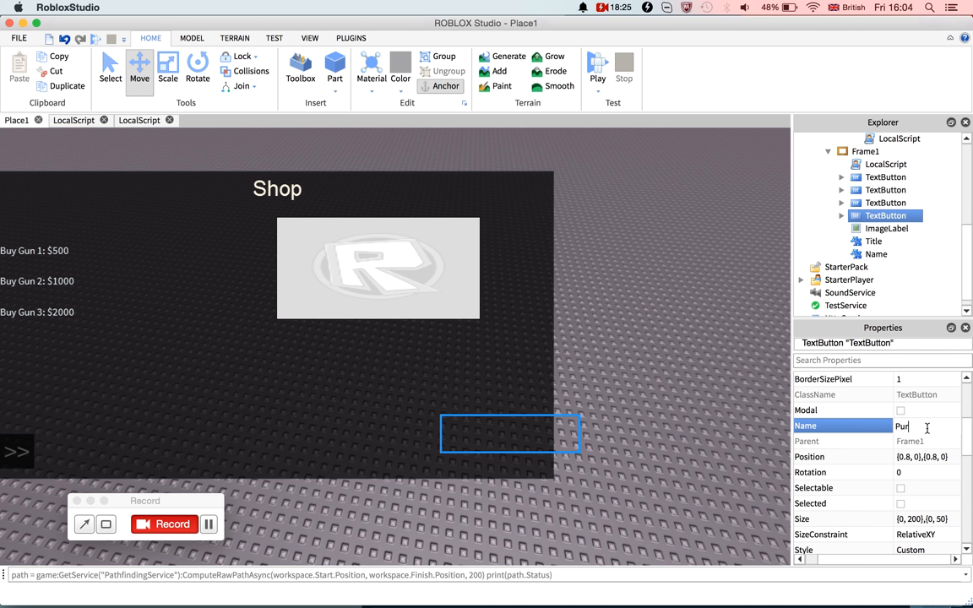
{"action": "type", "text": "Purchase"}
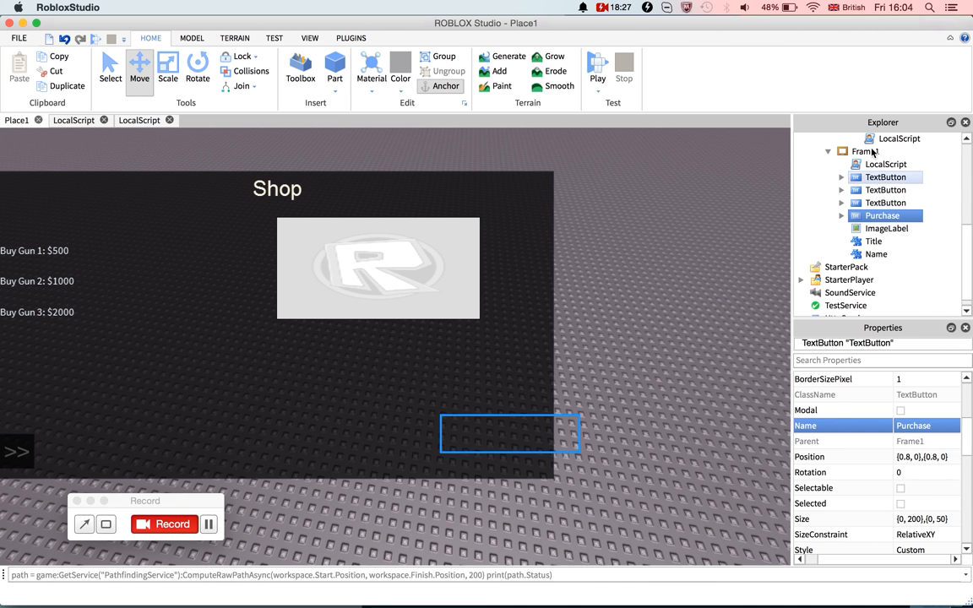
{"action": "left_click", "coordinate": [885, 164]}
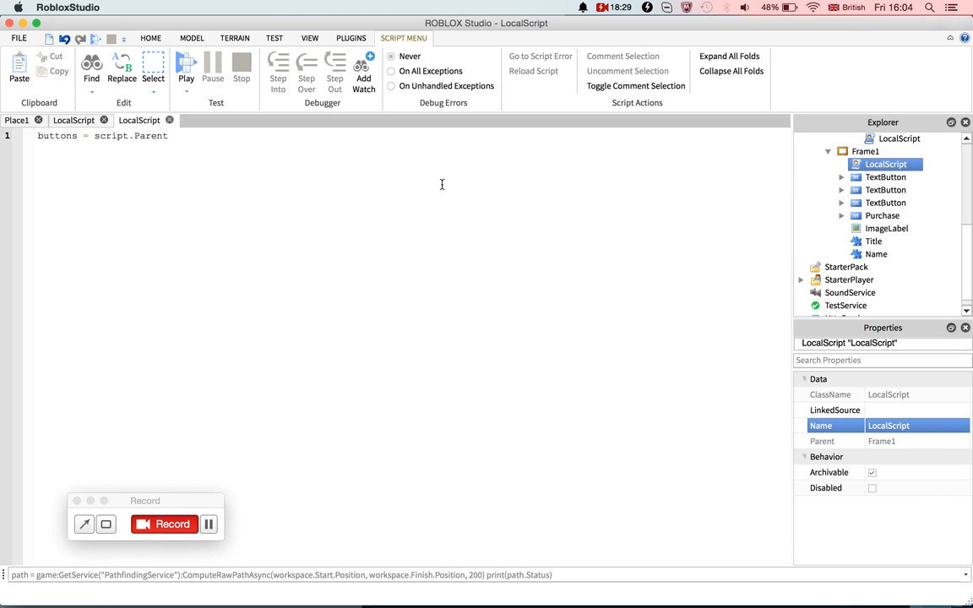
{"action": "mouse_move", "coordinate": [423, 188]}
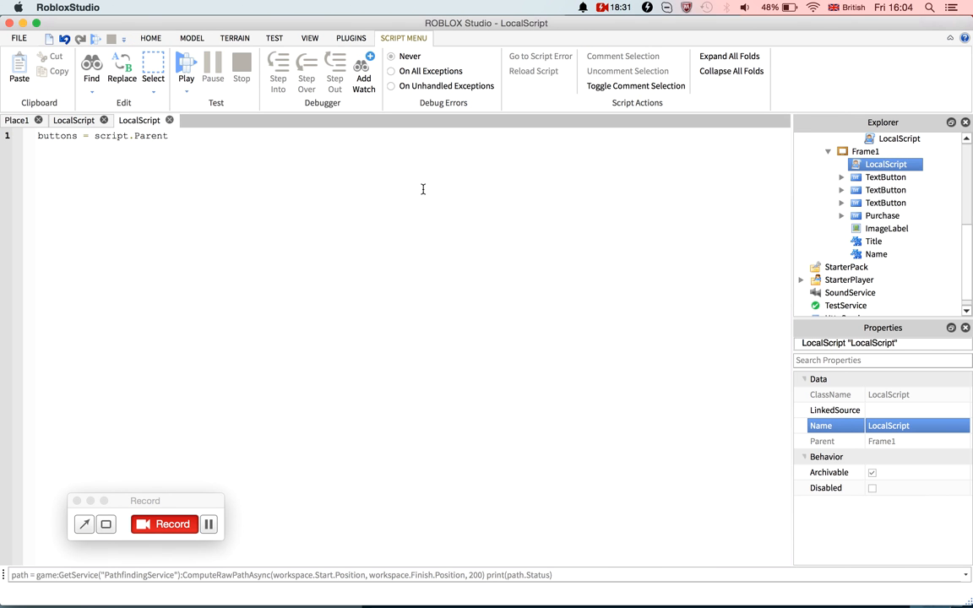
{"action": "type", "text": ".G"}
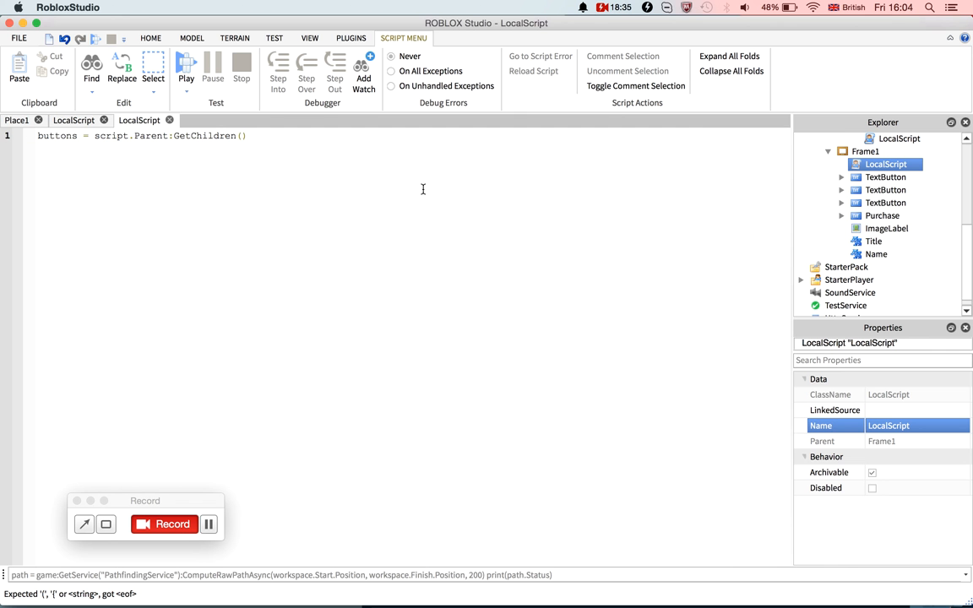
{"action": "type", "text": "f"}
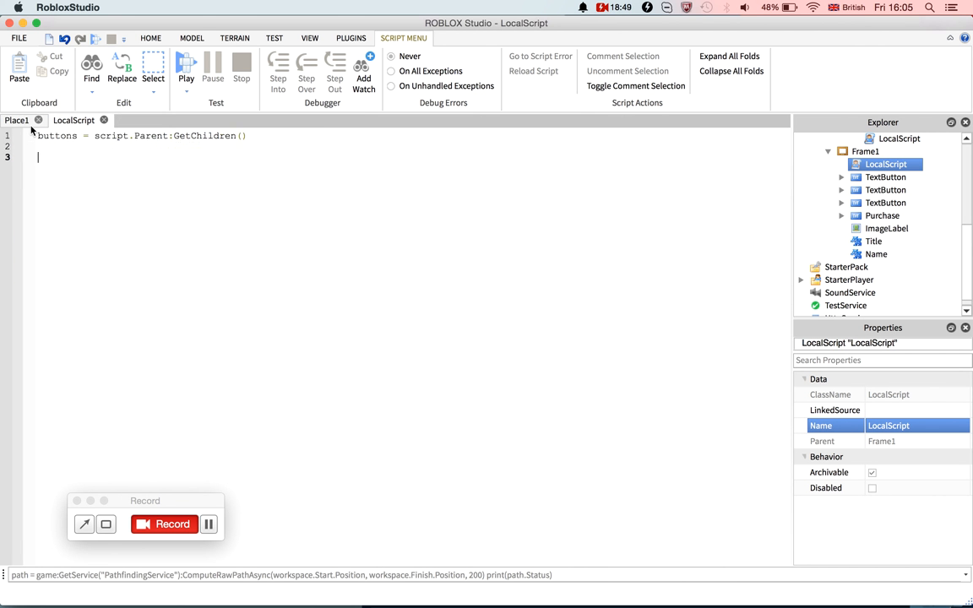
Add prices = {500, 1000, 2000} and a names table with "Gun 1", "Gun 2", "Gun 3".
{"action": "left_click", "coordinate": [150, 38]}
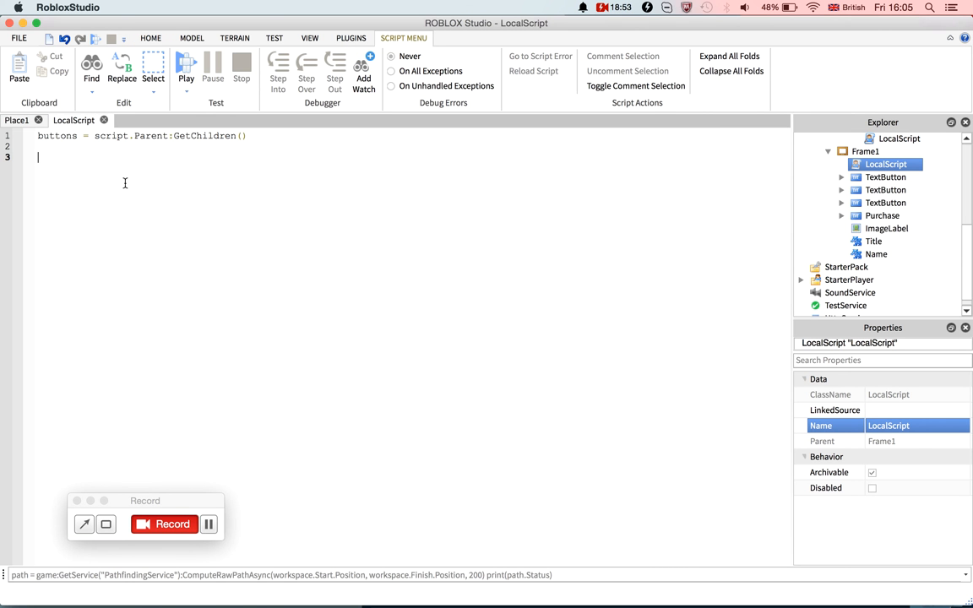
{"action": "type", "text": "prices = {"}
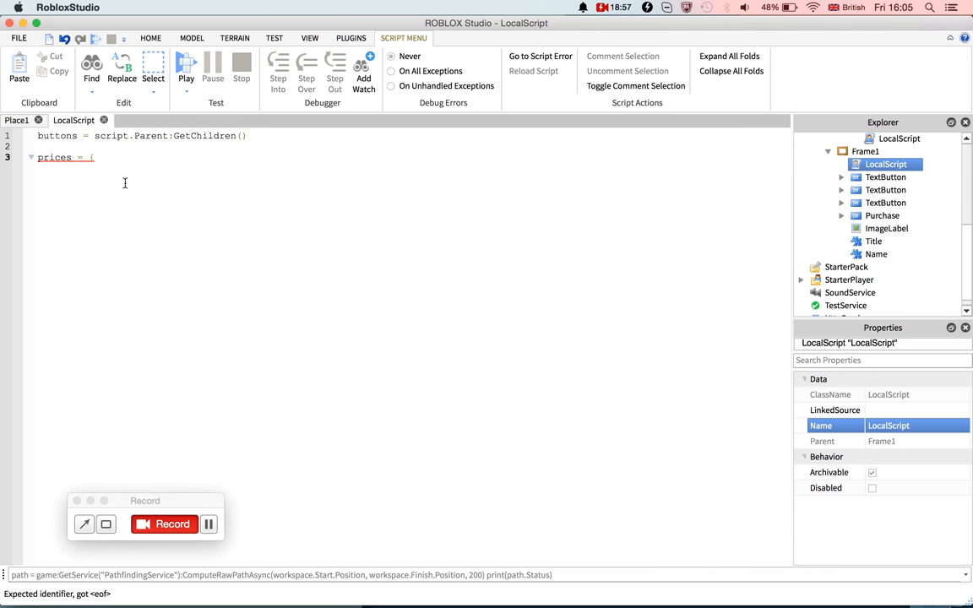
{"action": "type", "text": "500, 1000, 2000}"}
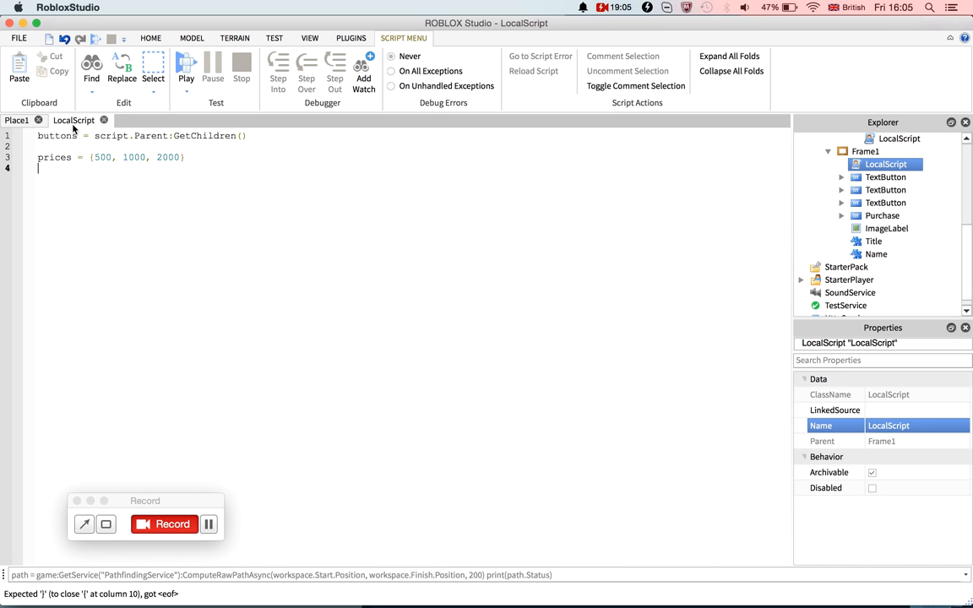
{"action": "type", "text": "names = u"}
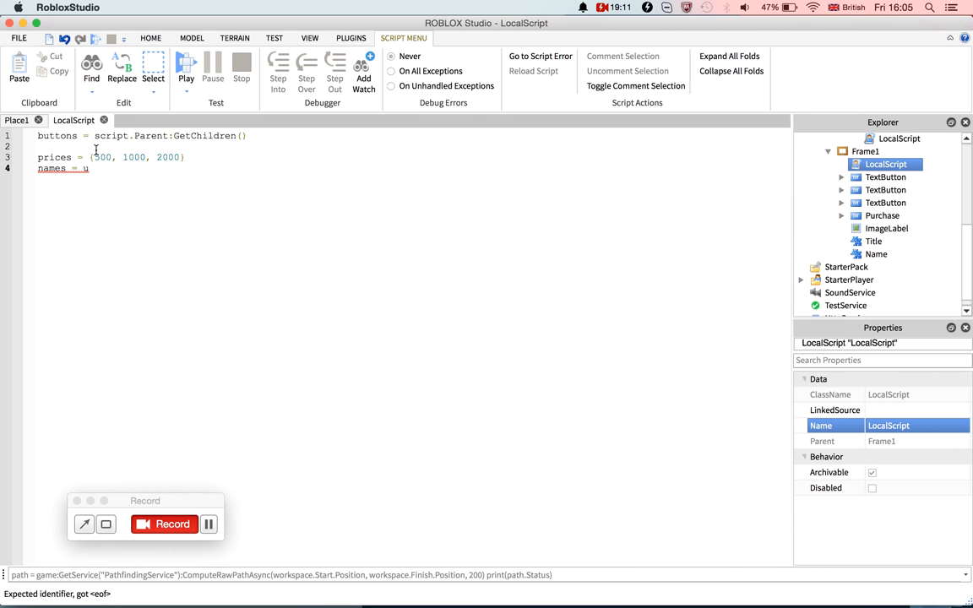
{"action": "key", "text": "Backspace"}
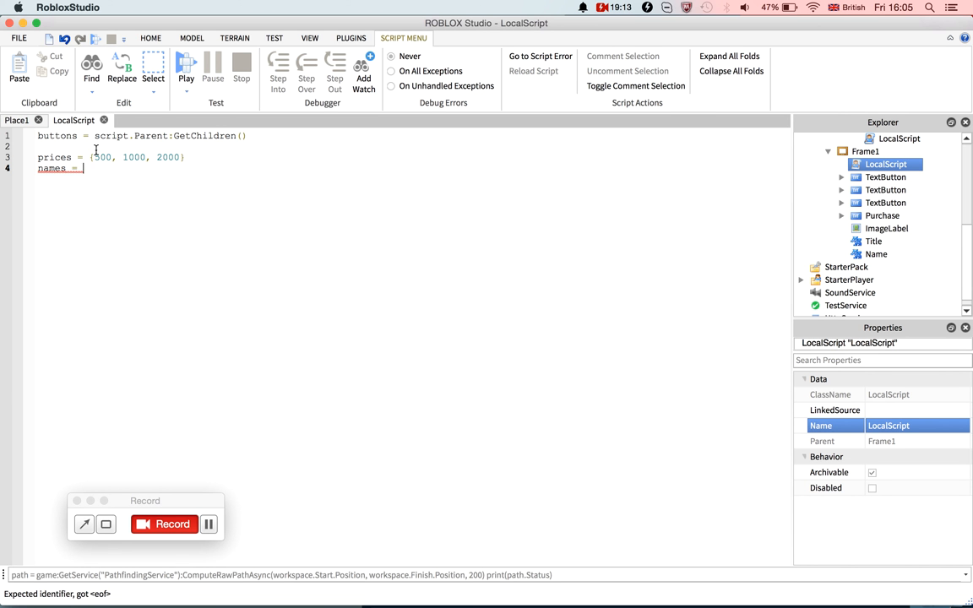
{"action": "type", "text": "{\"Gun 1\", \"Gun 2\","}
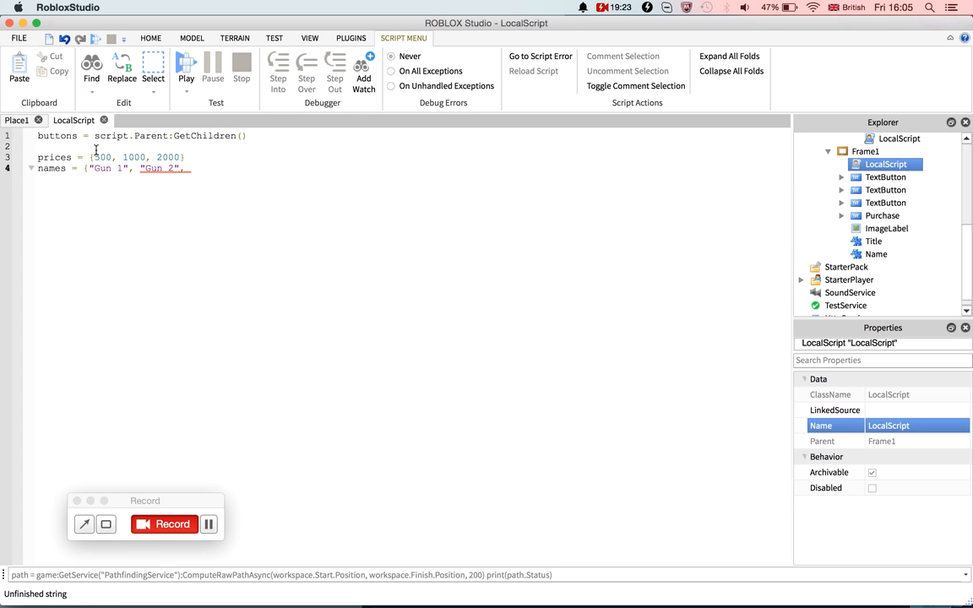
{"action": "type", "text": "\""}
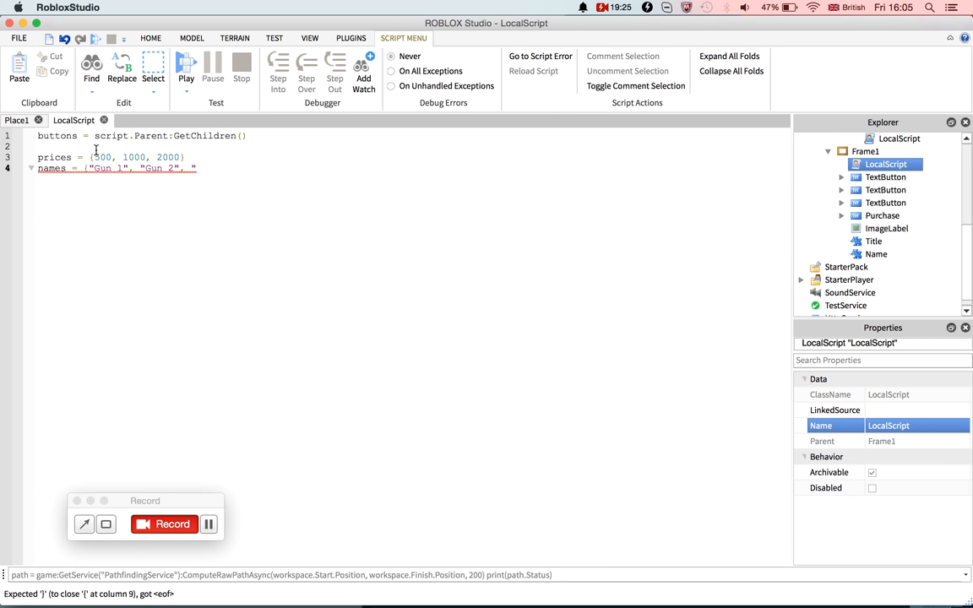
{"action": "type", "text": "\"Gun 3\""}
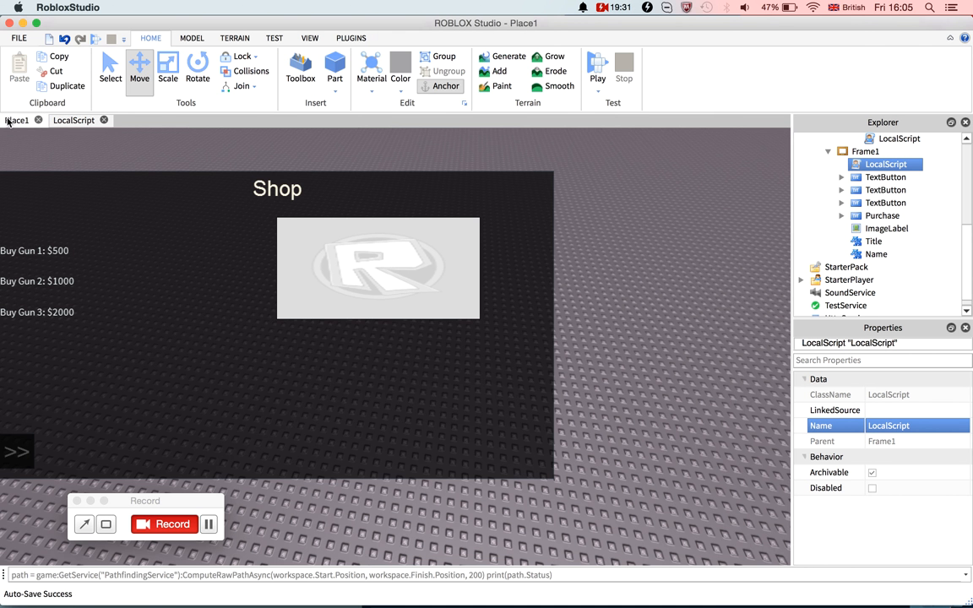
Search the Toolbox for 'gun' and browse My Models to find Glock 18.
{"action": "left_click", "coordinate": [300, 72]}
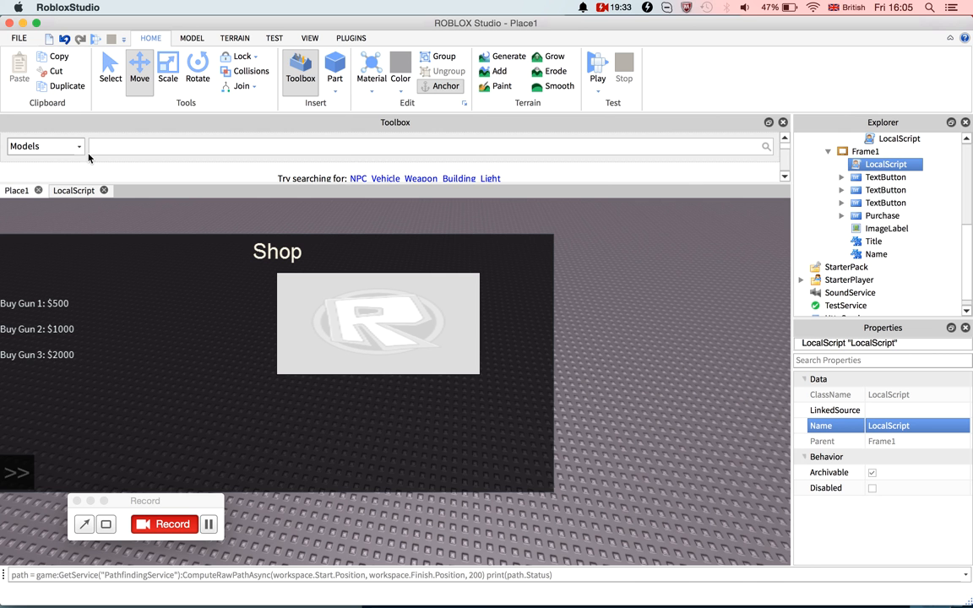
{"action": "type", "text": "gun"}
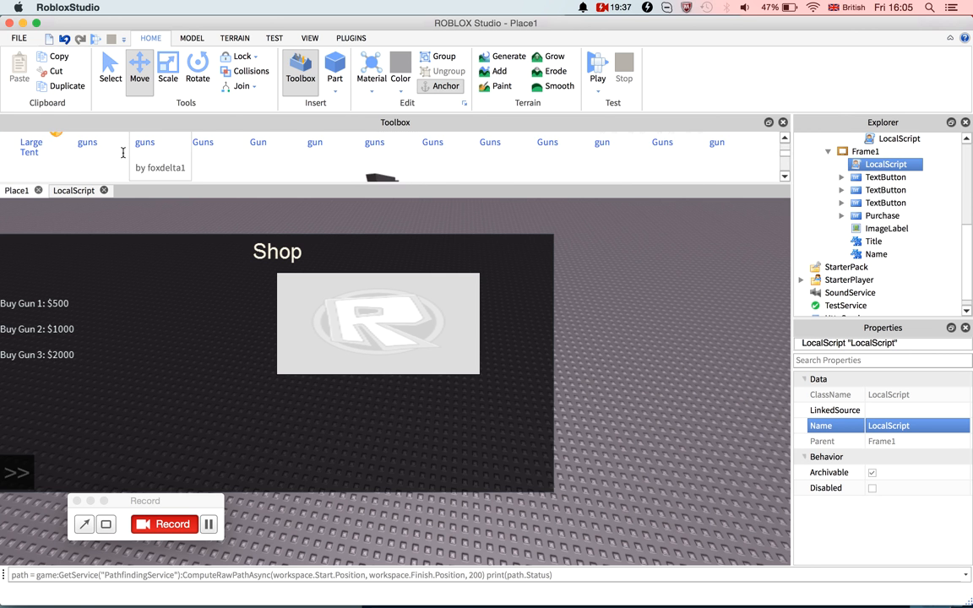
{"action": "left_click", "coordinate": [45, 146]}
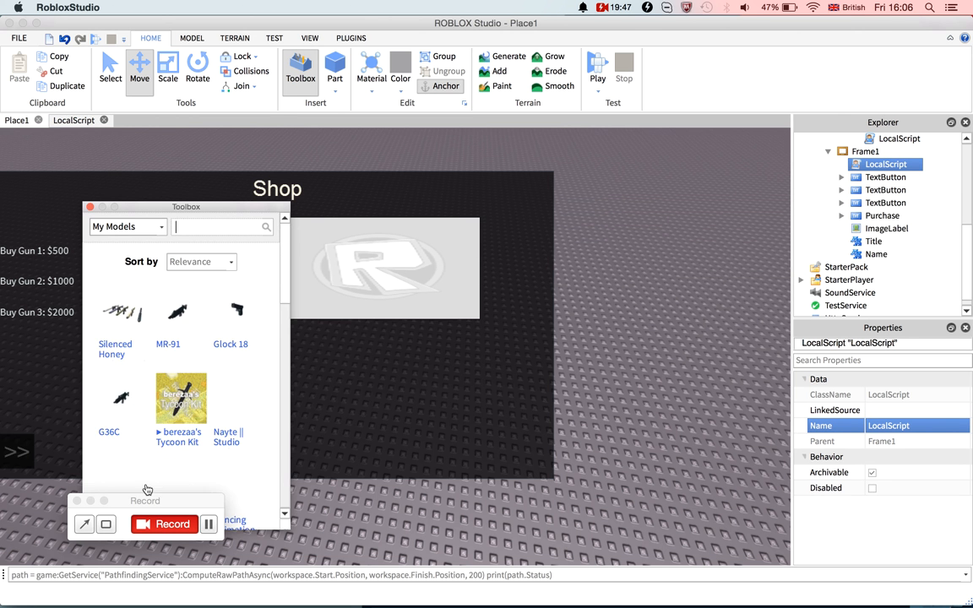
{"action": "mouse_move", "coordinate": [167, 321]}
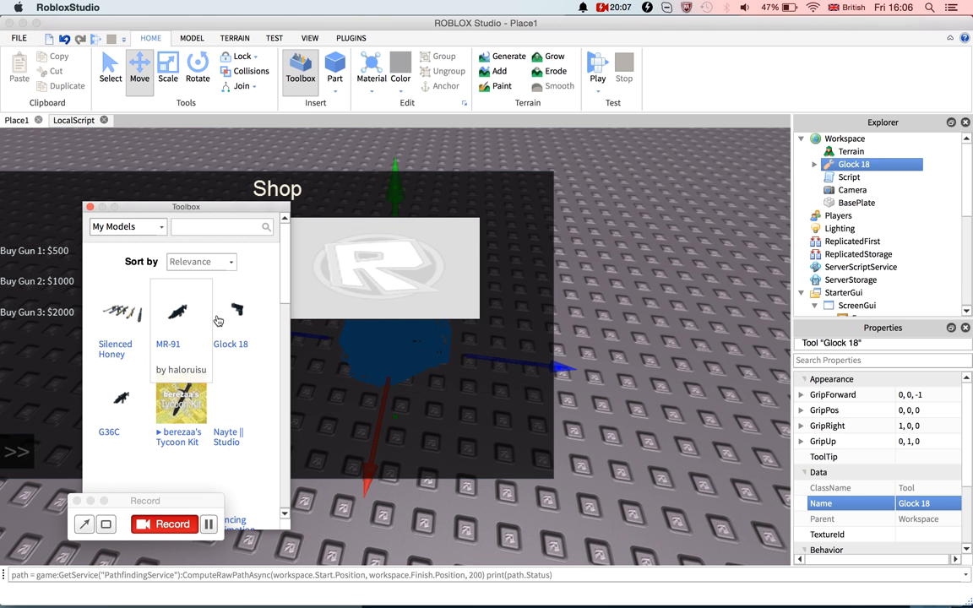
Insert MR-91 into the world and move G36C, Glock 18 and MR-91 into ServerStorage.
{"action": "left_click", "coordinate": [167, 312]}
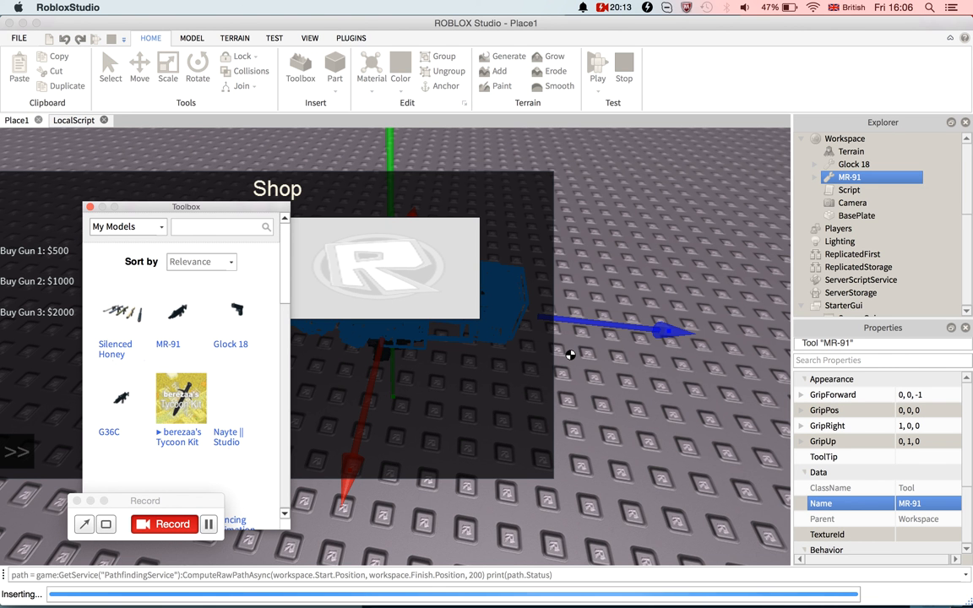
{"action": "mouse_move", "coordinate": [600, 395]}
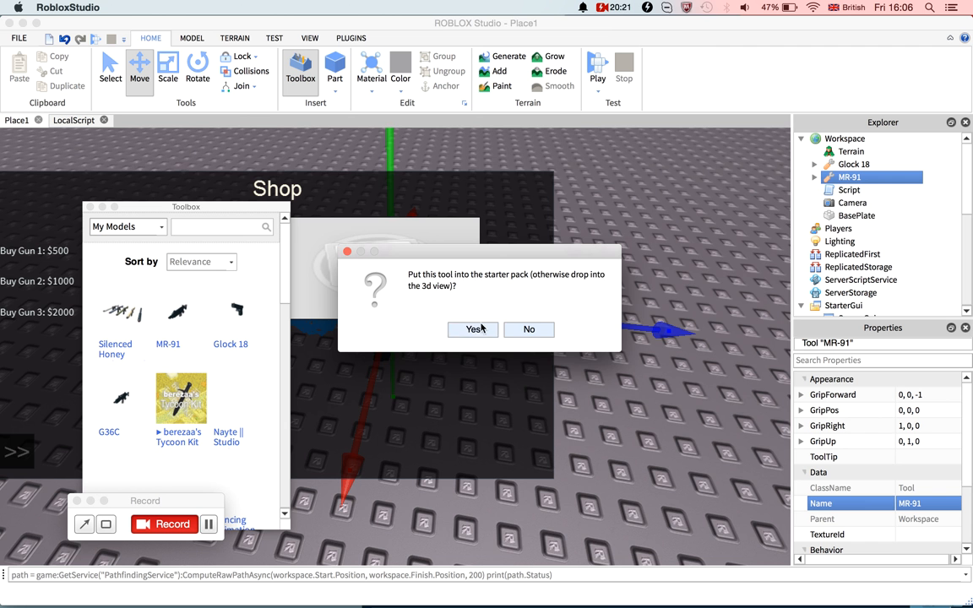
{"action": "left_click", "coordinate": [473, 329]}
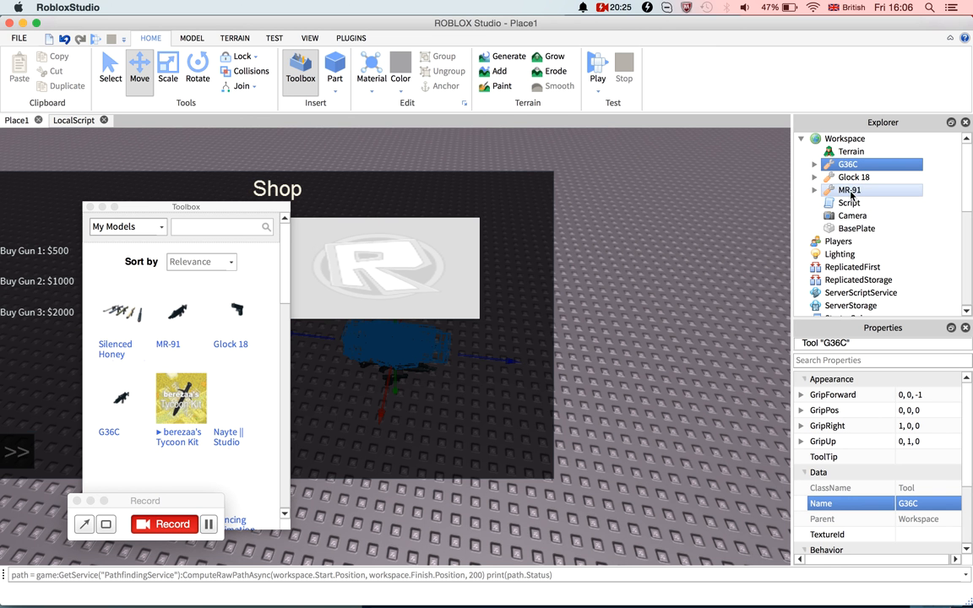
{"action": "left_click", "coordinate": [849, 203]}
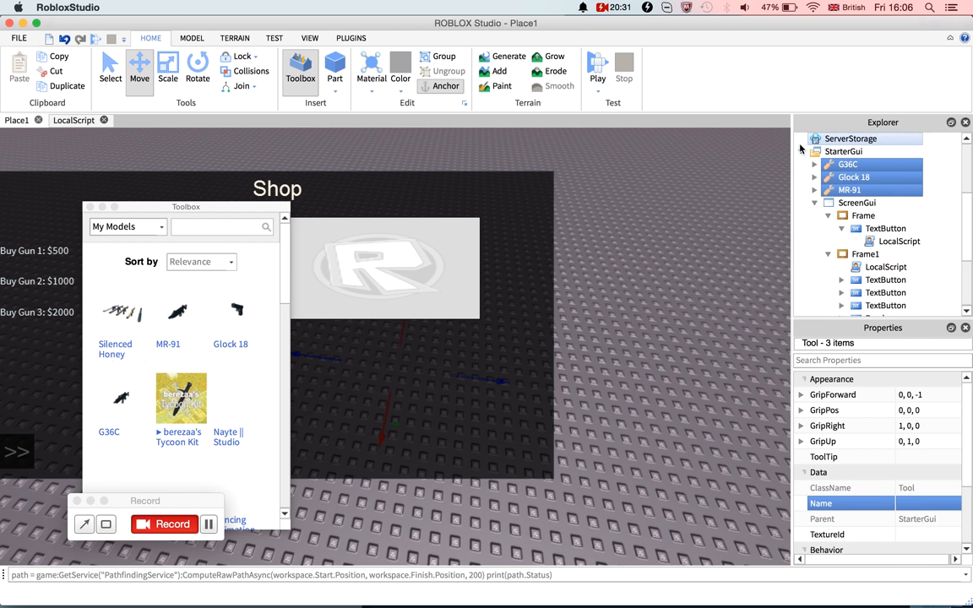
{"action": "left_click", "coordinate": [847, 164]}
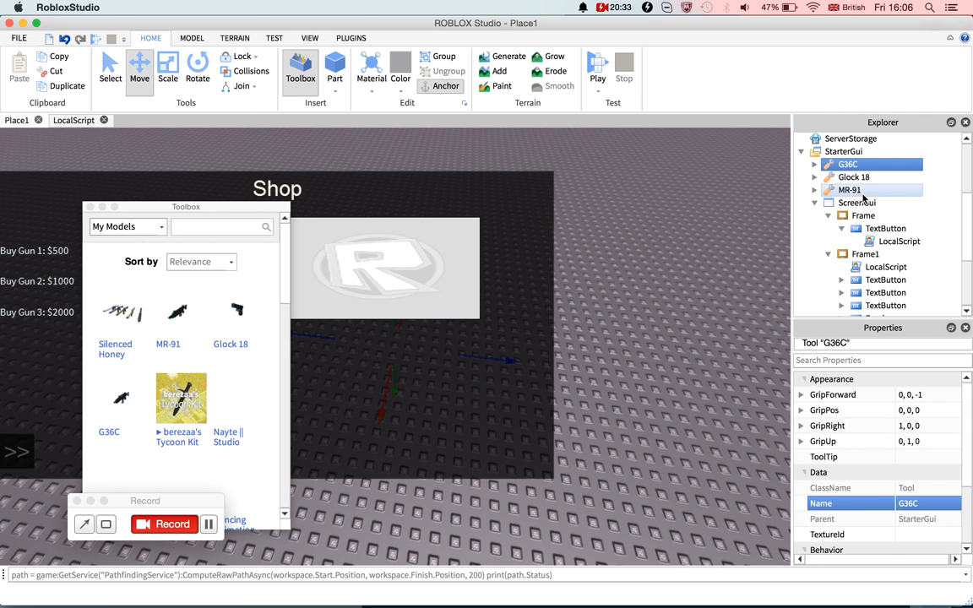
{"action": "left_click", "coordinate": [850, 189]}
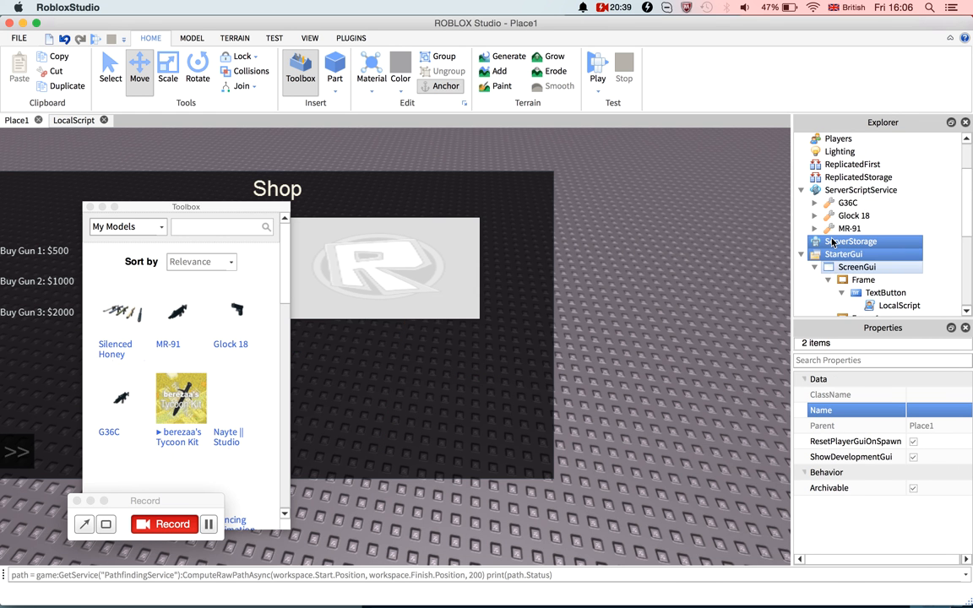
{"action": "left_click", "coordinate": [848, 202]}
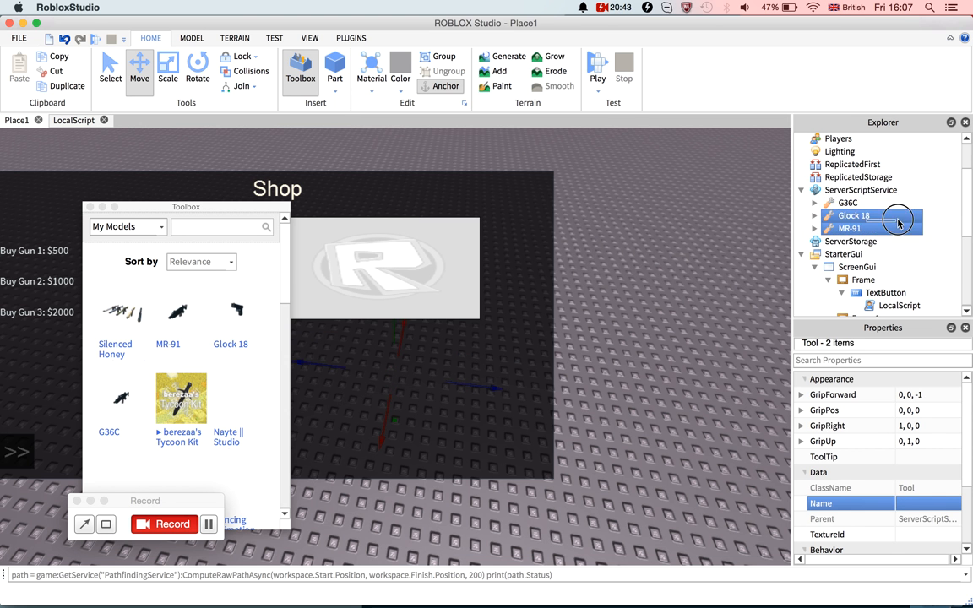
{"action": "left_click", "coordinate": [847, 202]}
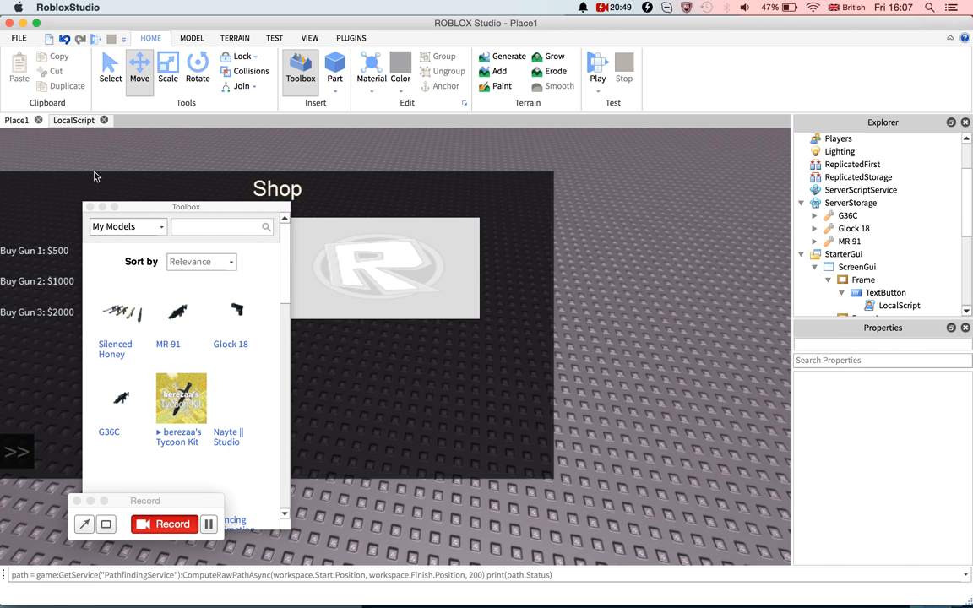
{"action": "left_click", "coordinate": [74, 119]}
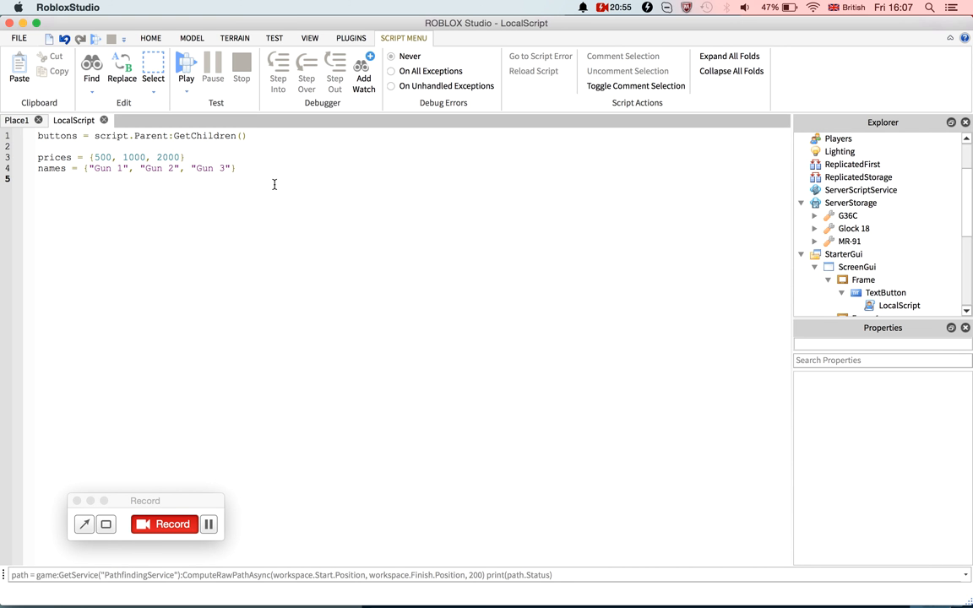
Start the guns table with game.ServerStorage.G36C.
{"action": "type", "text": "guns"}
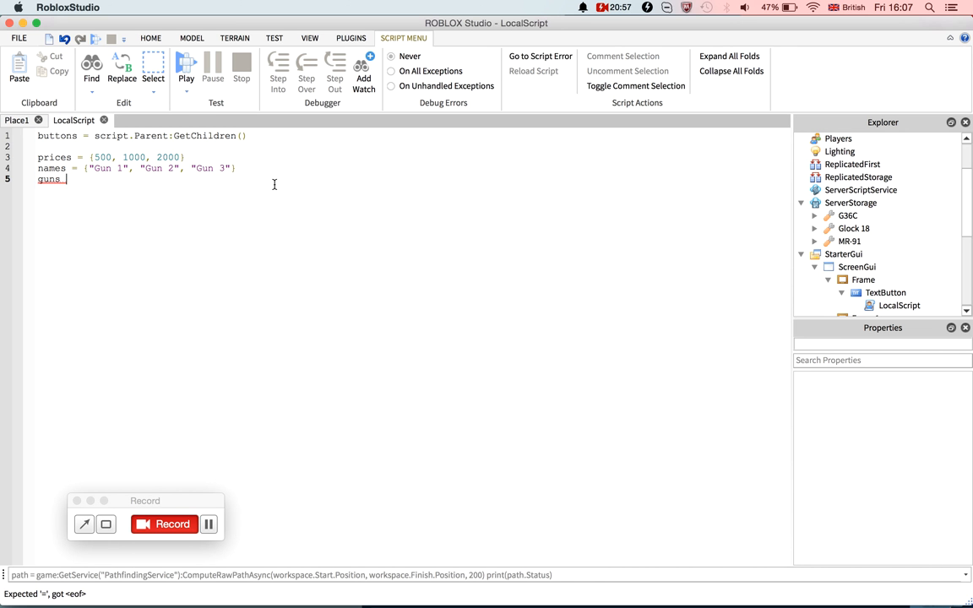
{"action": "type", "text": "= {"}
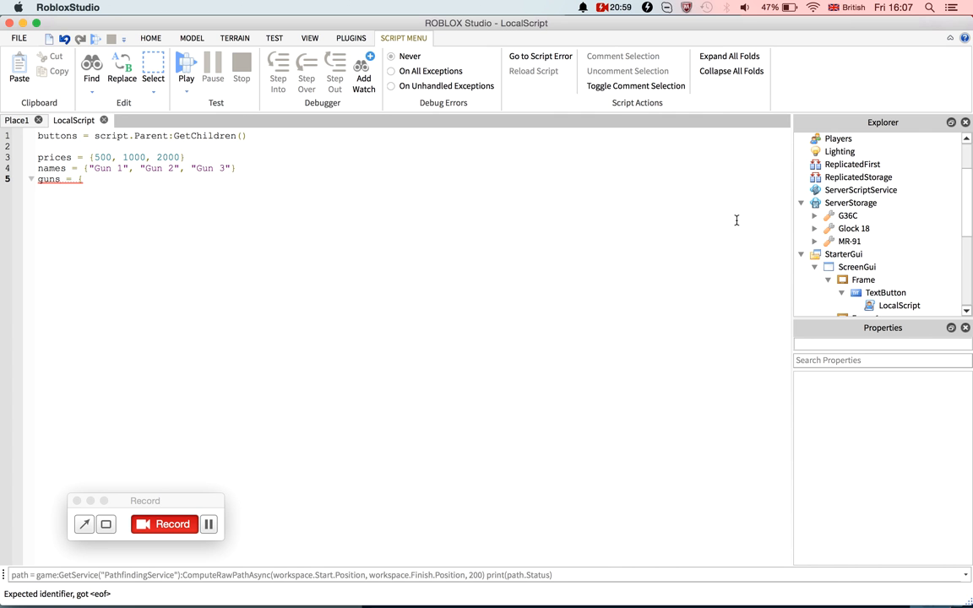
{"action": "type", "text": "game"}
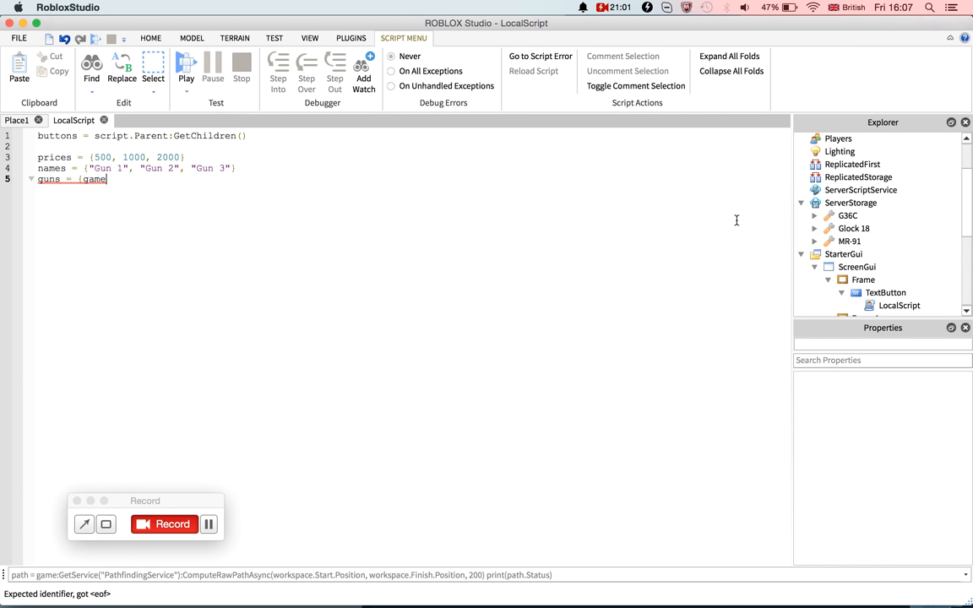
{"action": "type", "text": ".Workspace"}
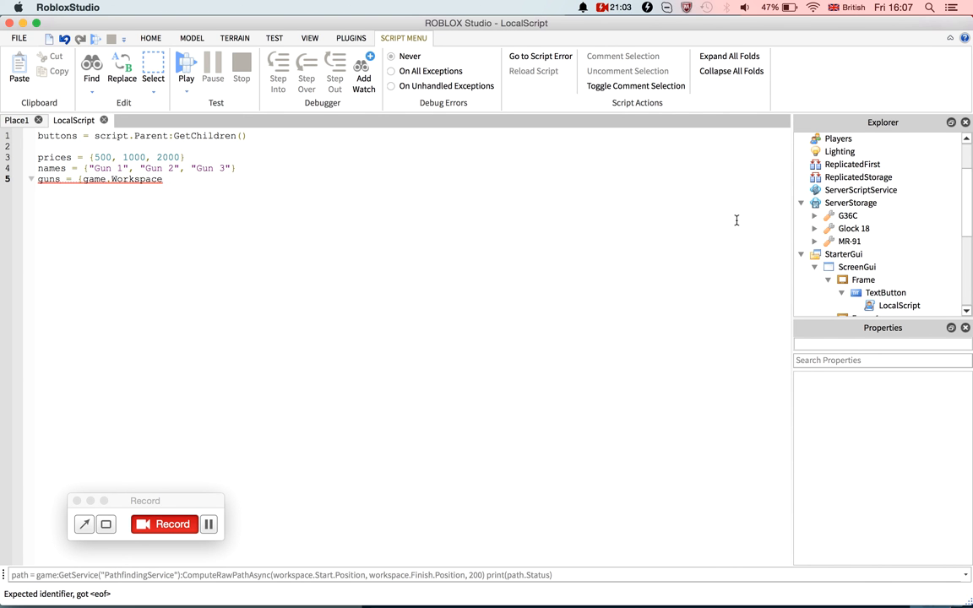
{"action": "type", "text": "S"}
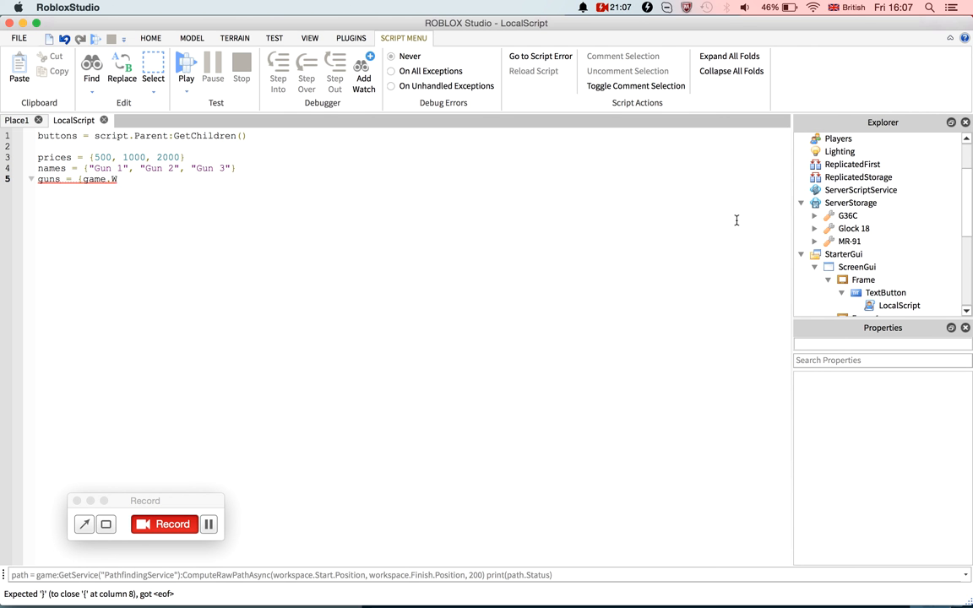
{"action": "type", "text": "se"}
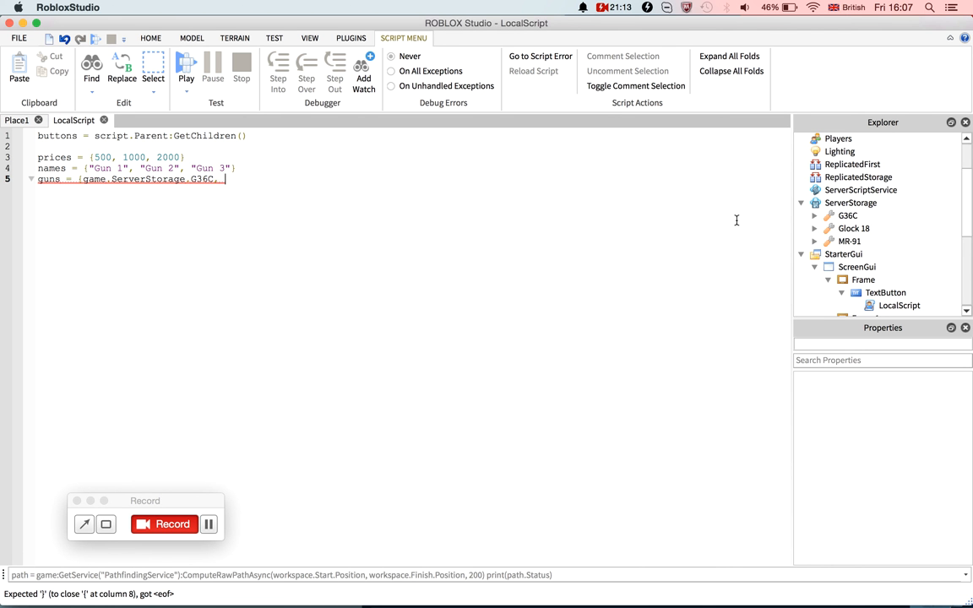
{"action": "type", "text": "game.Ser"}
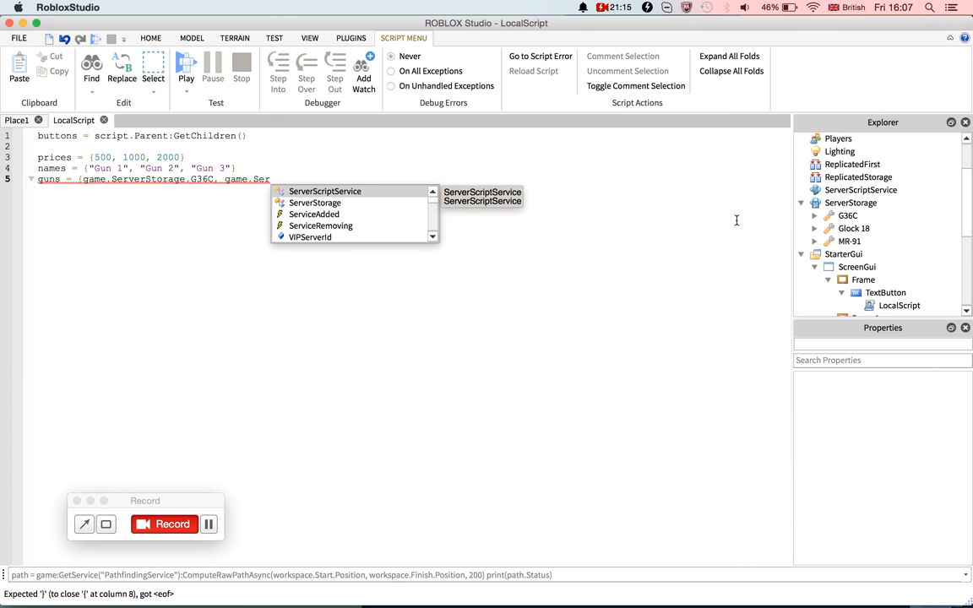
{"action": "type", "text": "ServerStorage."}
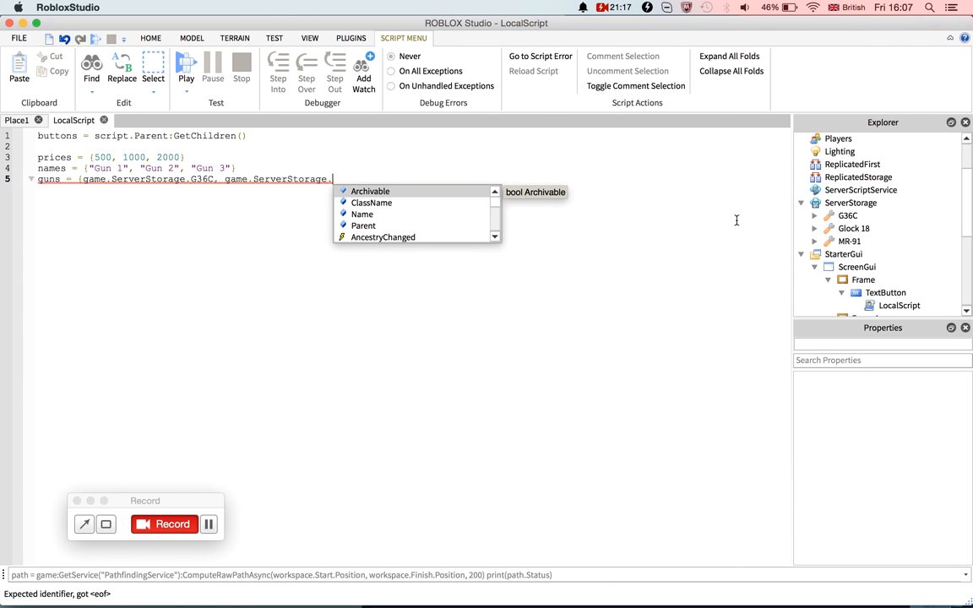
Add ServerStorage["Glock 18"] and ServerStorage["MR-91"] to the guns table and begin a new line.
{"action": "type", "text": "Gl"}
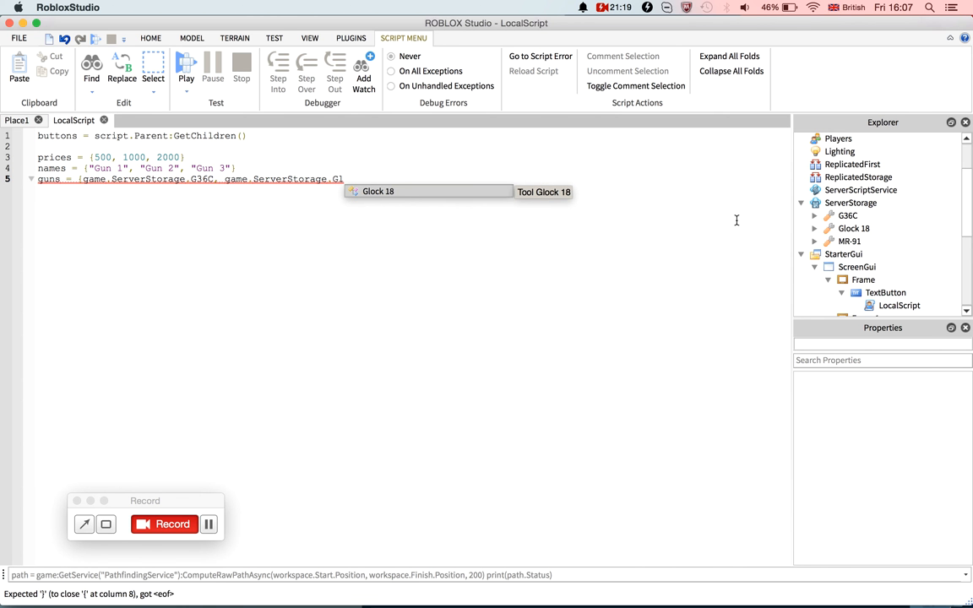
{"action": "type", "text": "[\"Glock 18\"], game"}
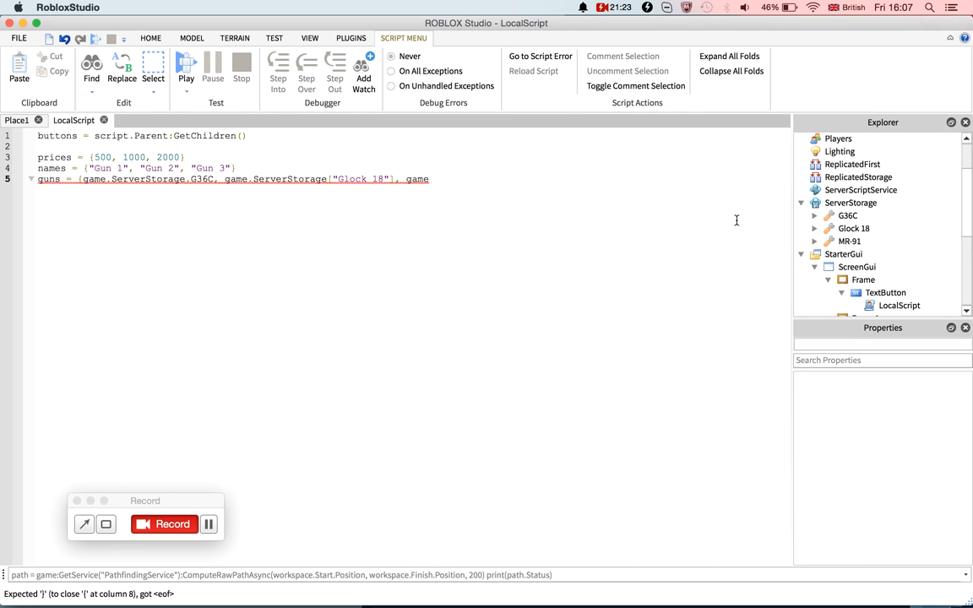
{"action": "type", "text": "ServerStorage"}
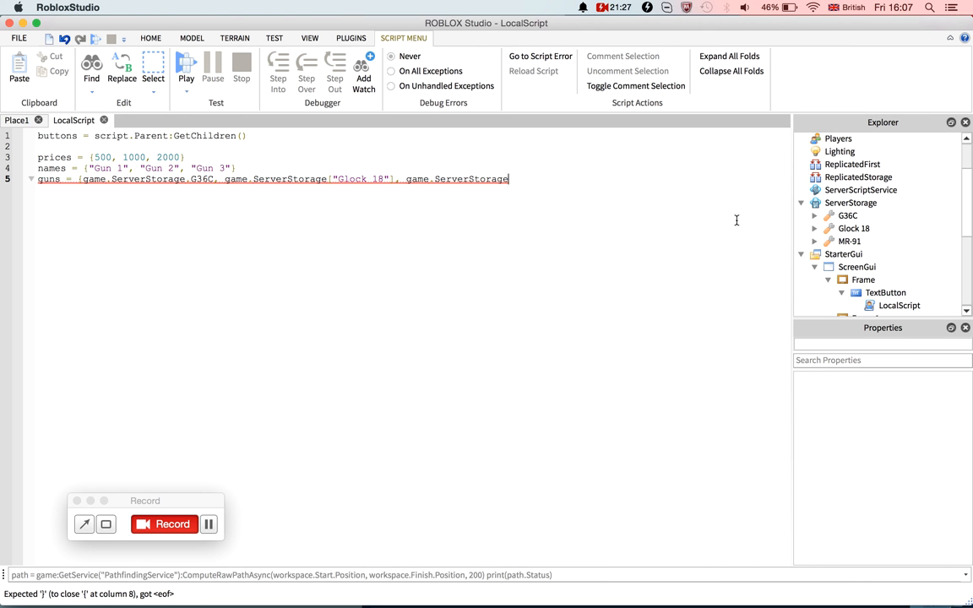
{"action": "type", "text": "[\"MR-91\"]"}
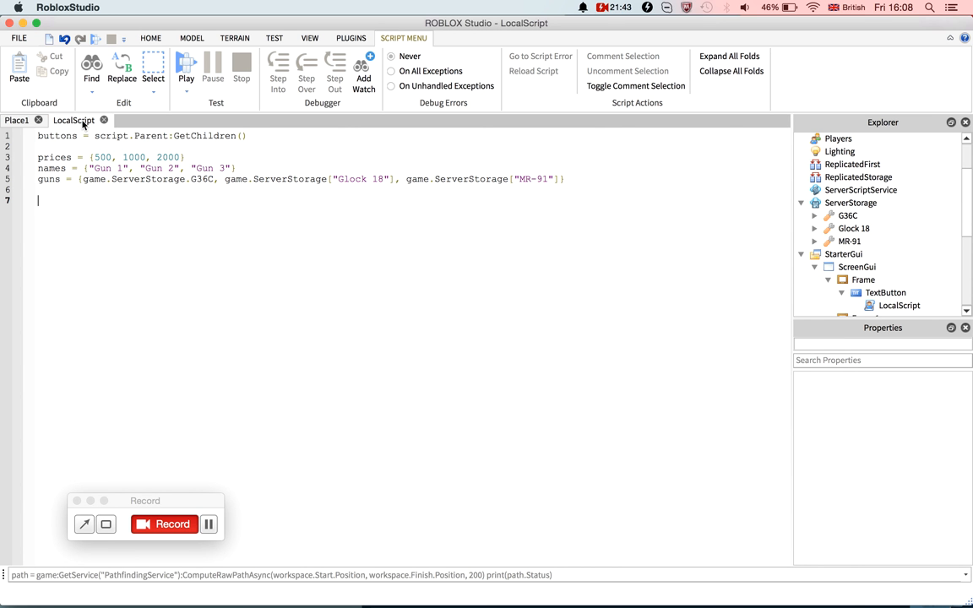
{"action": "type", "text": "wh"}
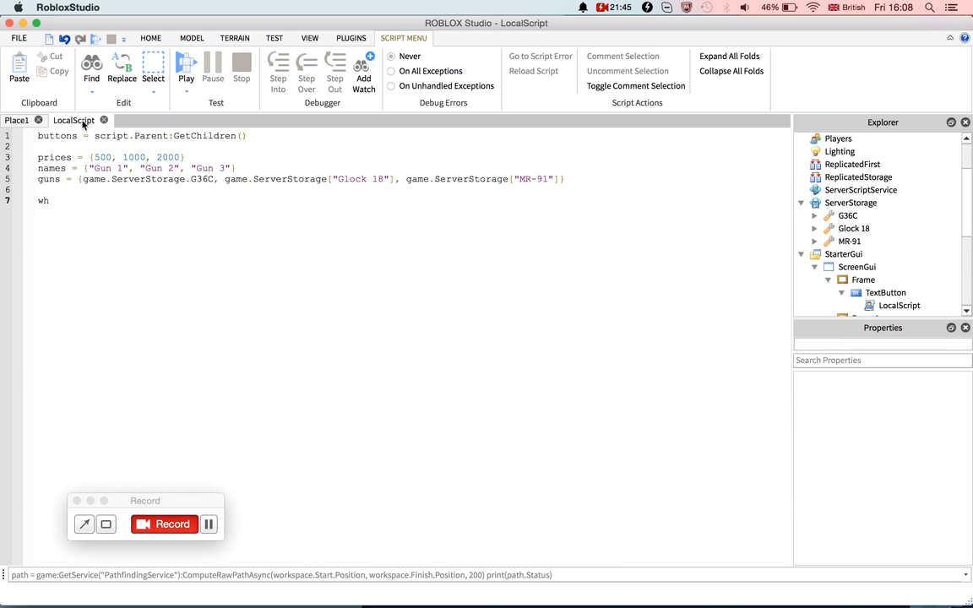